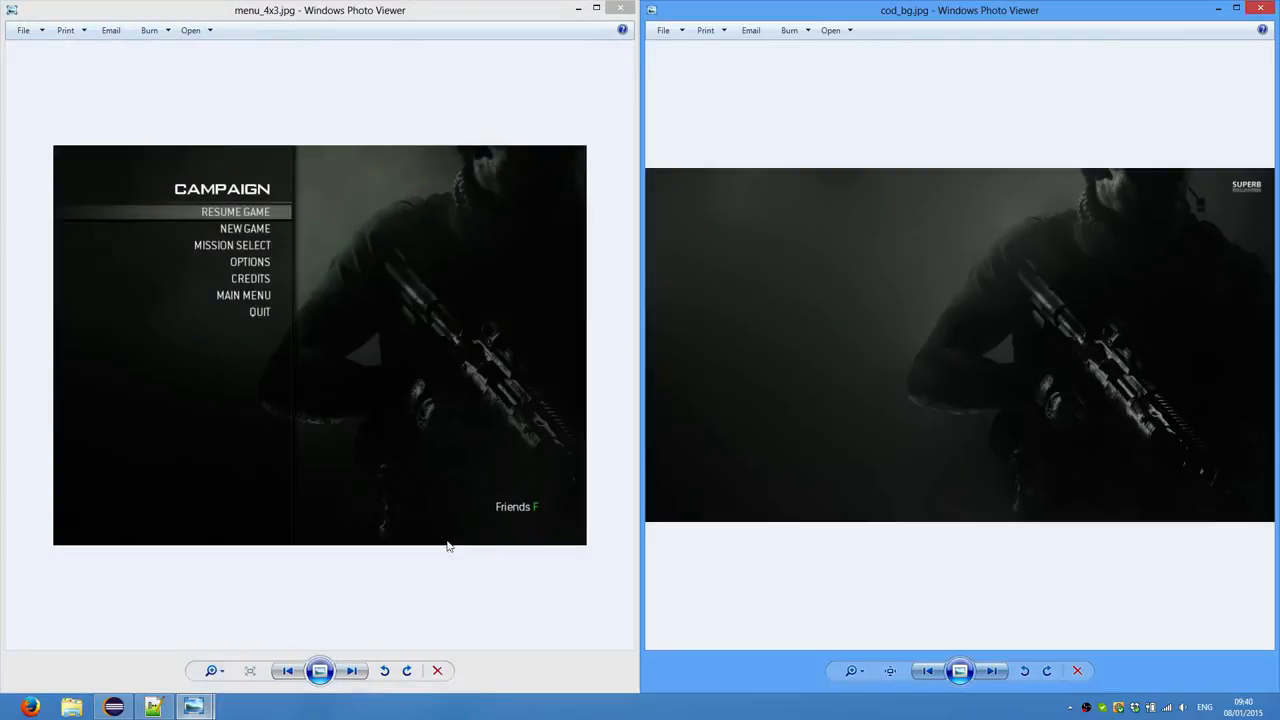
mouse_move(856, 355)
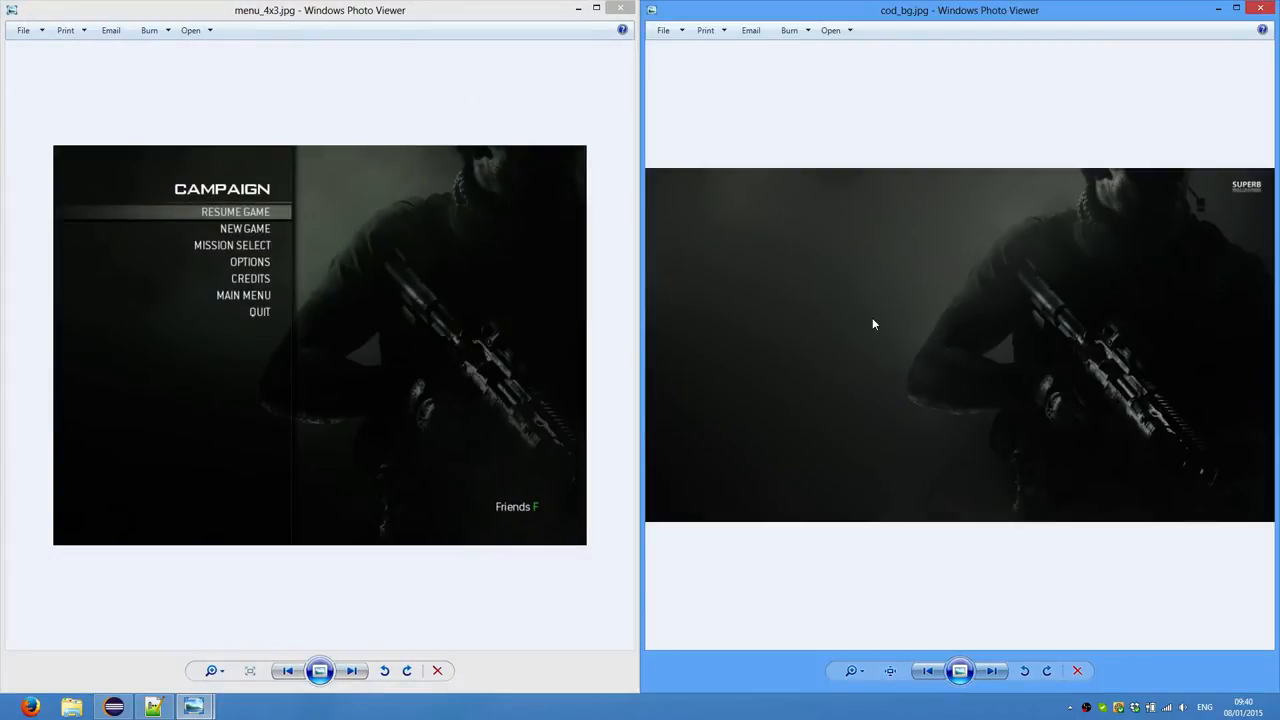
mouse_move(537, 543)
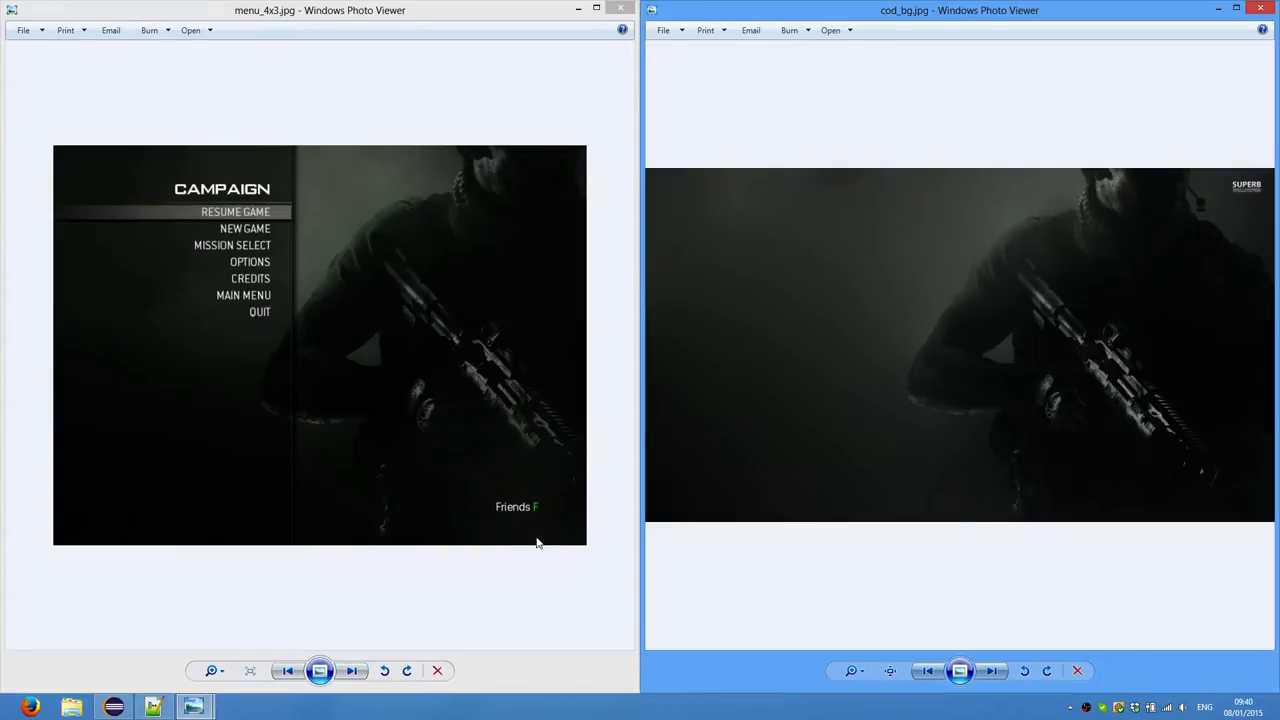
mouse_move(980, 287)
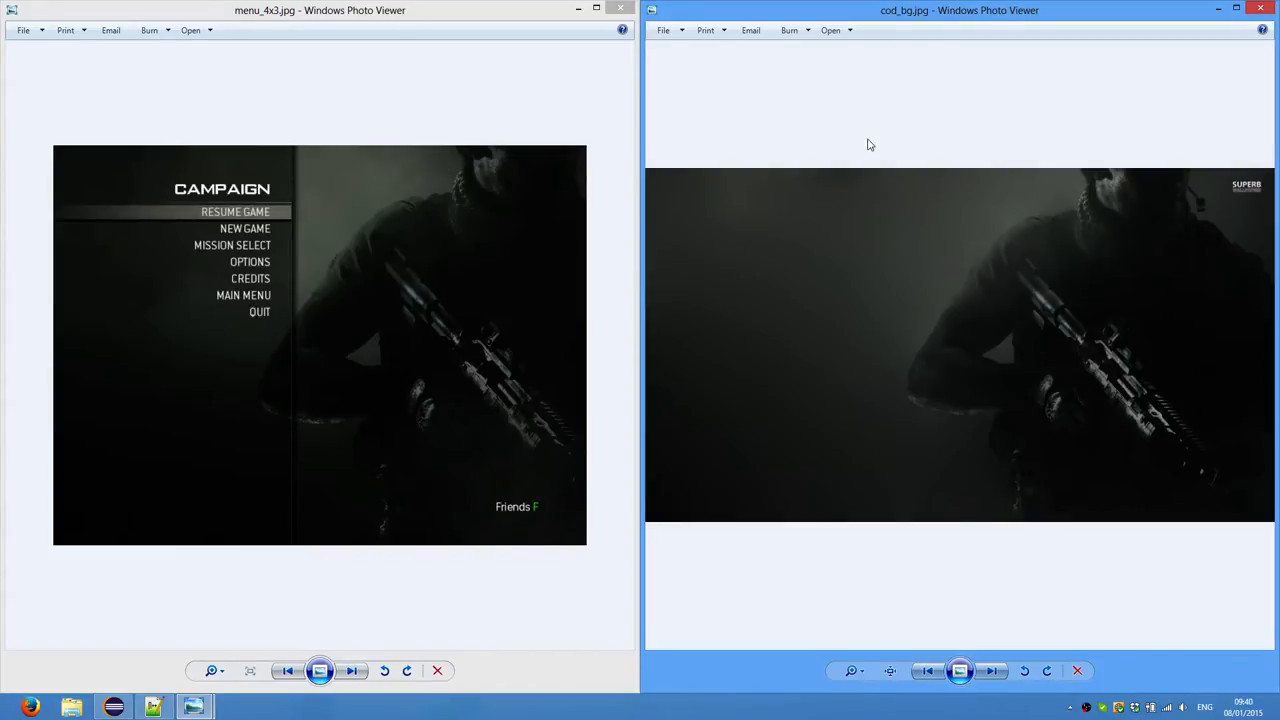
mouse_move(889, 385)
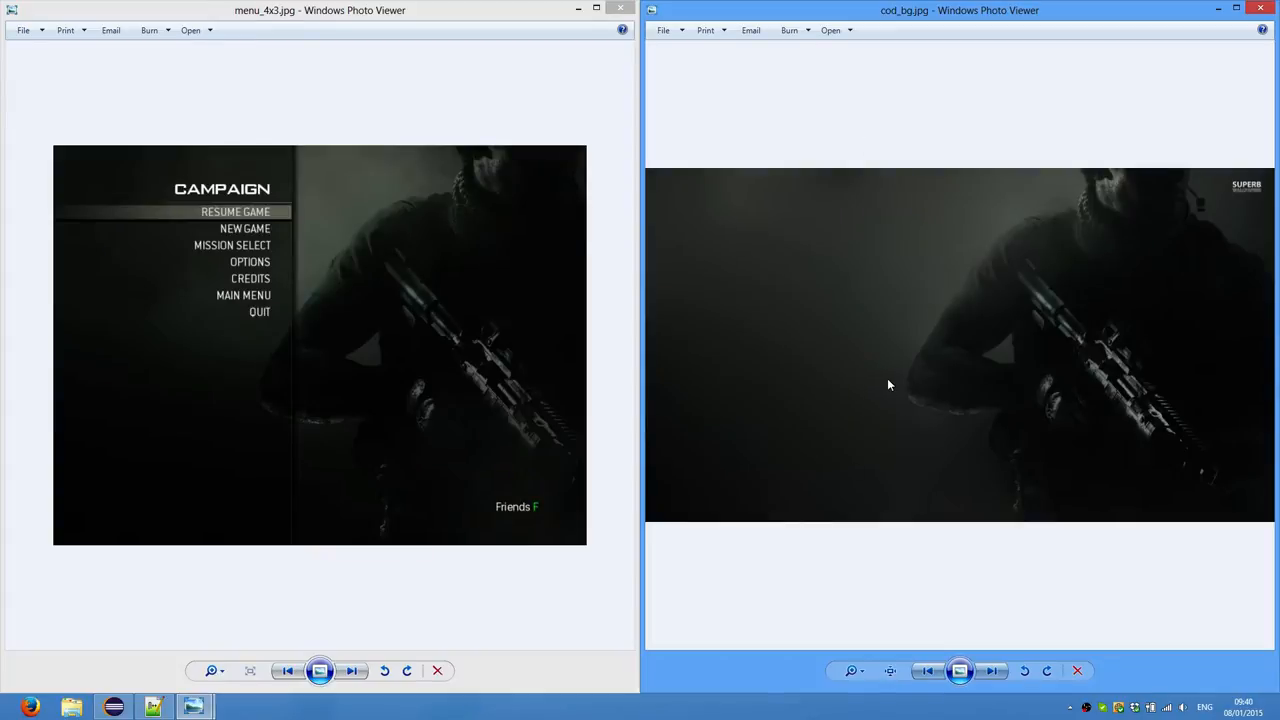
mouse_move(710, 470)
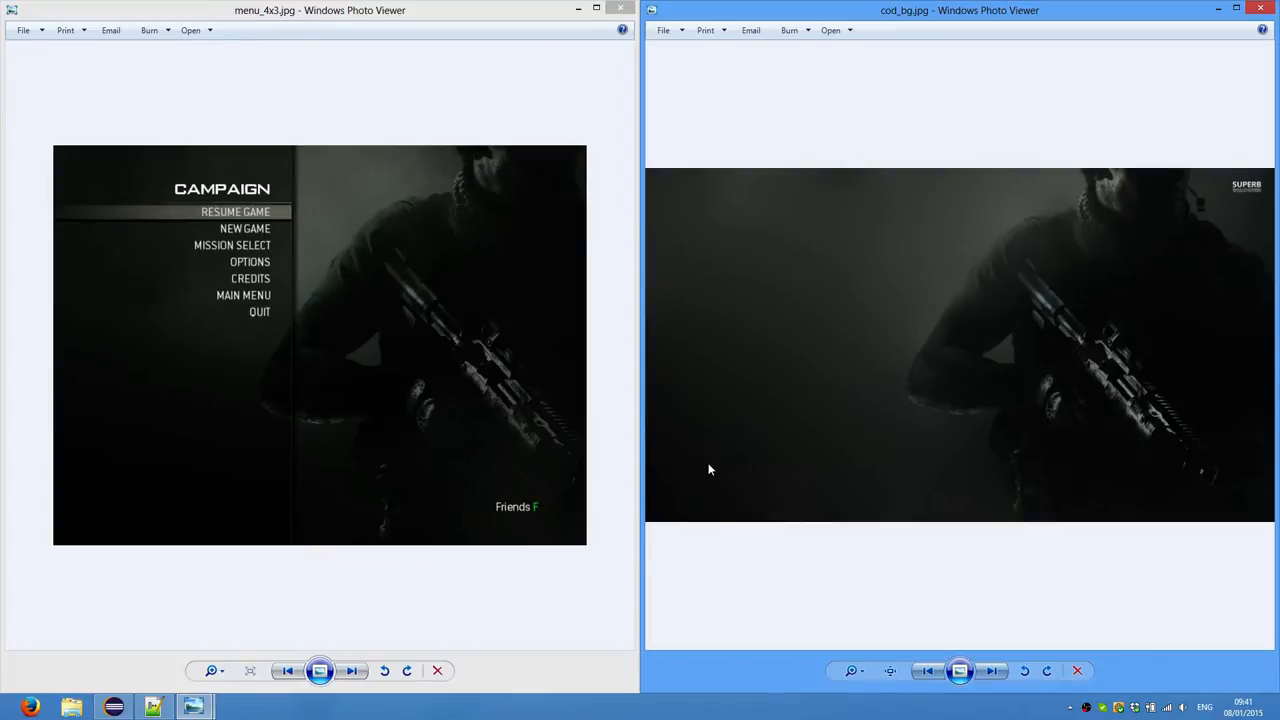
mouse_move(839, 285)
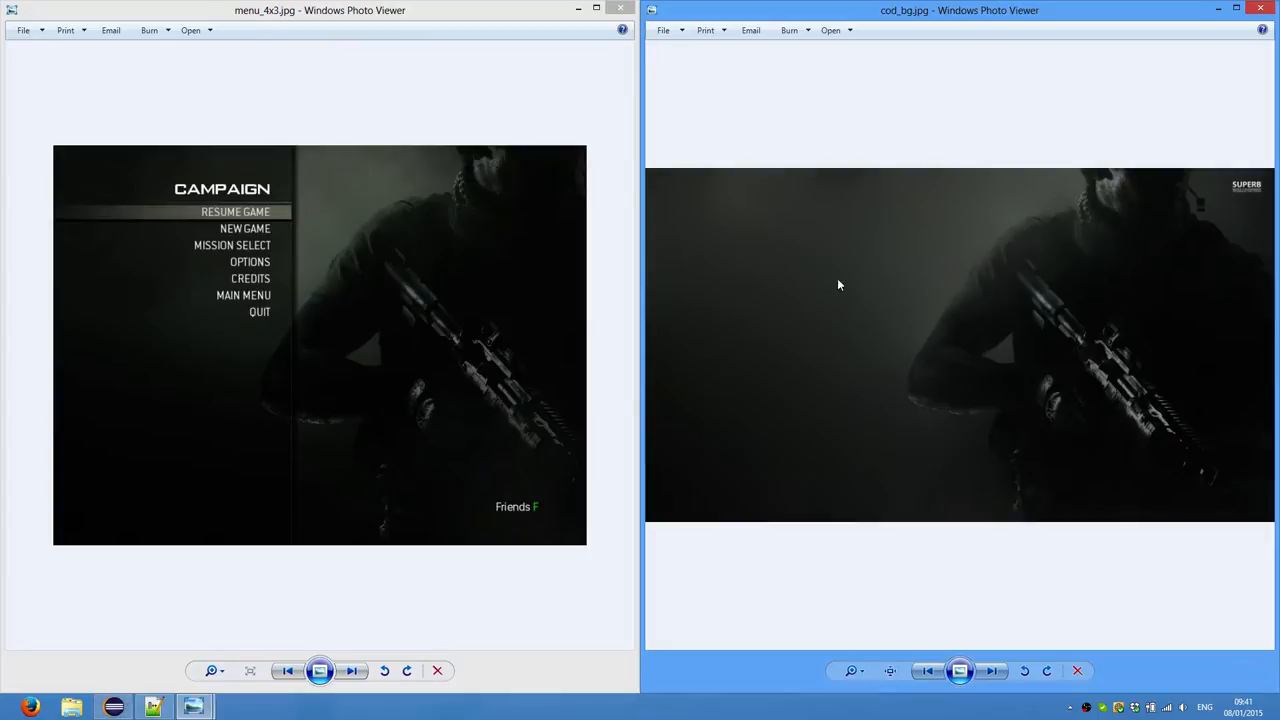
mouse_move(884, 24)
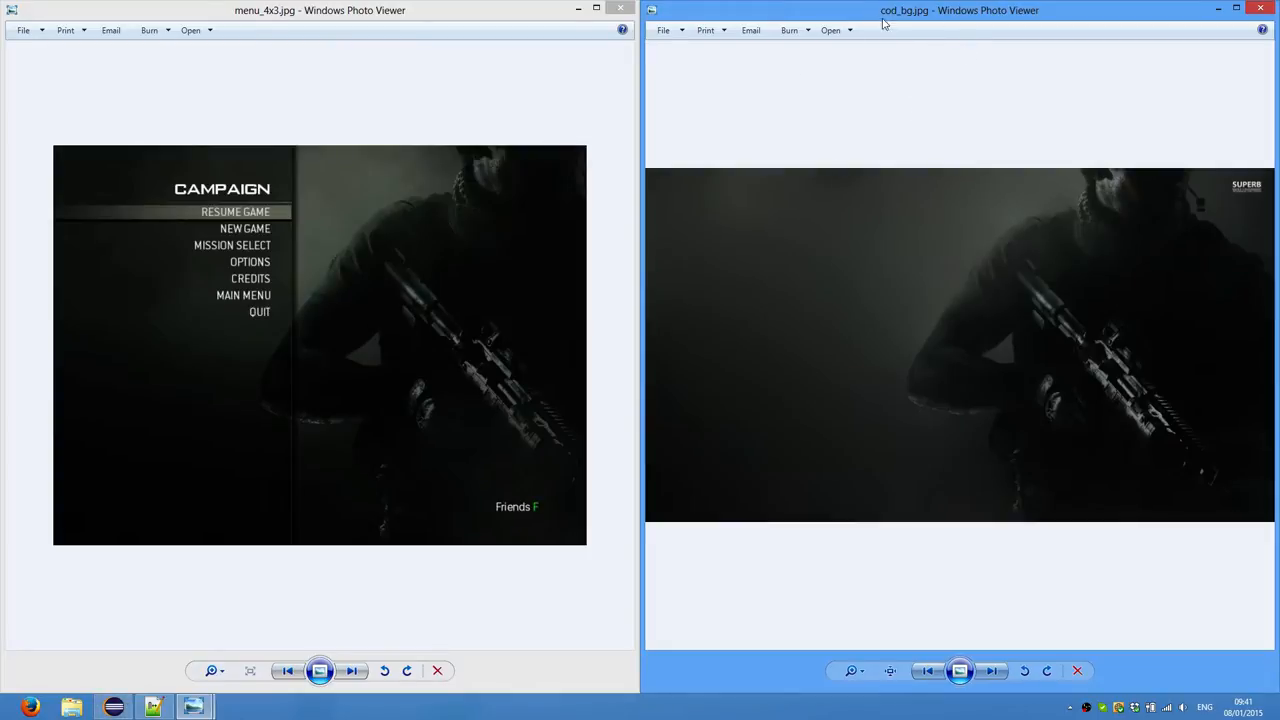
mouse_move(890, 25)
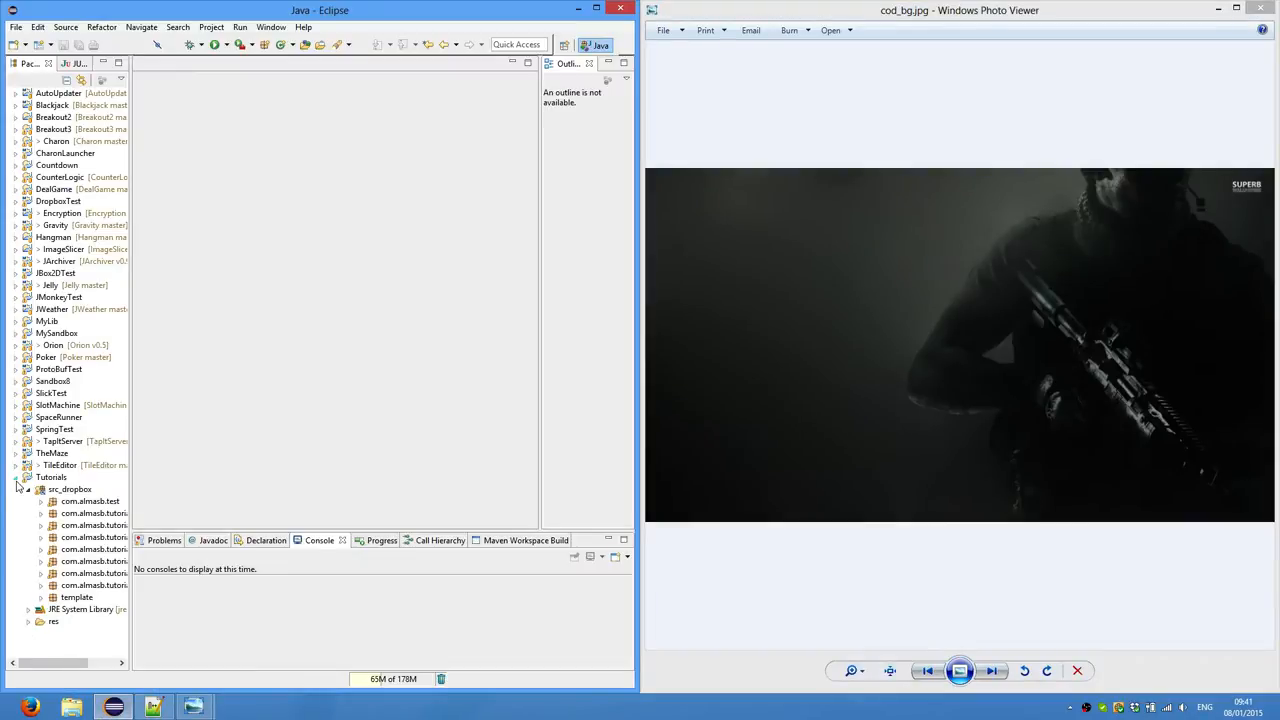
Expand the Tutorials project's res folder to show its fonts and images
left_click(28, 621)
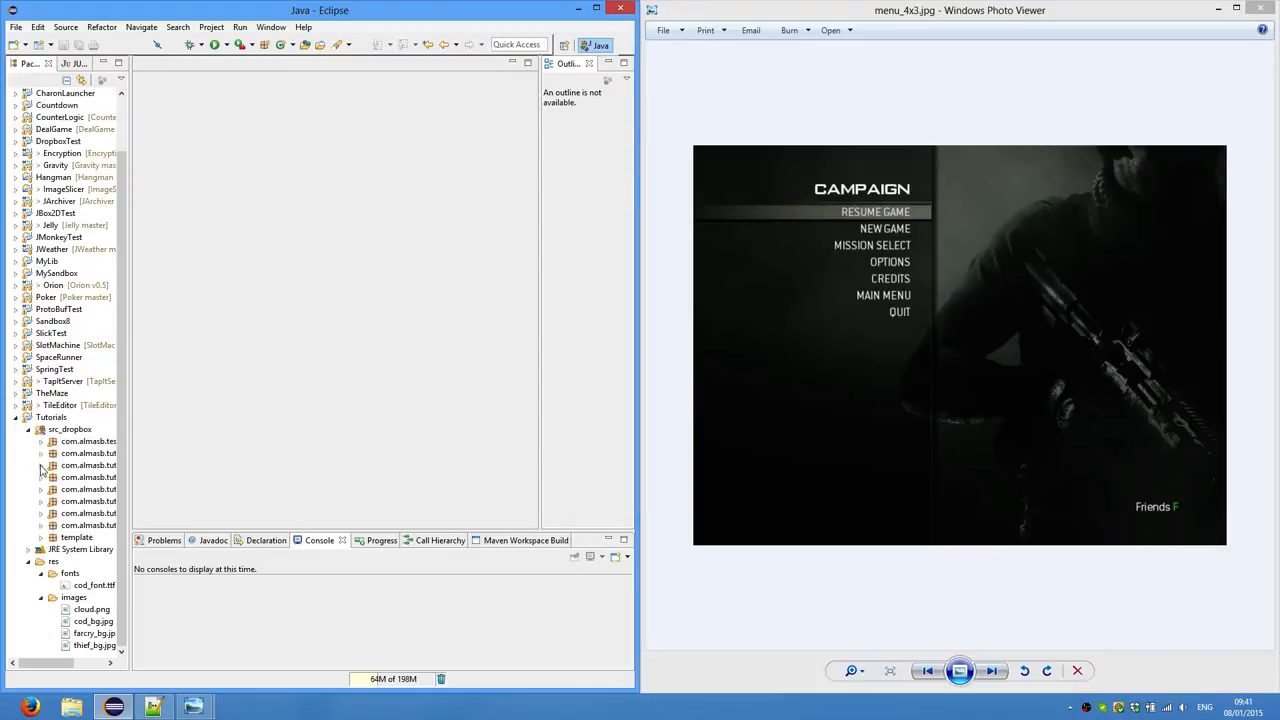
Create the com.almasb.tutorial10 package under src_dropbox and expand it
right_click(70, 429)
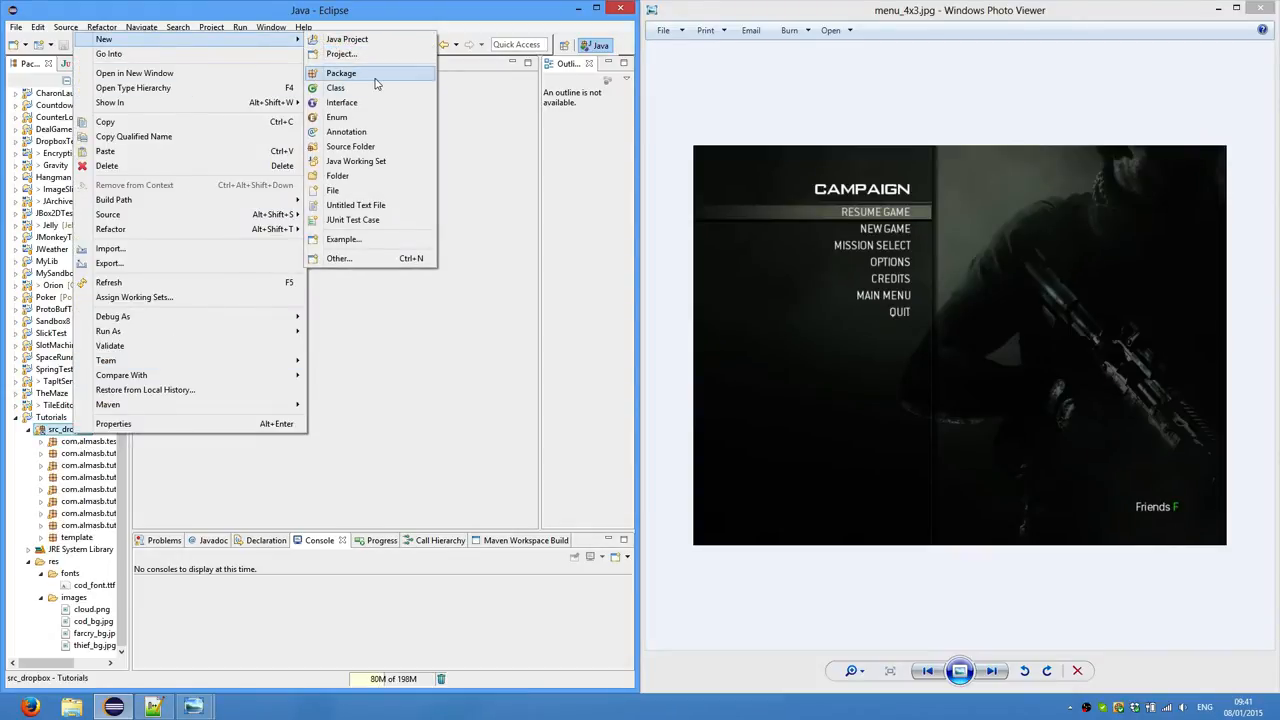
left_click(341, 72)
type("com.almasb.tutorial10")
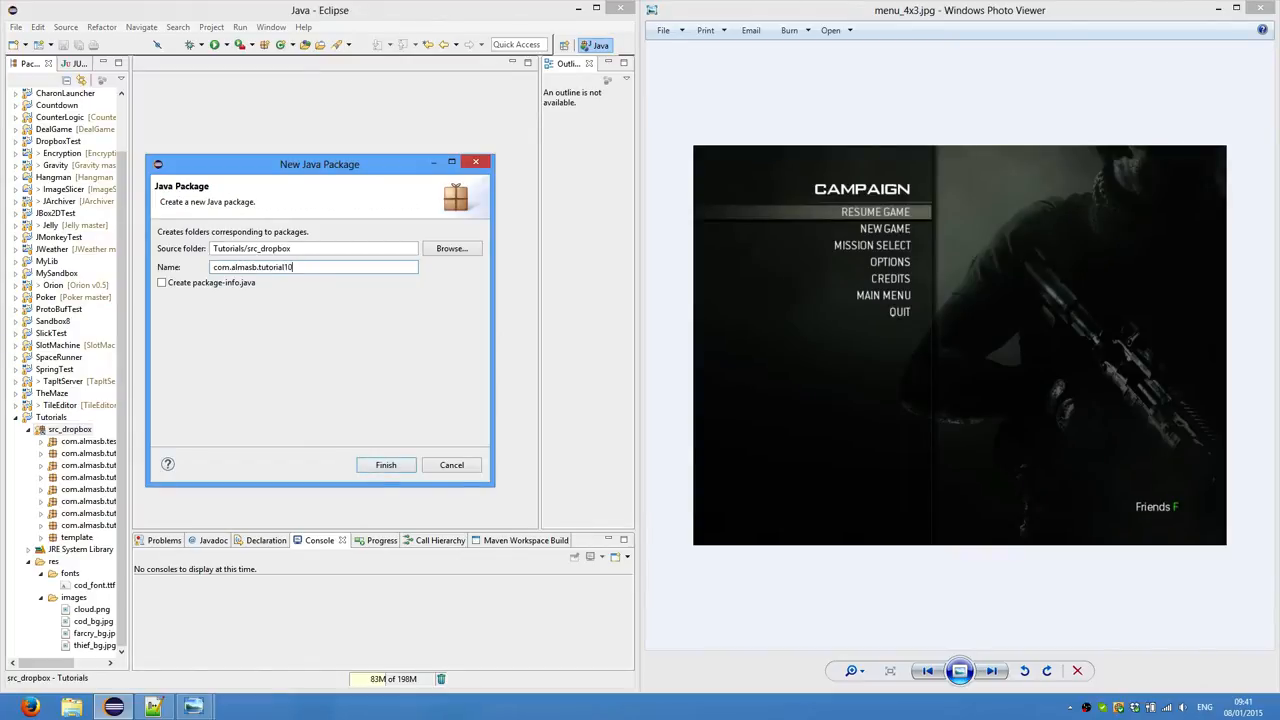
left_click(385, 464)
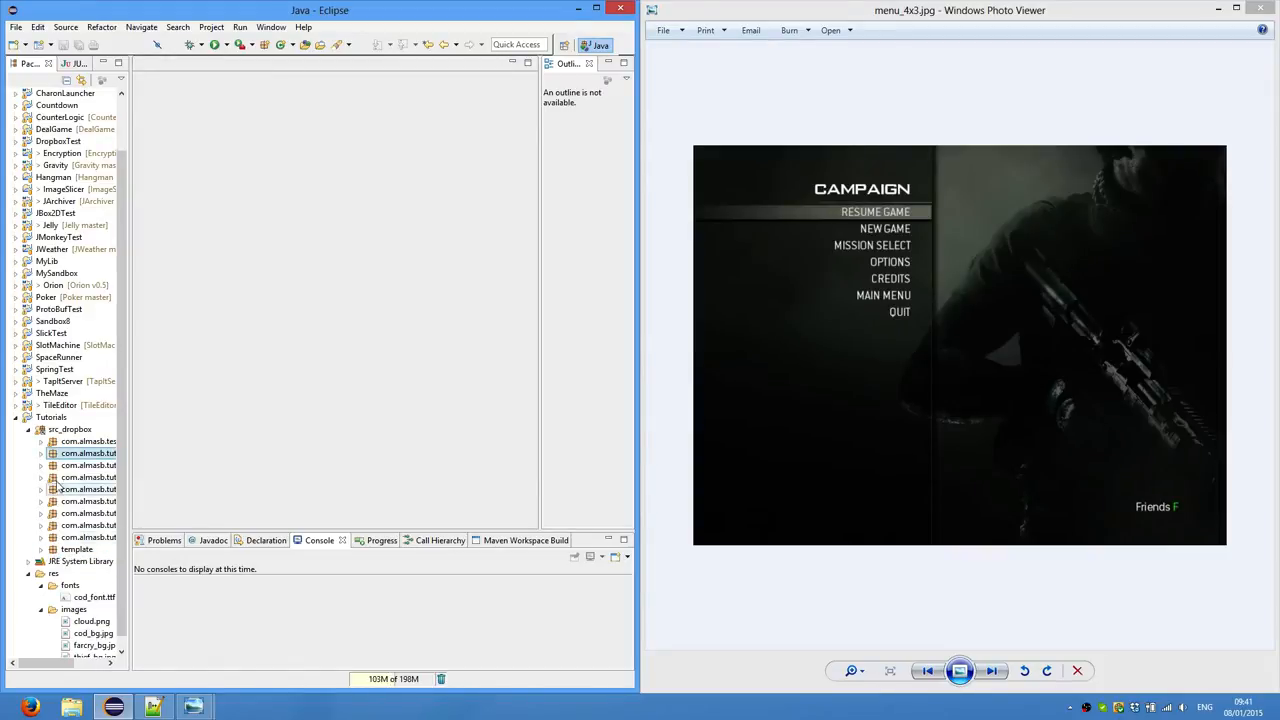
double_click(90, 479)
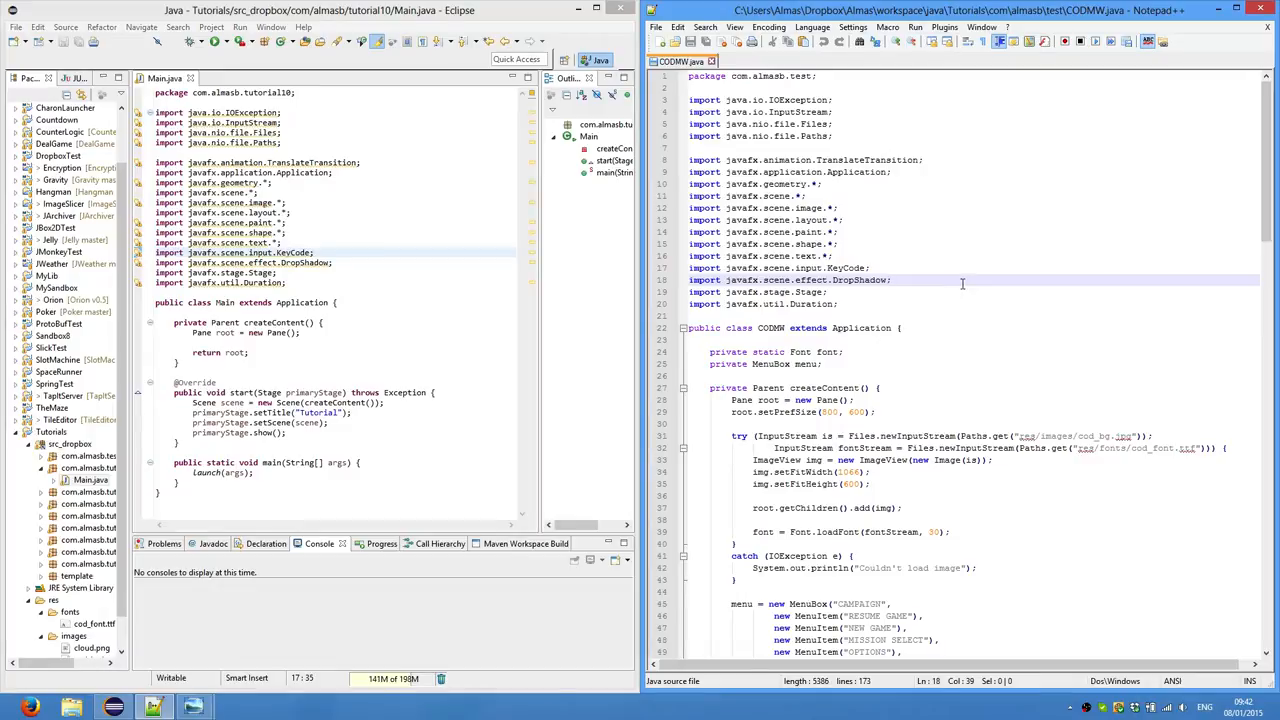
Scroll through the CODMW.java reference to find the font and MenuBox field declarations
scroll("down", 3)
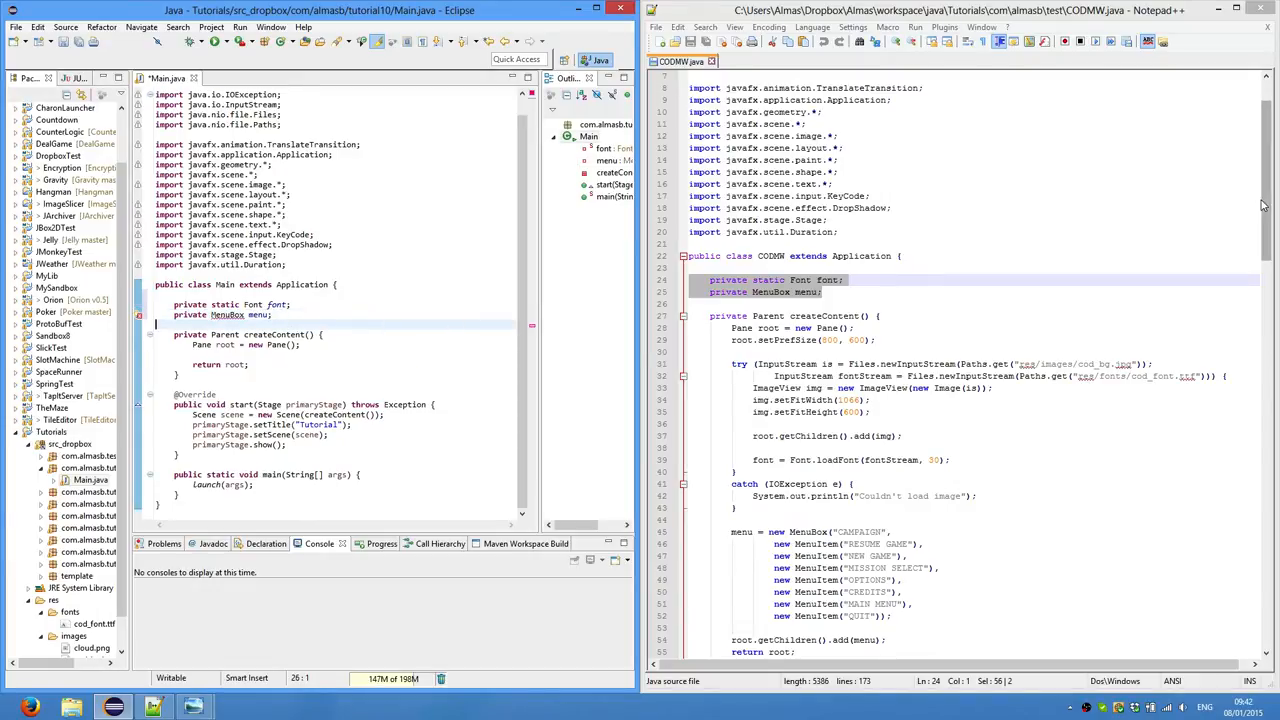
scroll("down", 3)
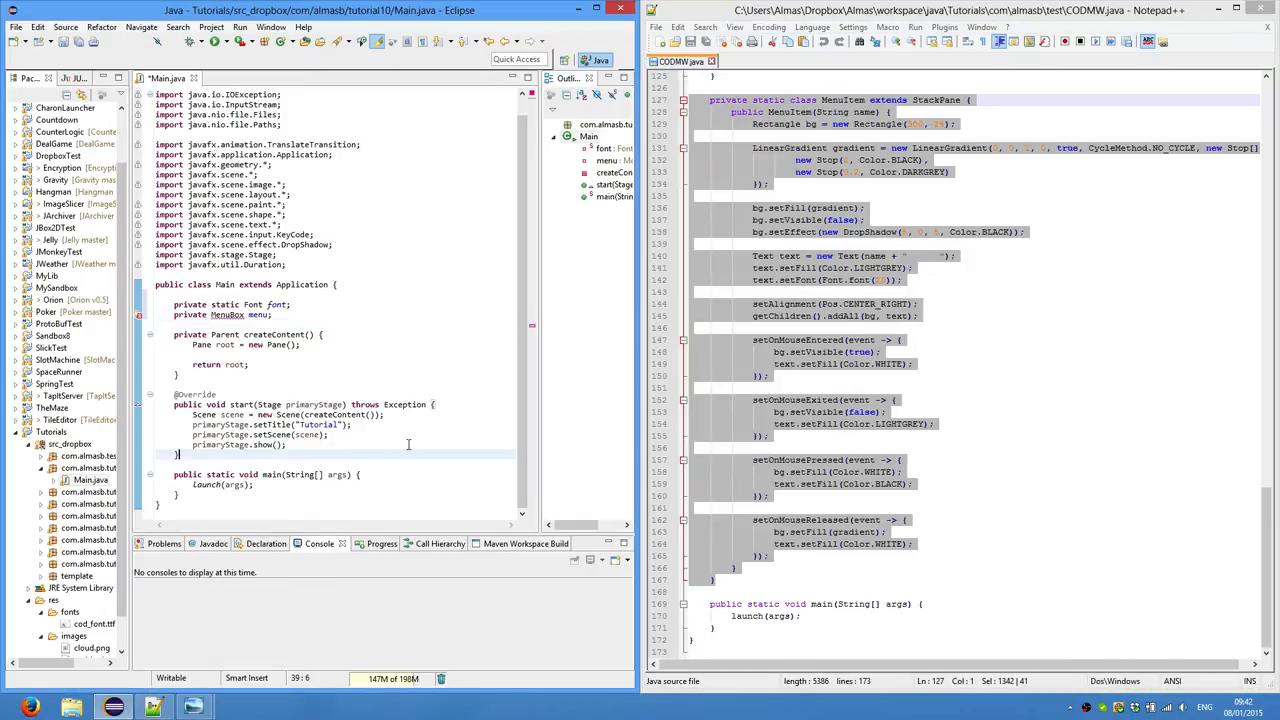
scroll("down", 3)
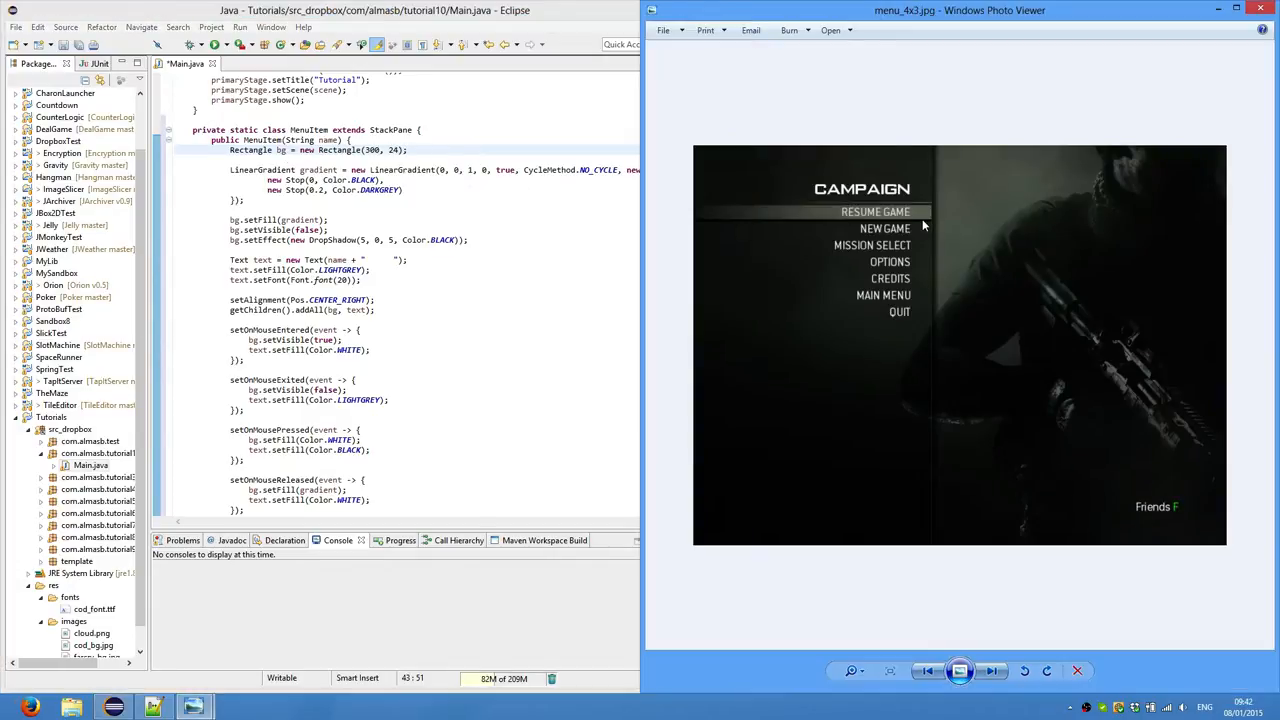
mouse_move(918, 214)
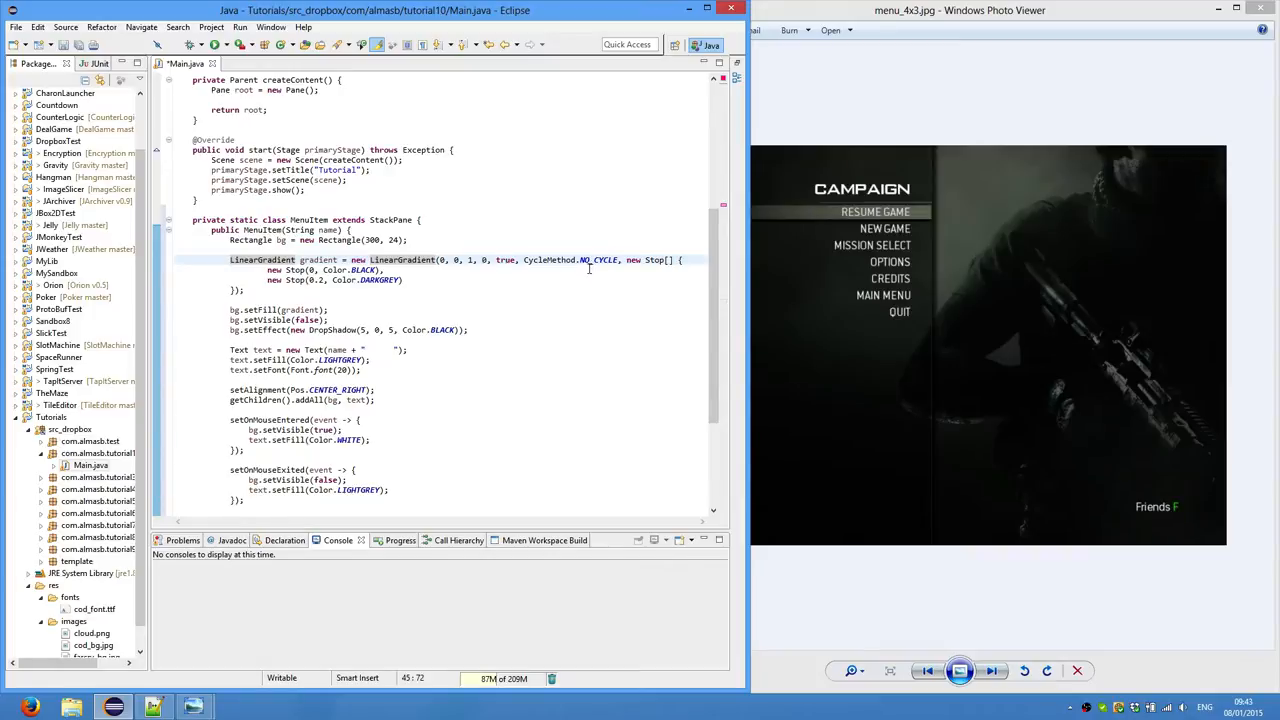
mouse_move(587, 271)
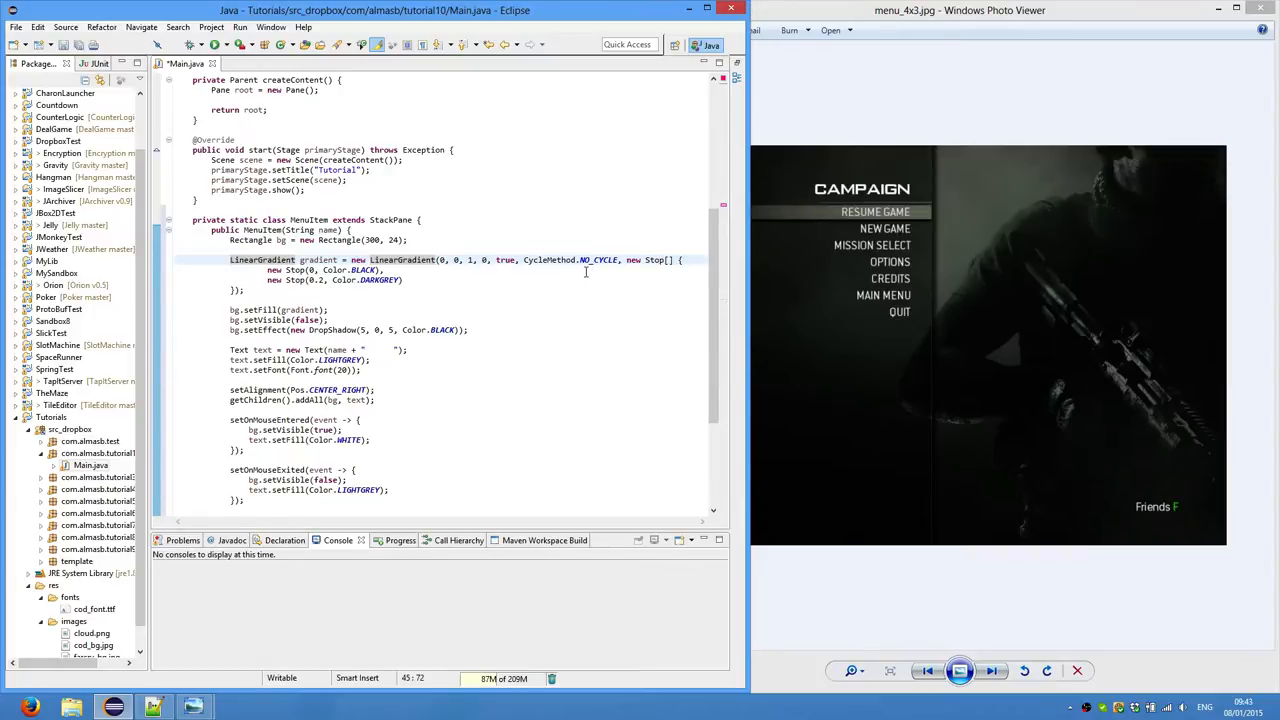
mouse_move(513, 305)
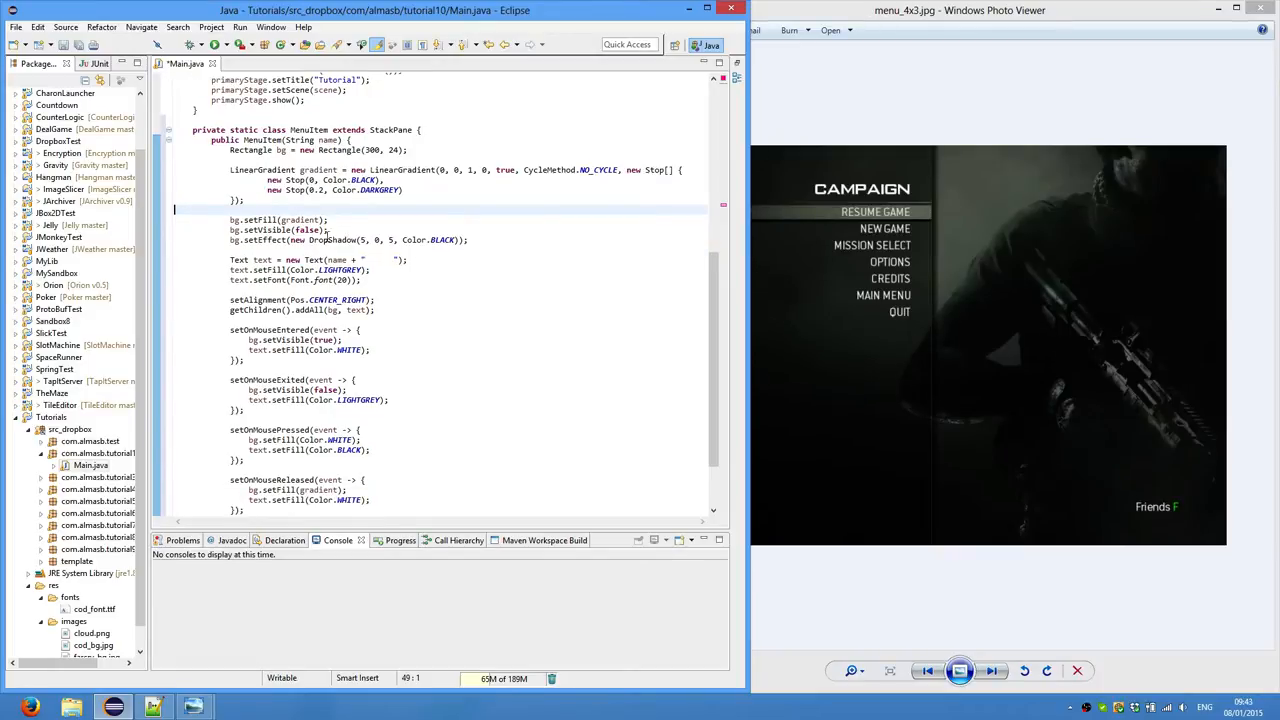
mouse_move(848, 278)
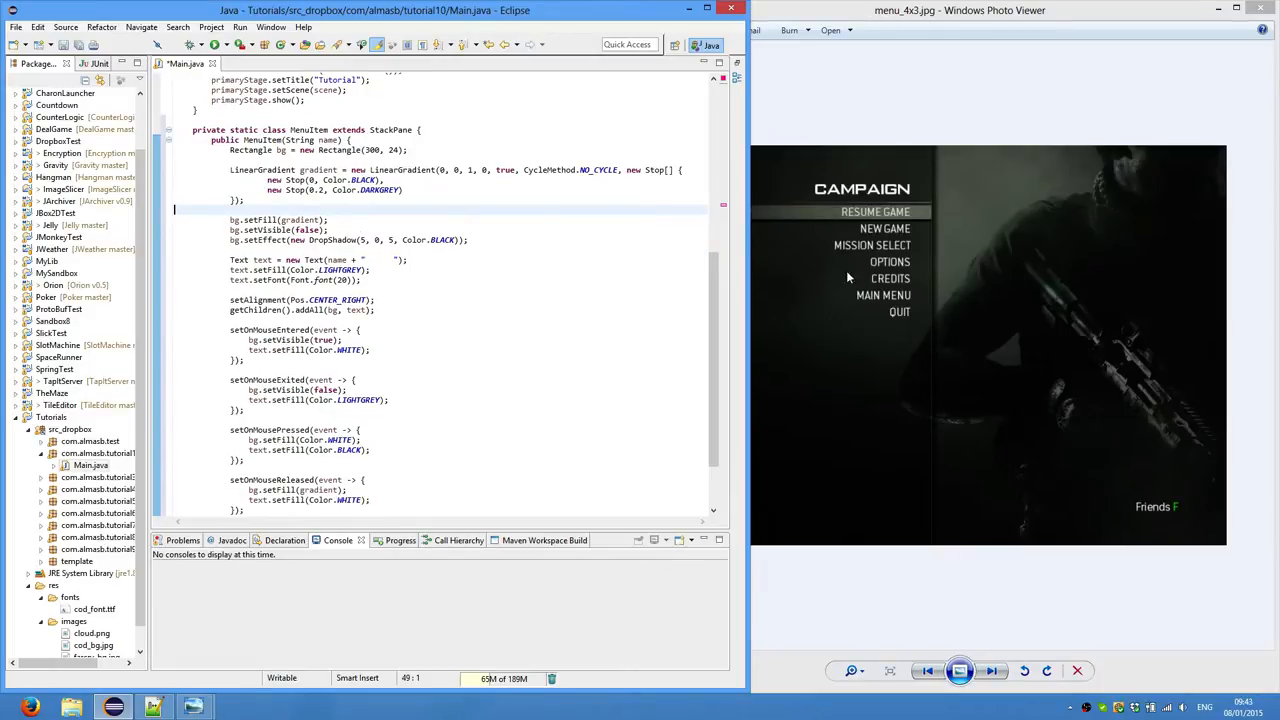
mouse_move(885, 295)
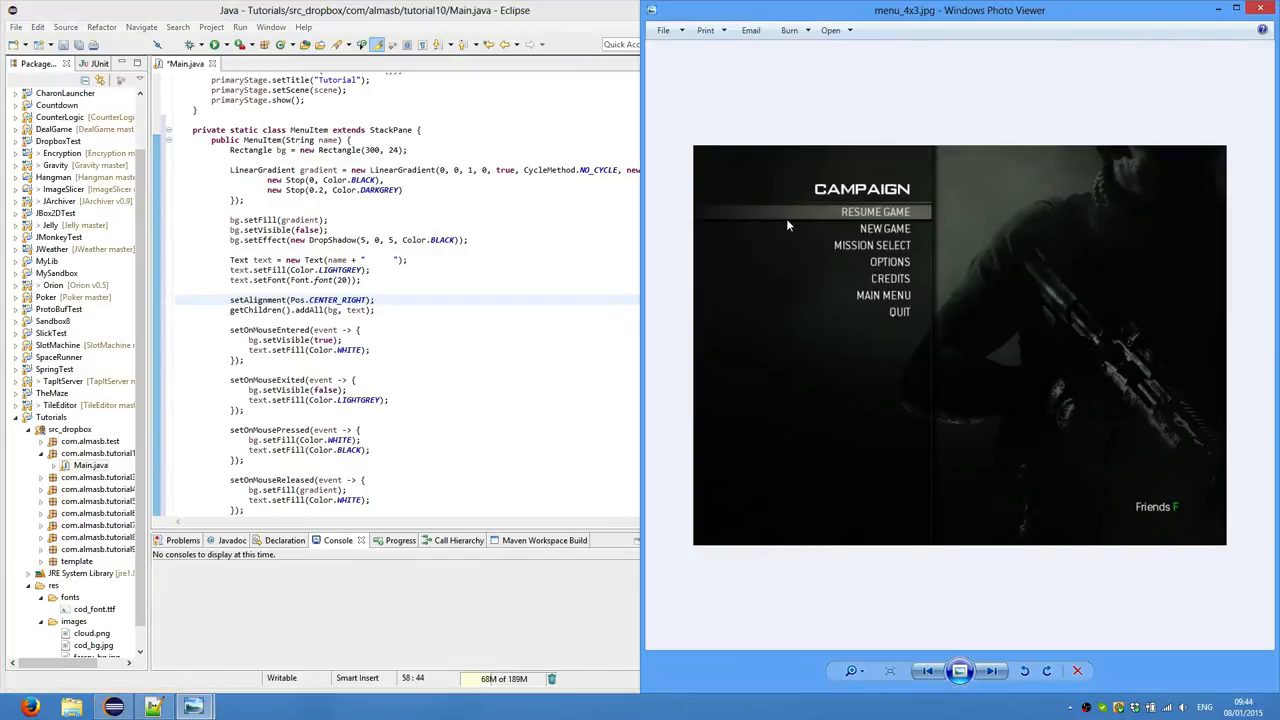
mouse_move(945, 222)
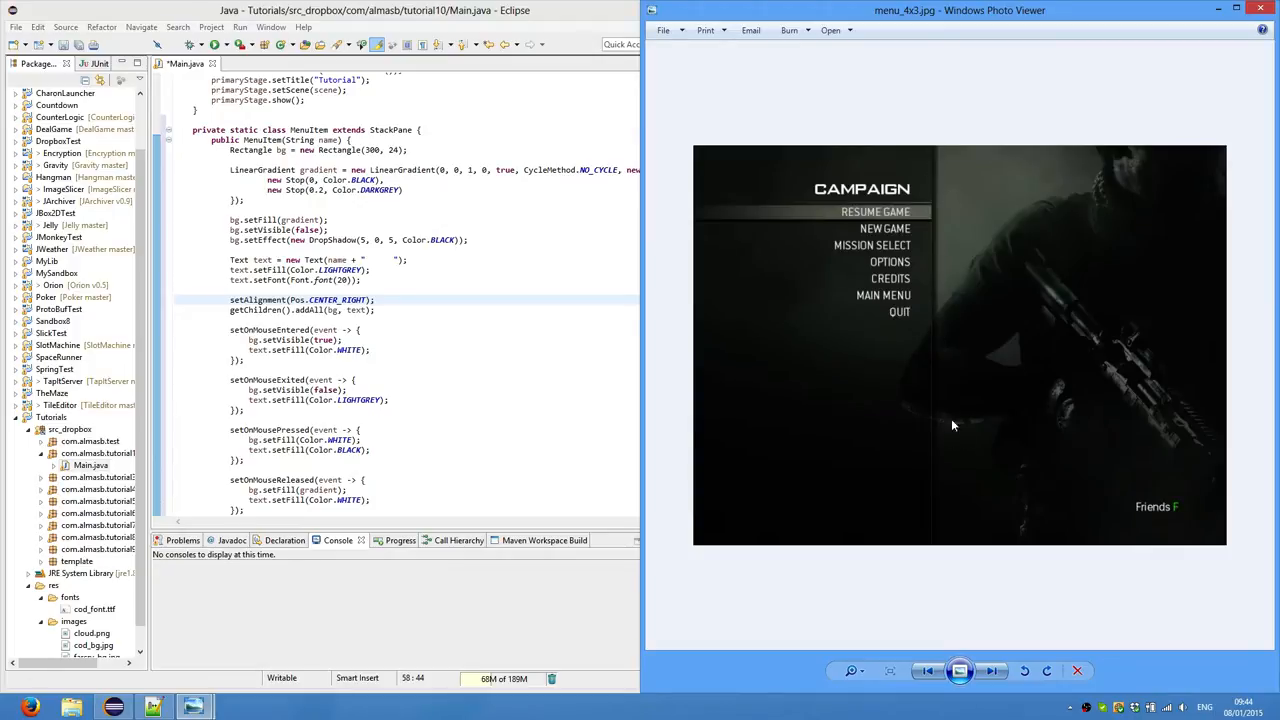
mouse_move(946, 531)
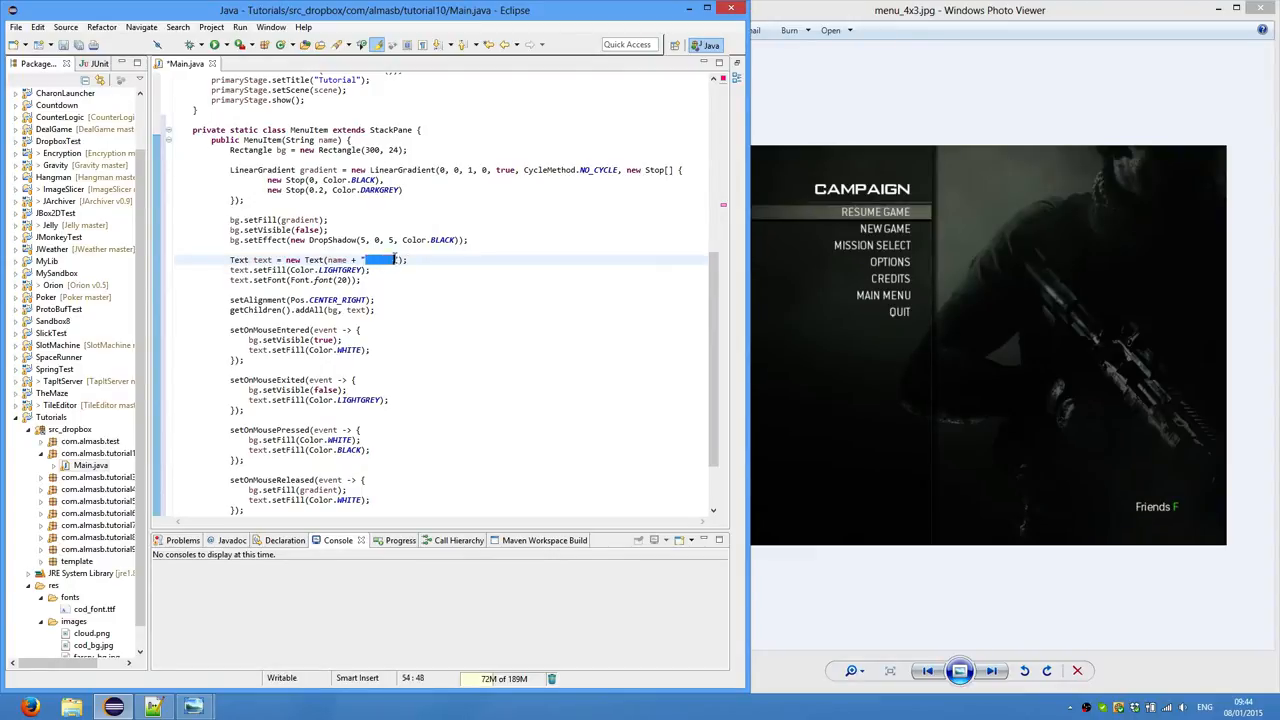
Type indentation while writing the MenuItem class with its mouse handlers
type("\"   \"")
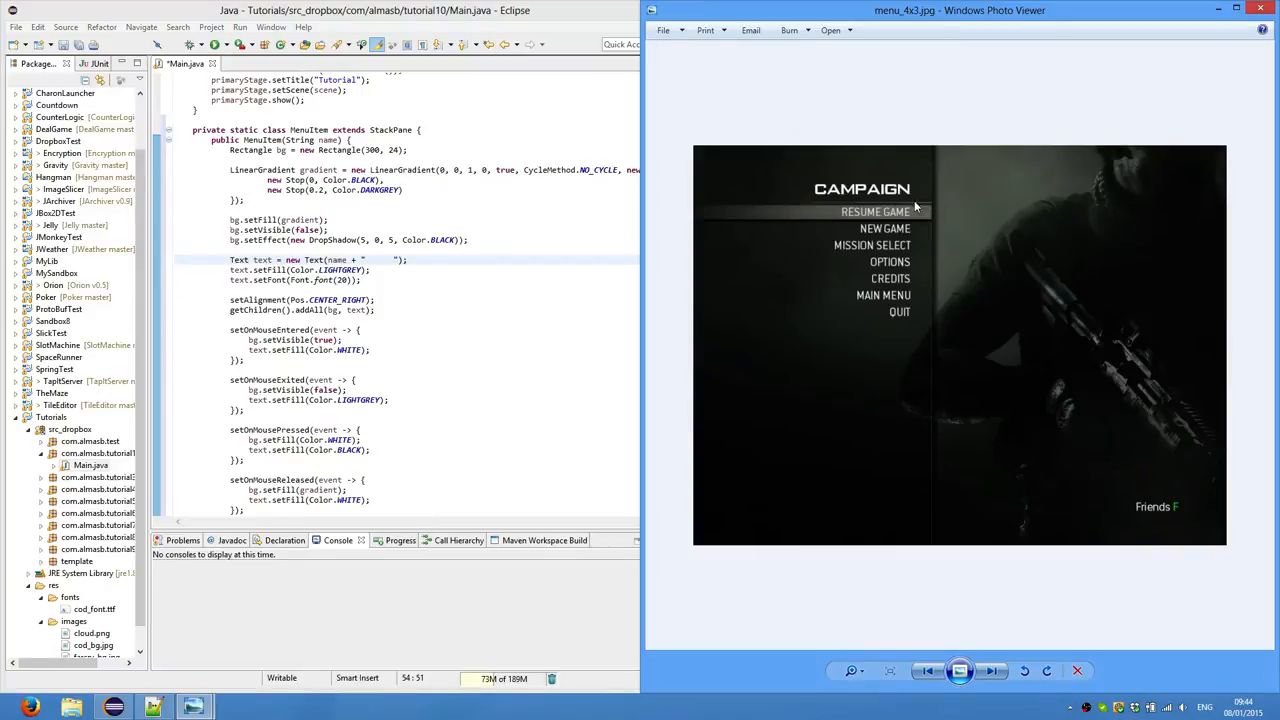
mouse_move(418, 307)
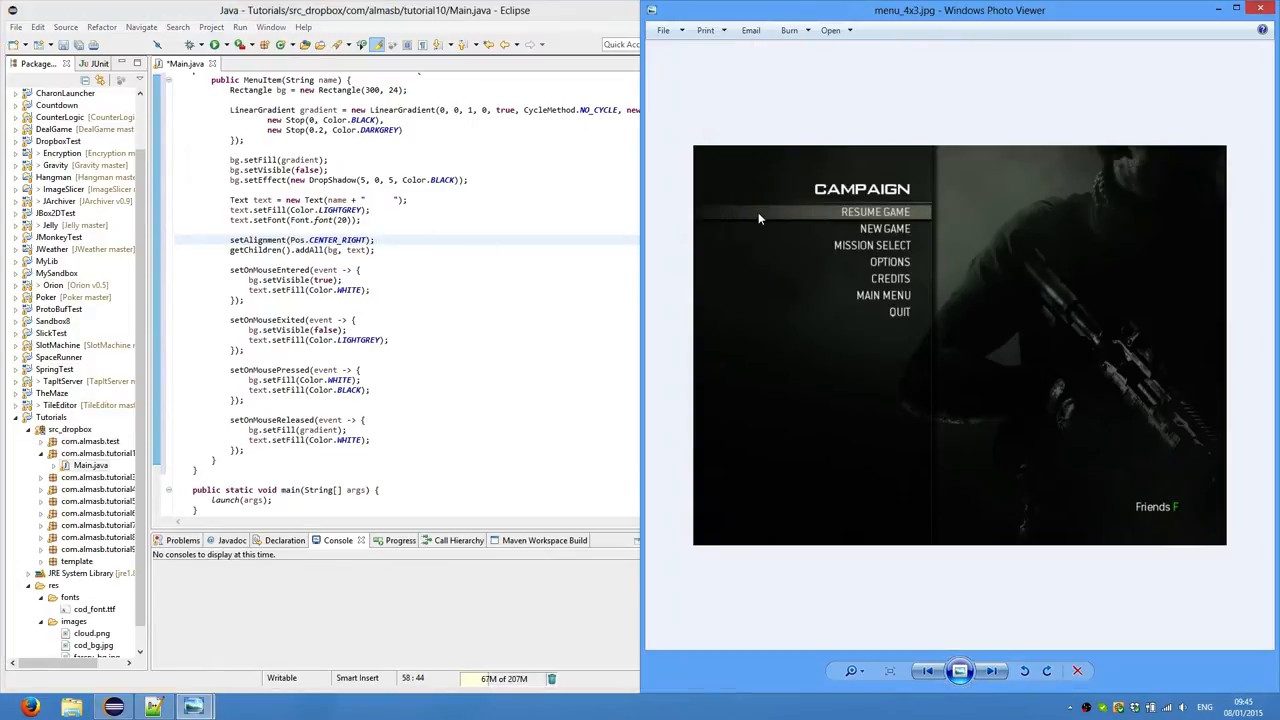
mouse_move(805, 218)
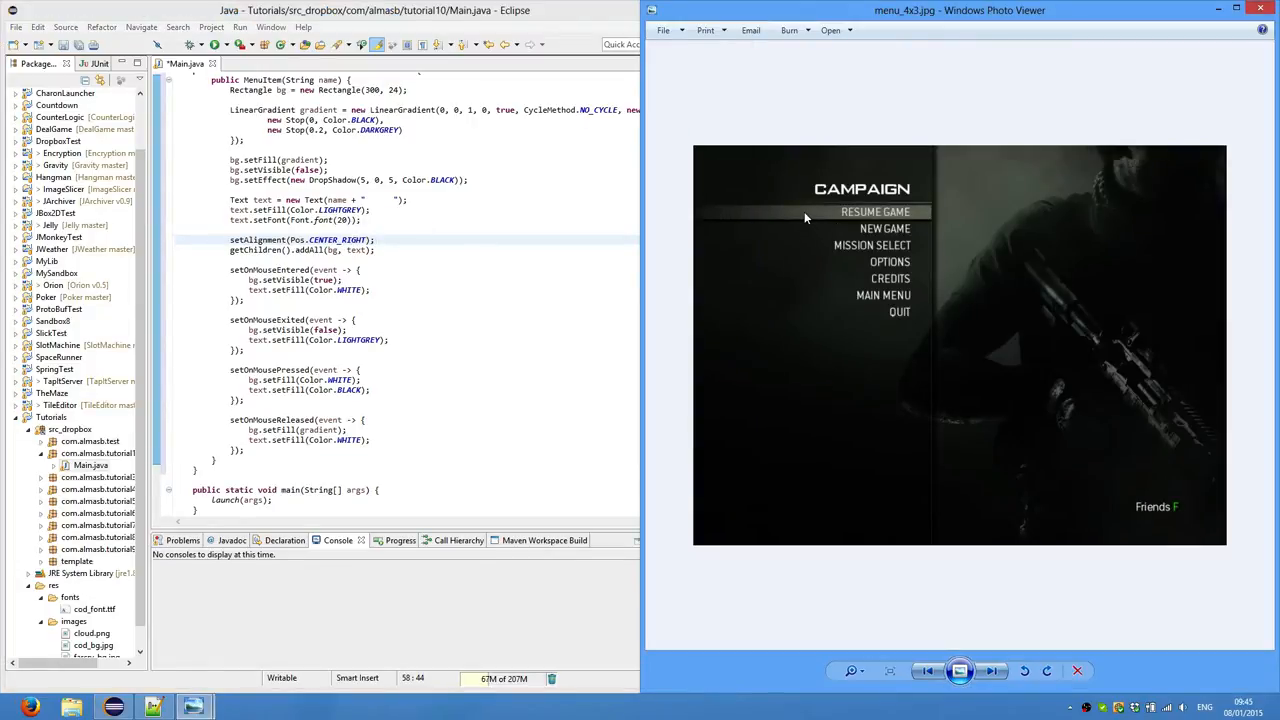
mouse_move(805, 425)
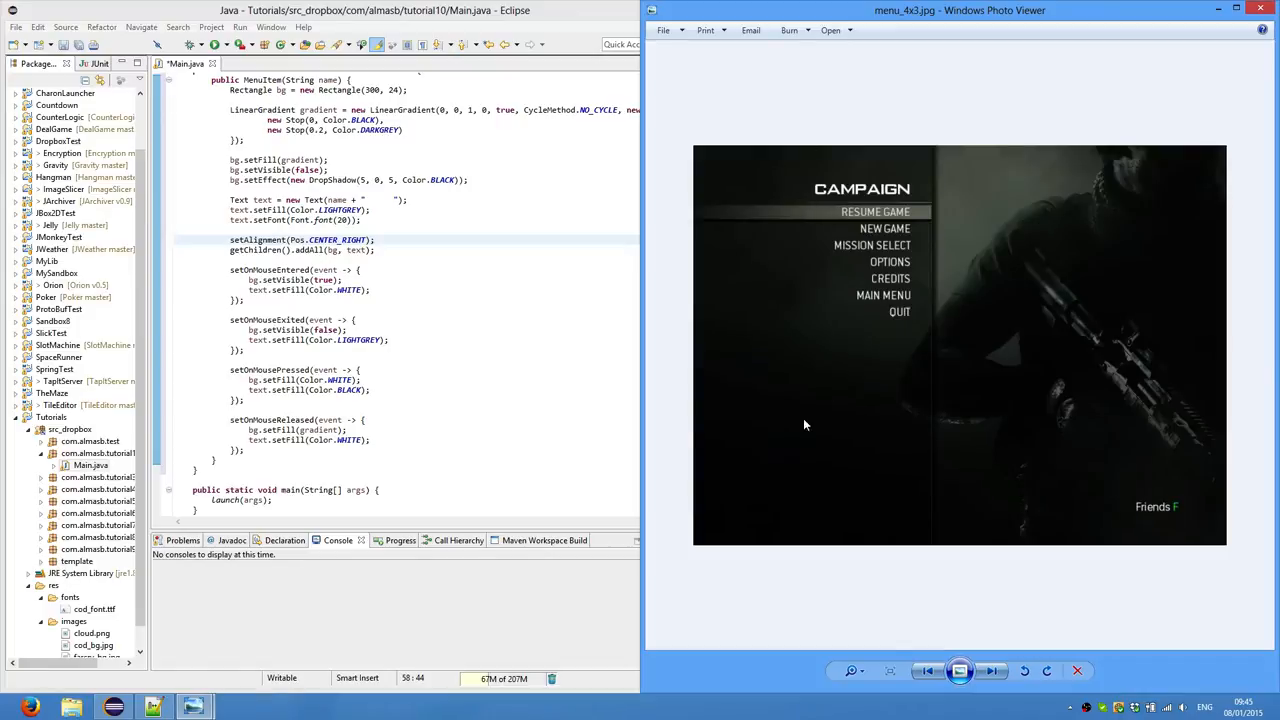
mouse_move(862, 211)
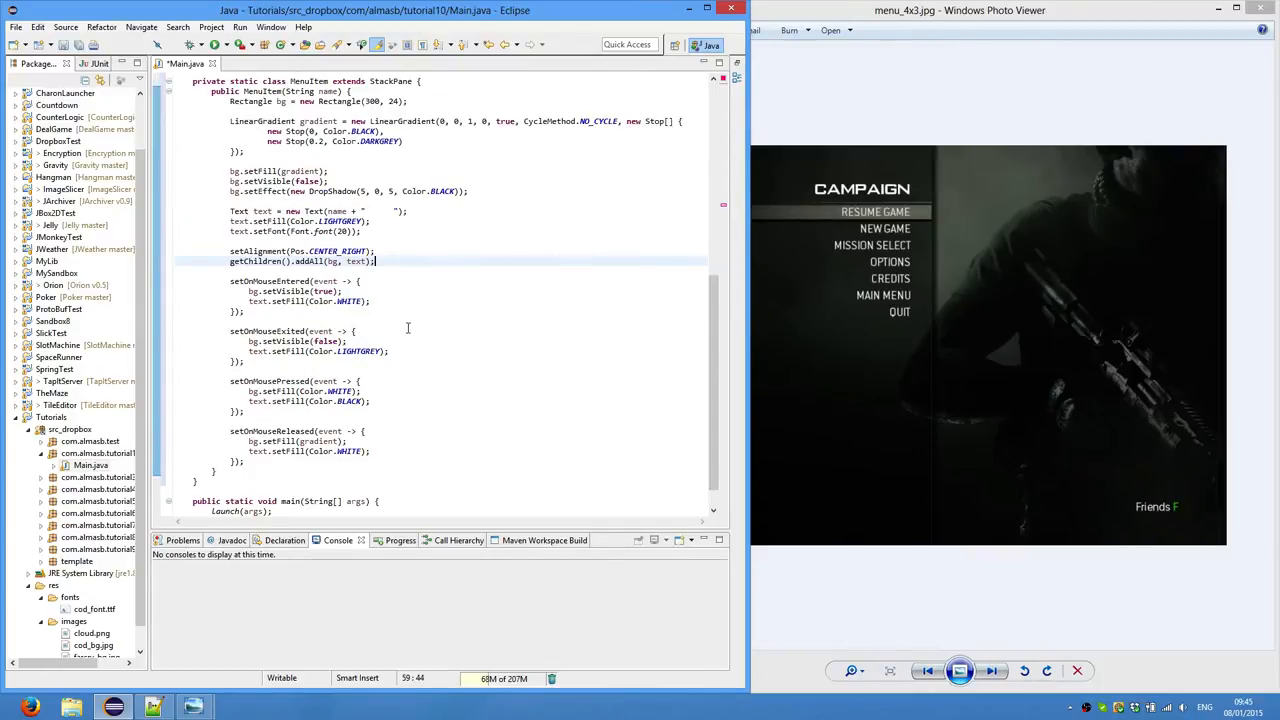
mouse_move(336, 328)
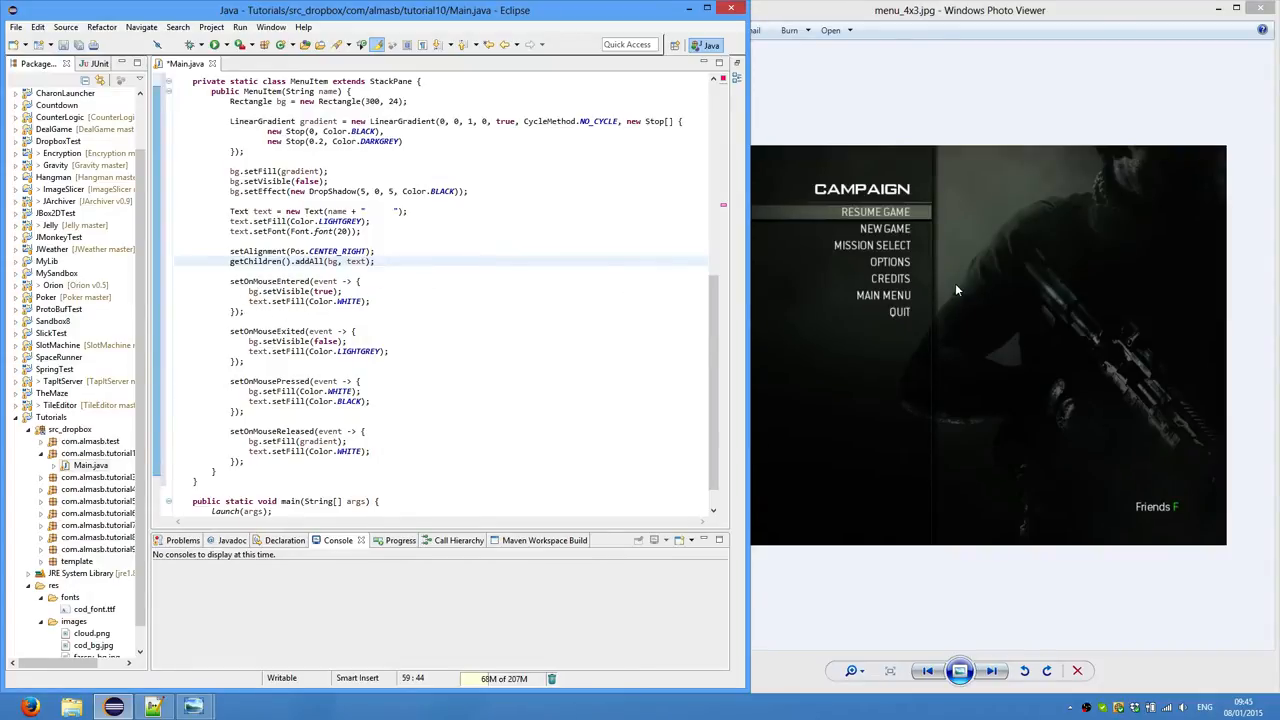
mouse_move(925, 203)
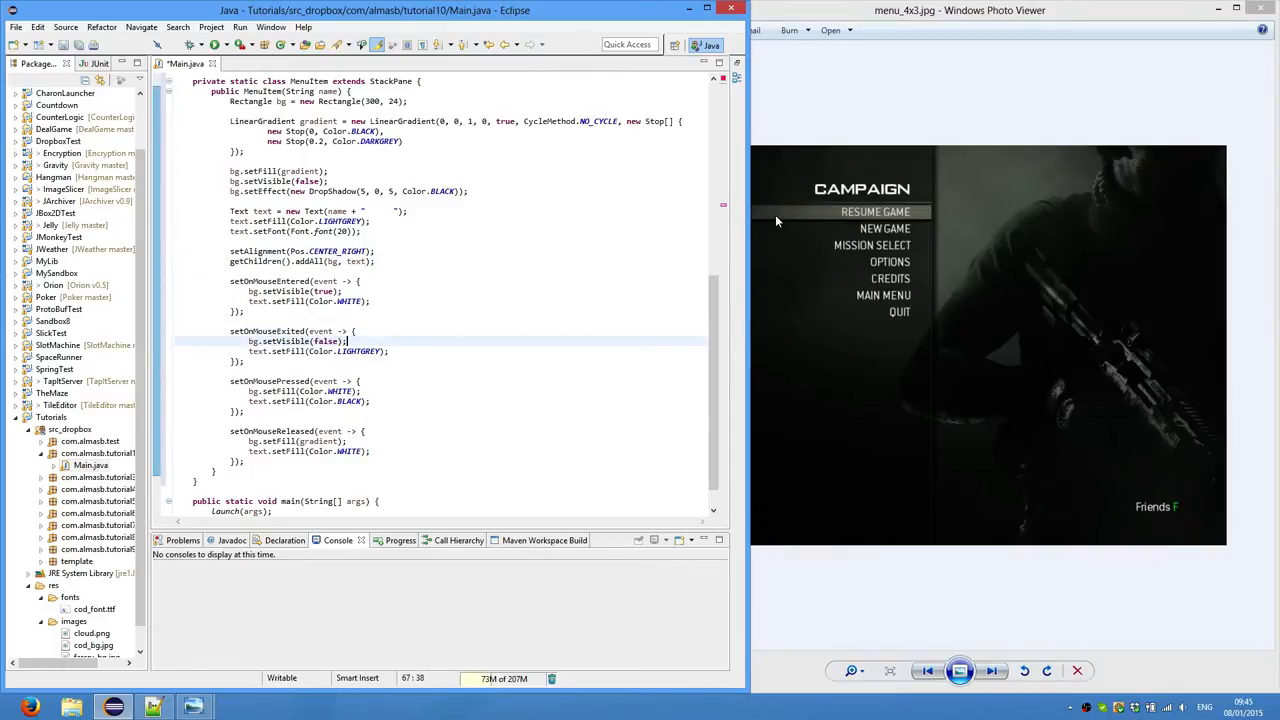
mouse_move(878, 233)
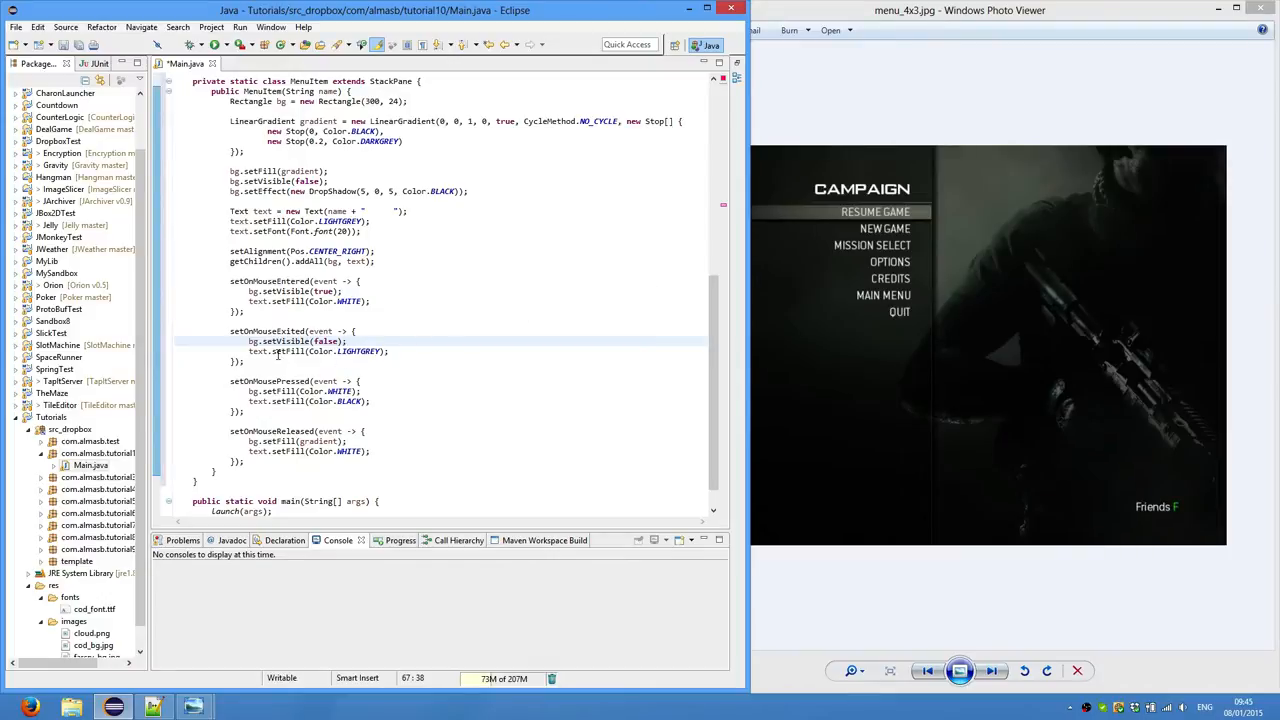
mouse_move(419, 317)
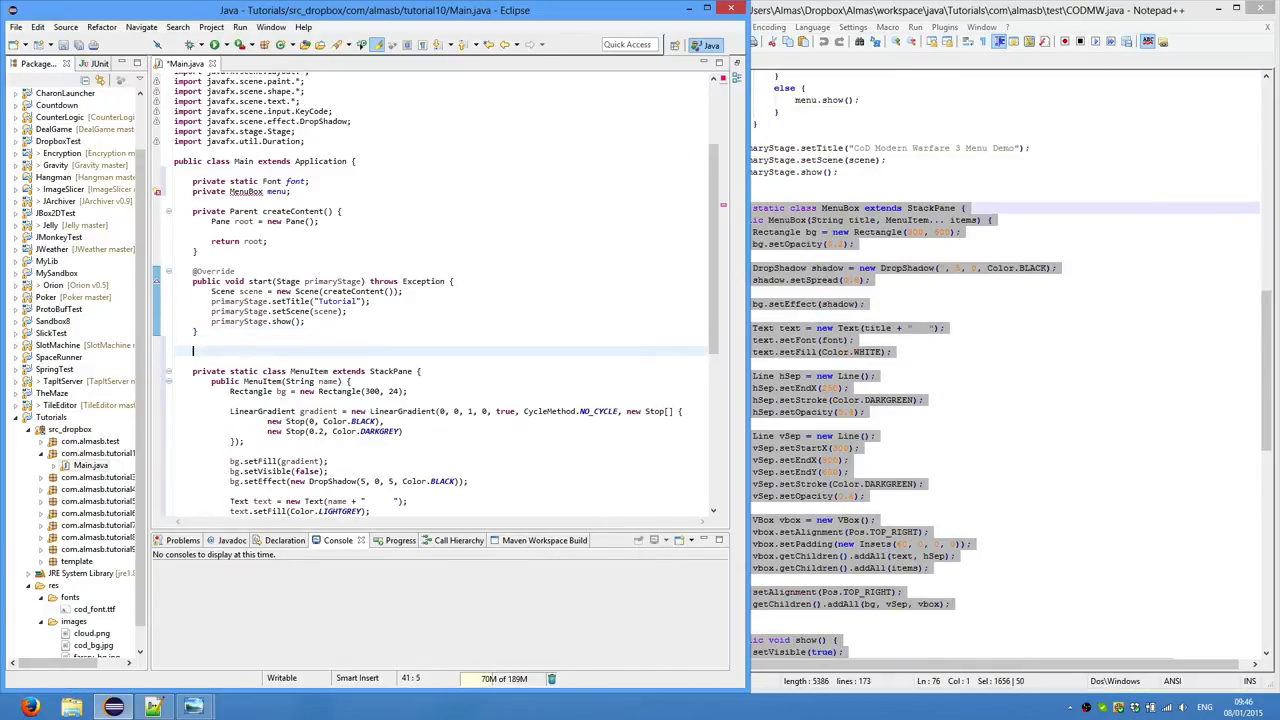
Write the MenuBox constructor: 300x600 shadowed Rectangle, title Text and separator Lines
scroll("down", 3)
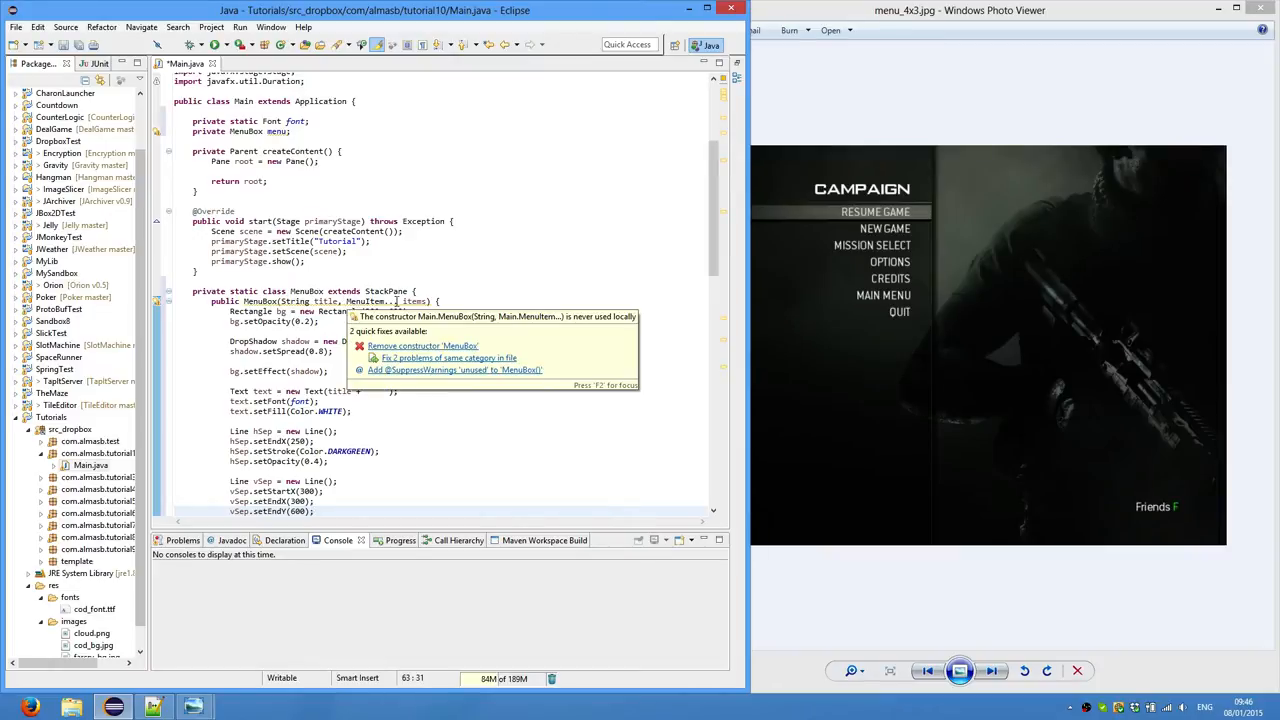
left_click(393, 301)
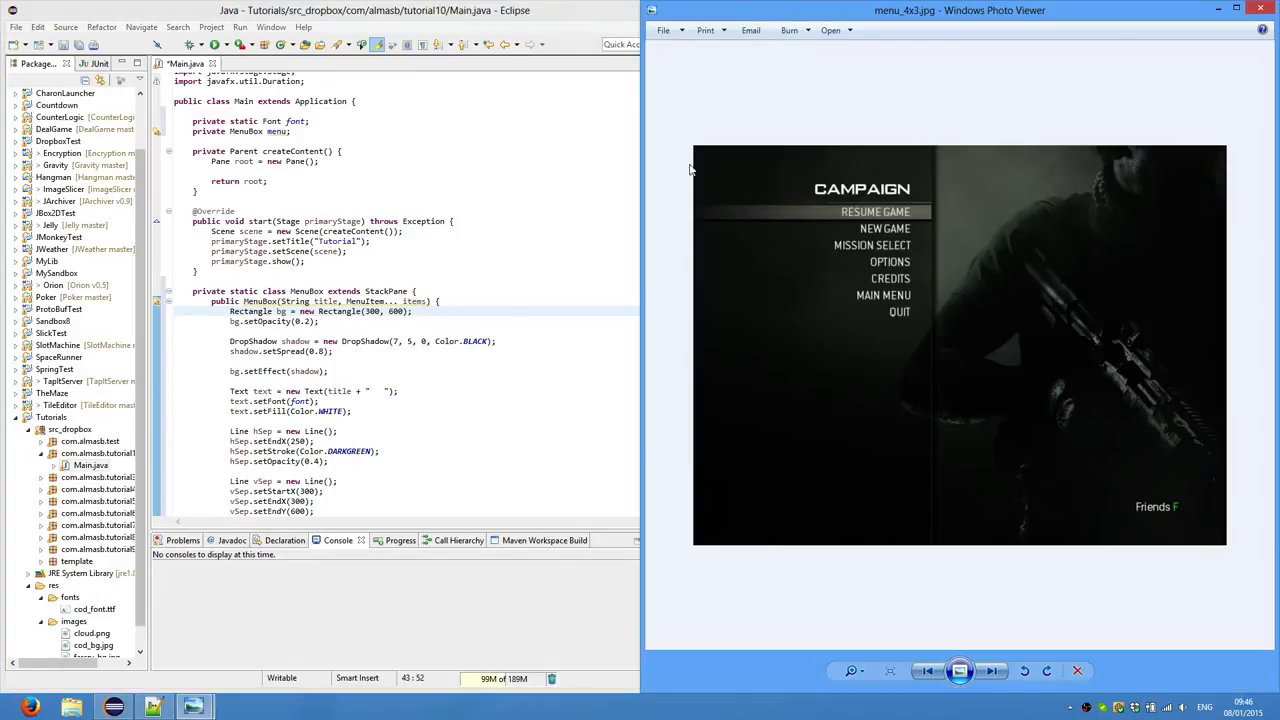
mouse_move(930, 220)
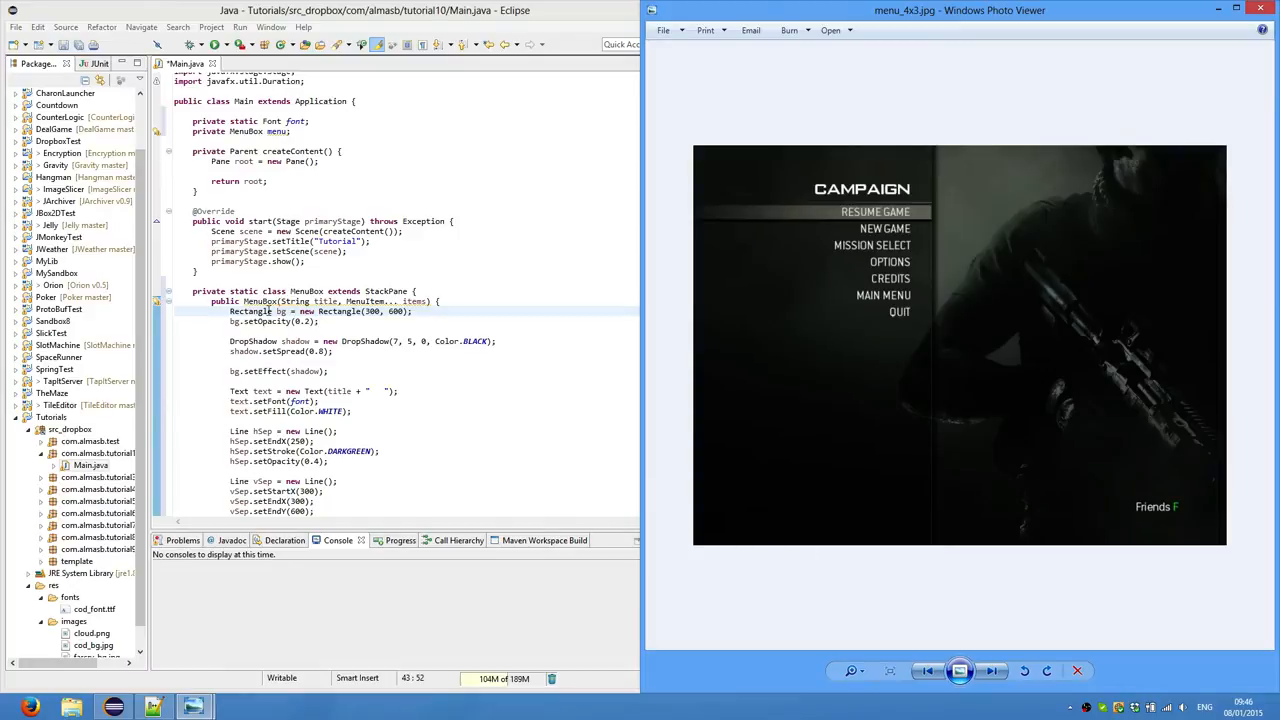
mouse_move(880, 533)
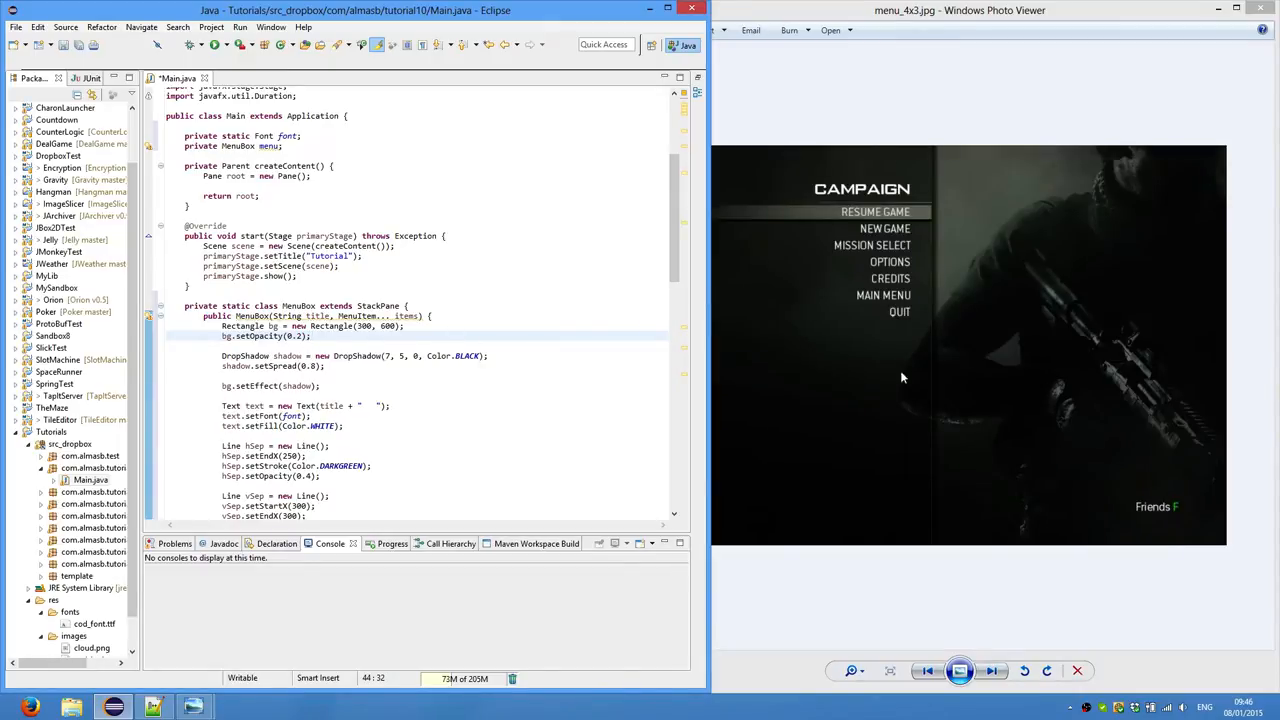
scroll("down", 3)
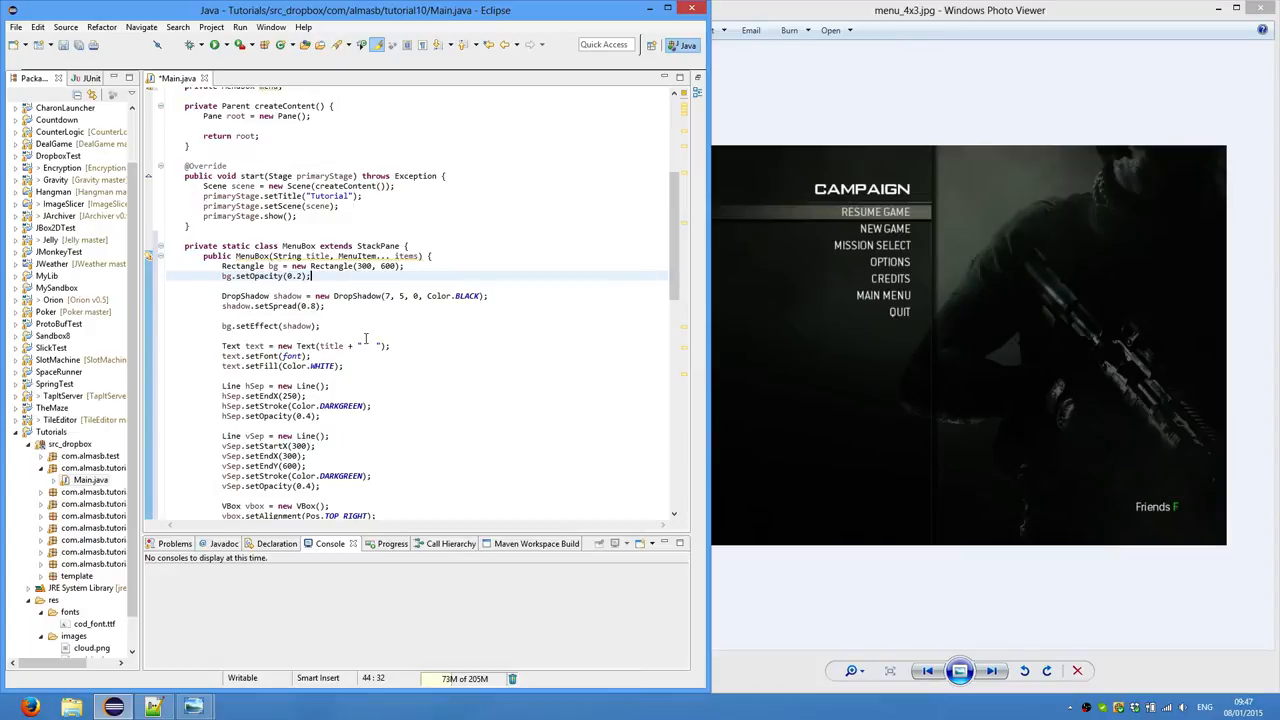
mouse_move(858, 235)
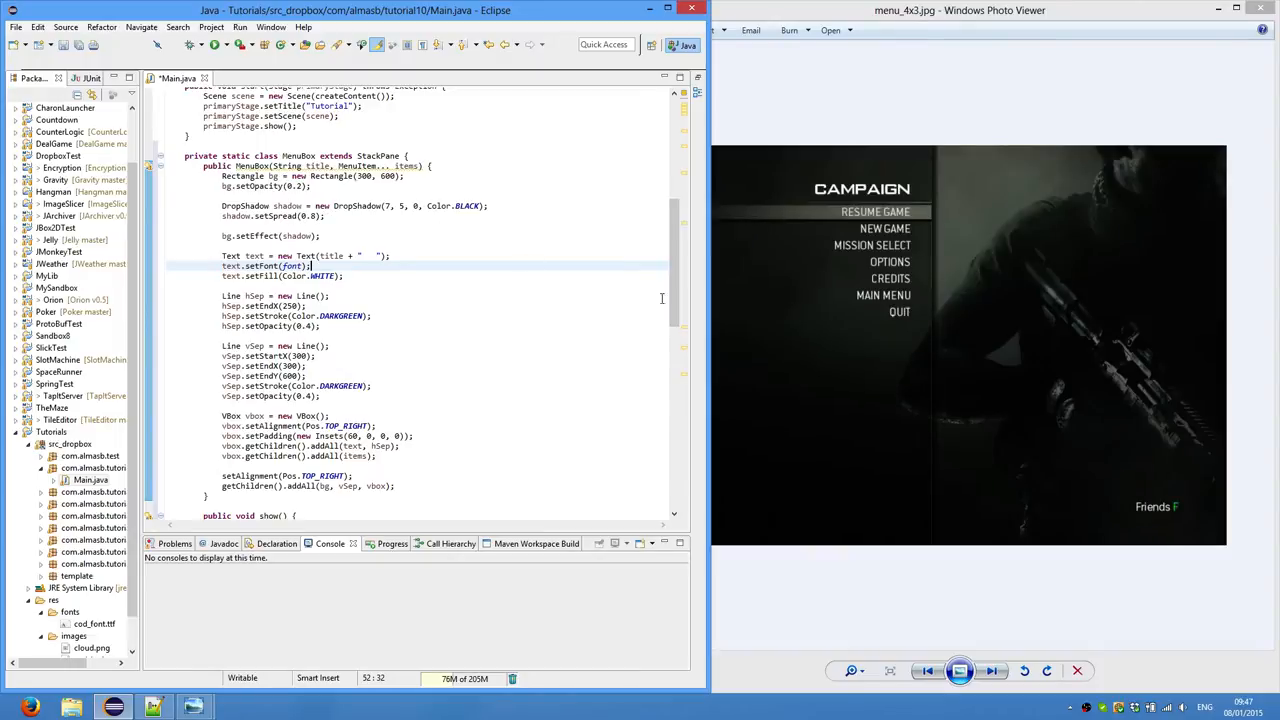
mouse_move(950, 267)
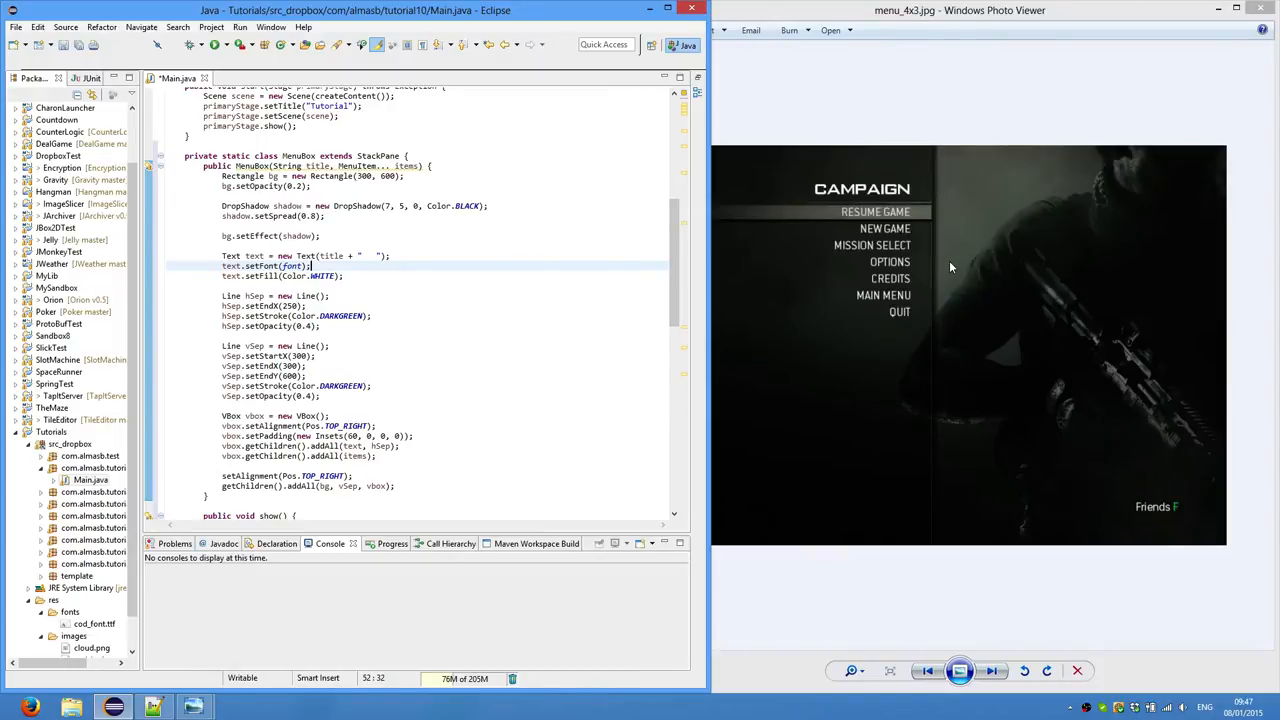
mouse_move(958, 288)
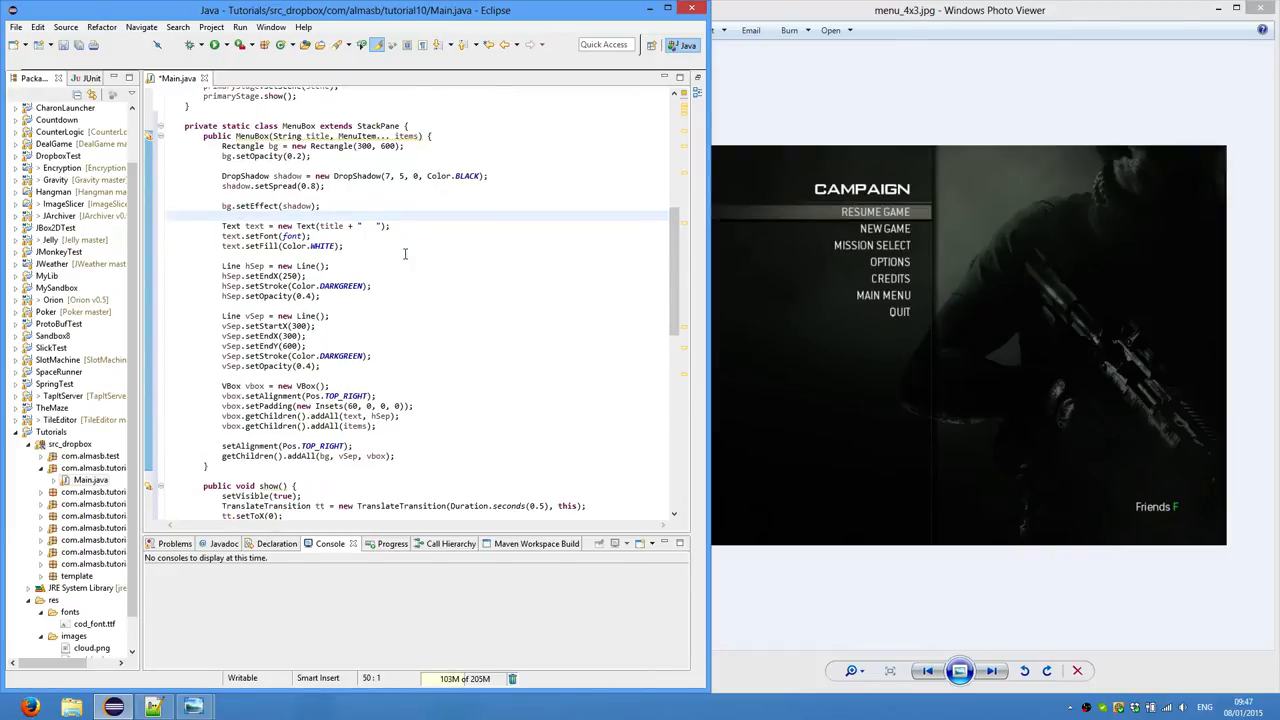
scroll("down", 3)
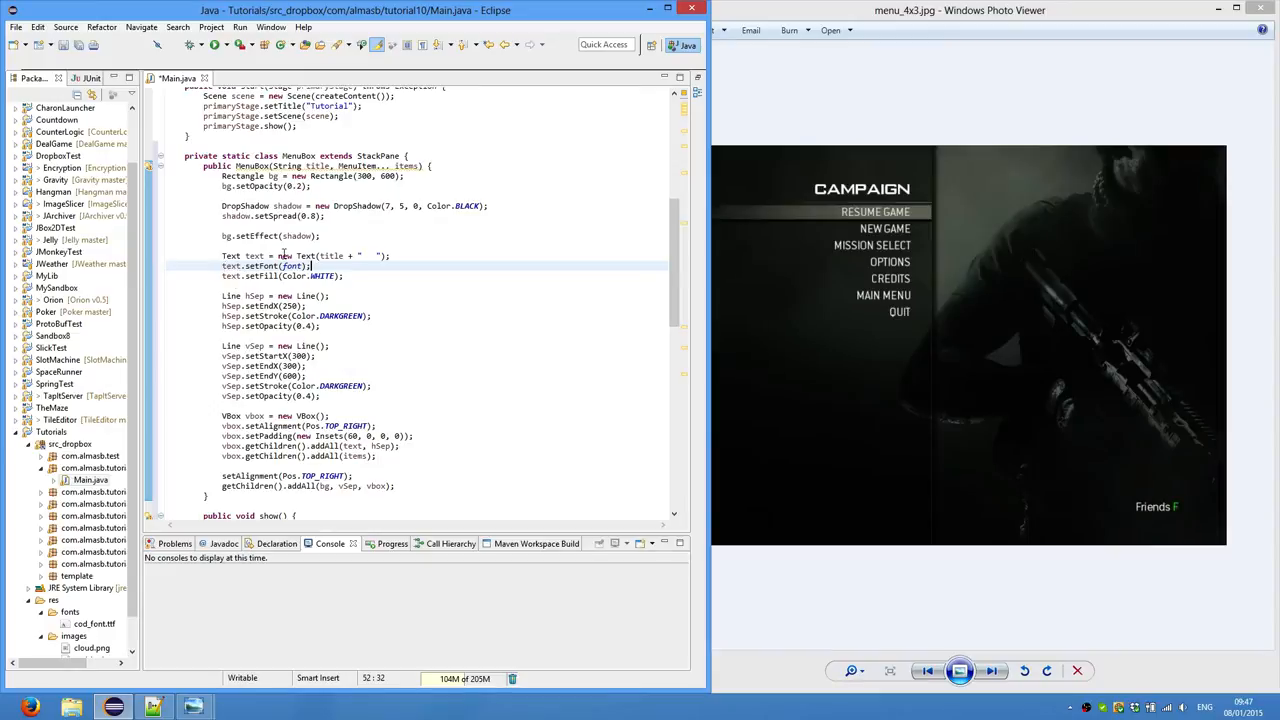
double_click(291, 266)
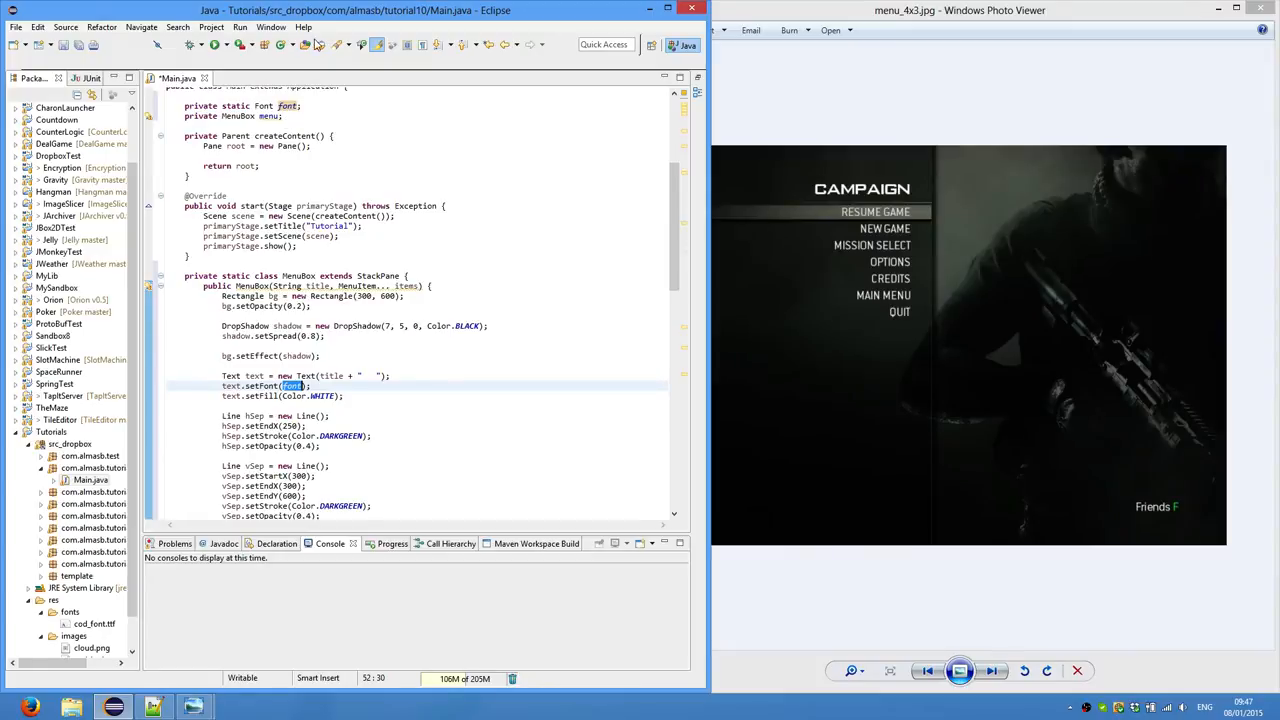
scroll("down", 3)
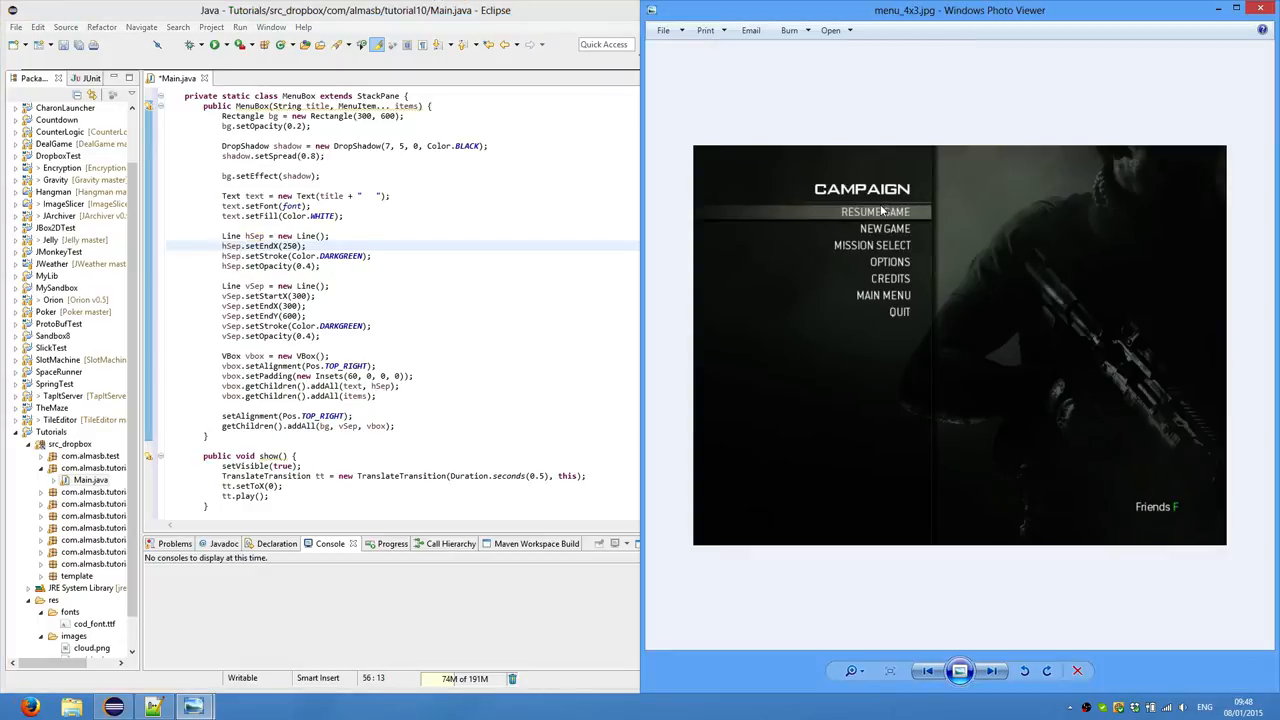
mouse_move(568, 221)
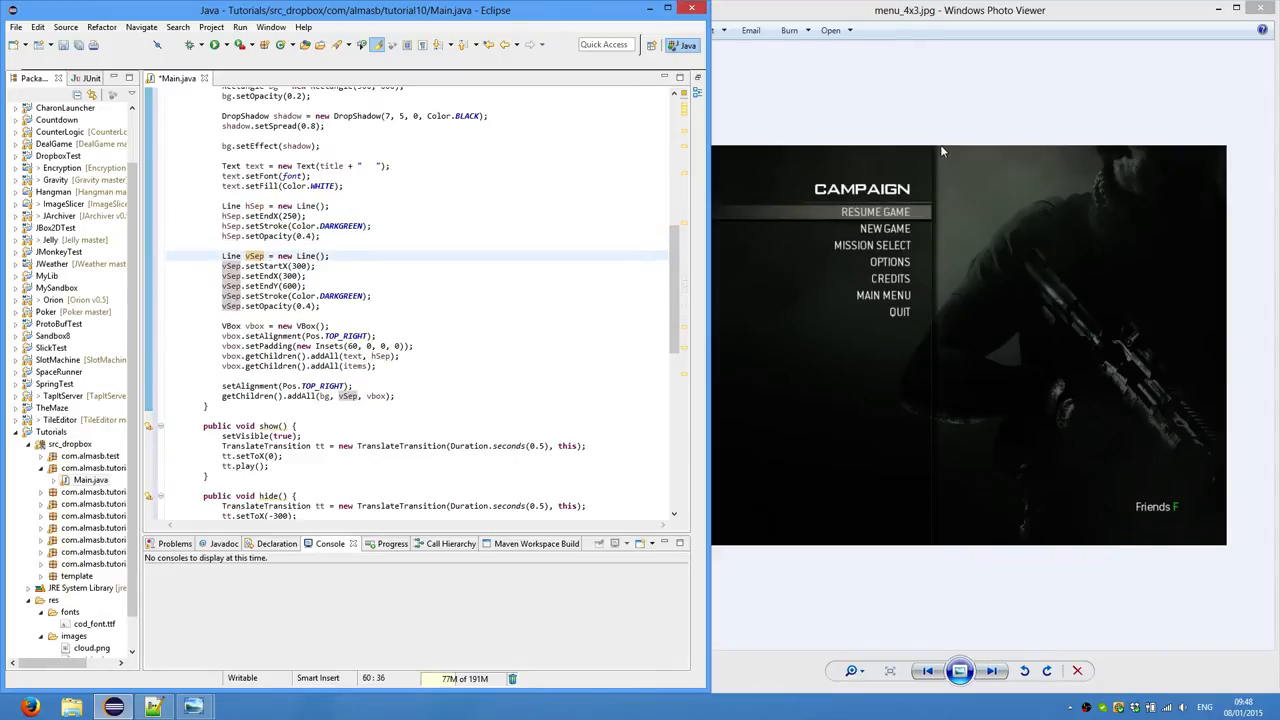
mouse_move(256, 280)
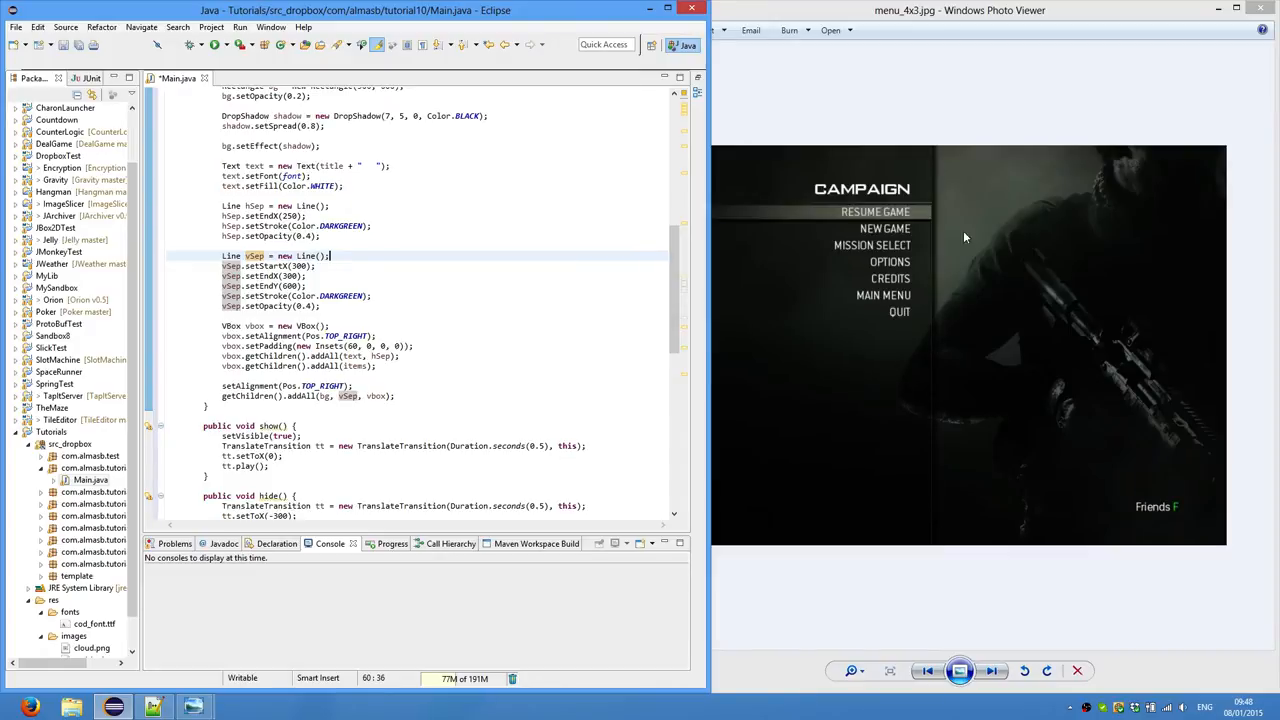
mouse_move(937, 150)
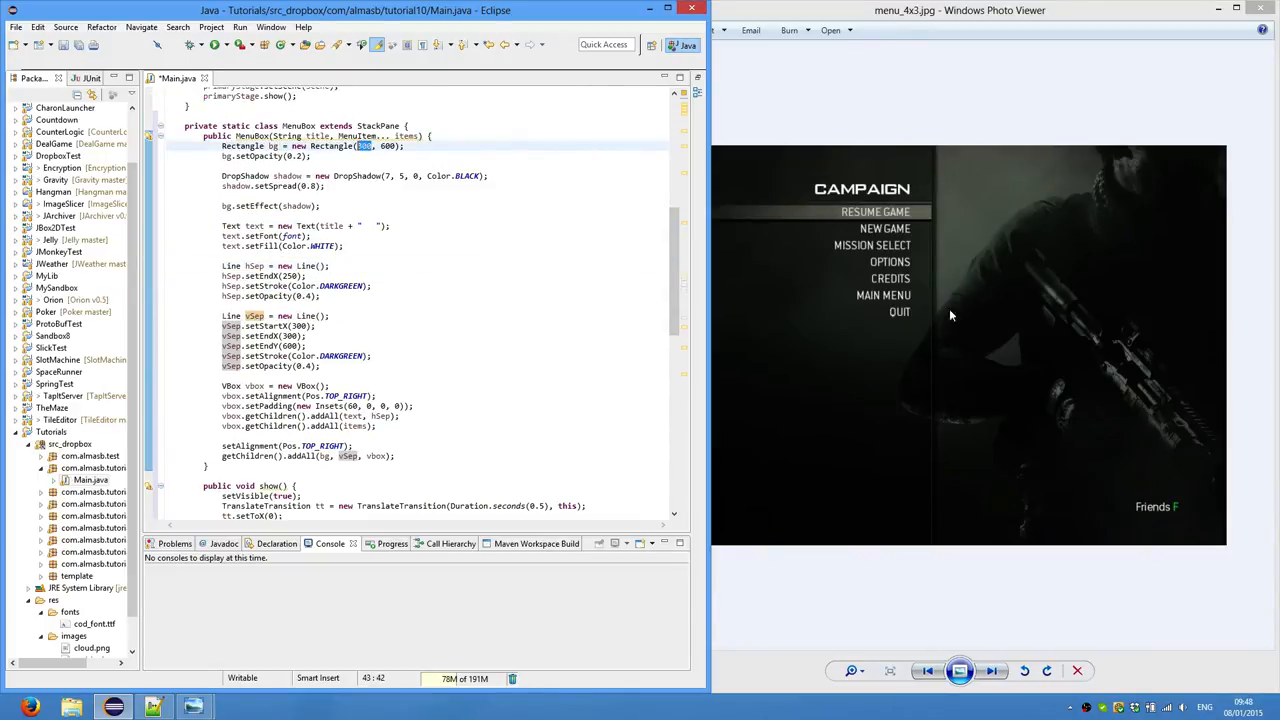
mouse_move(830, 521)
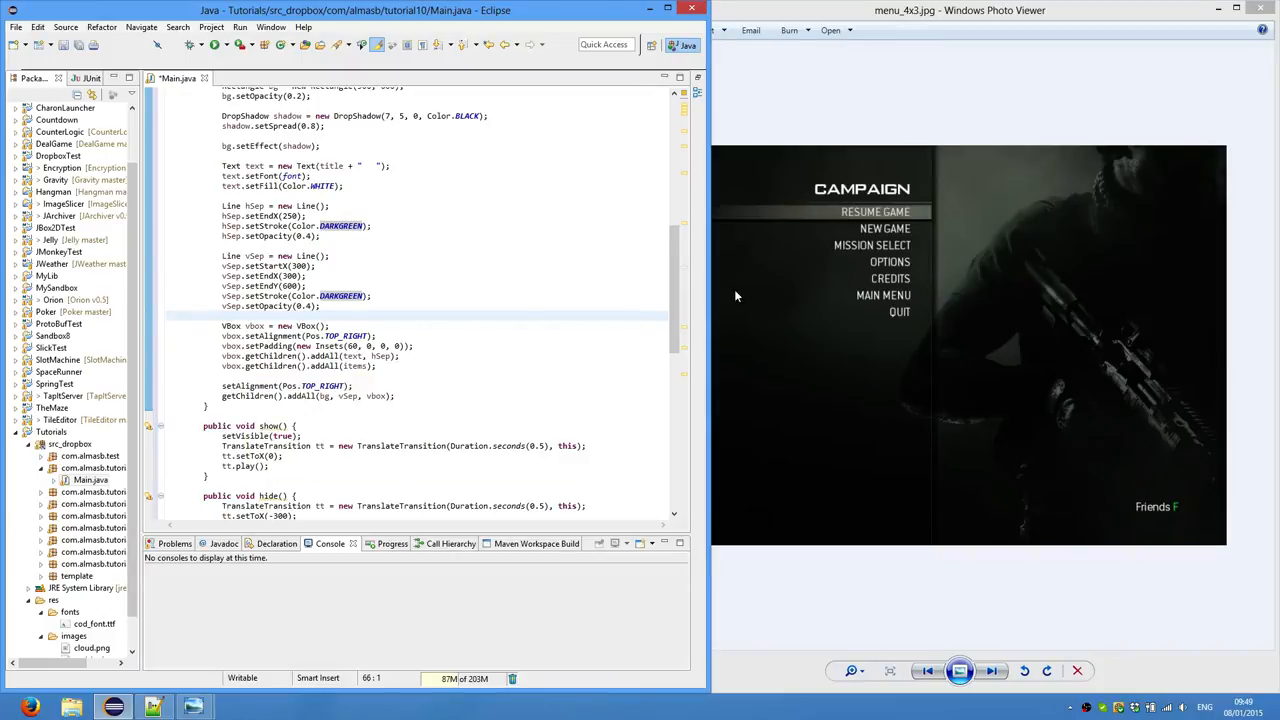
mouse_move(837, 345)
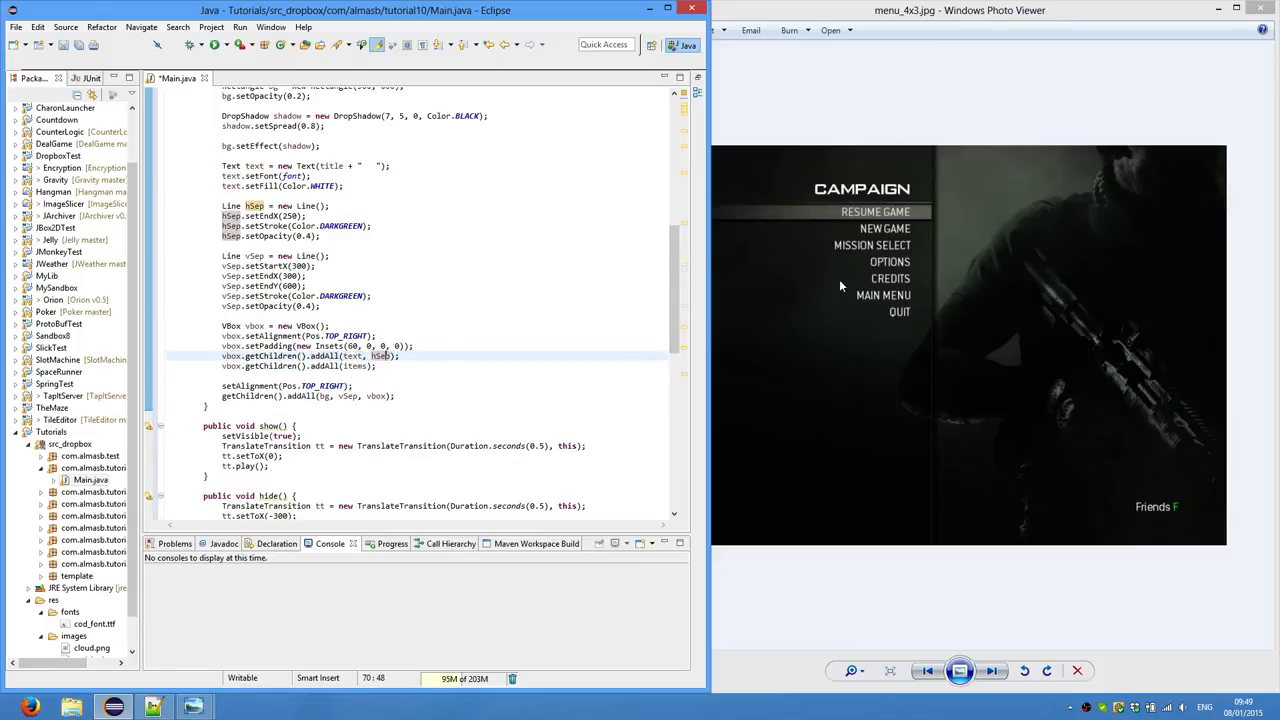
mouse_move(897, 196)
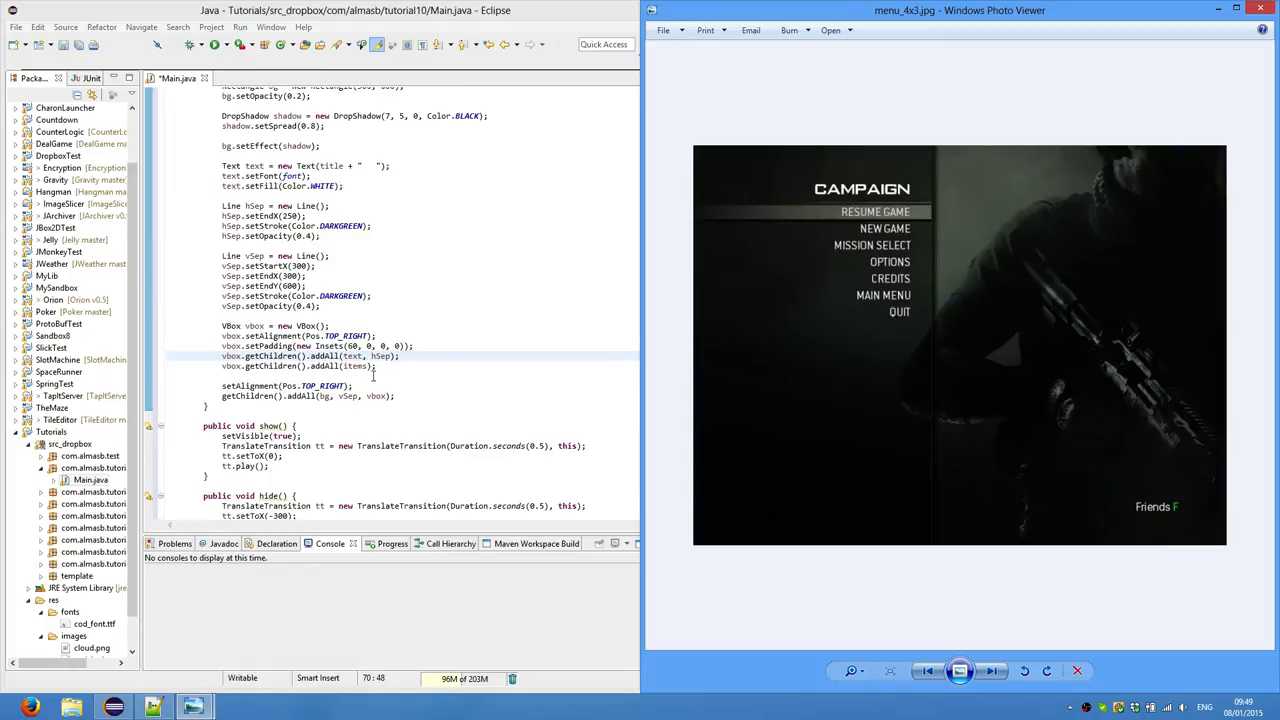
mouse_move(875, 247)
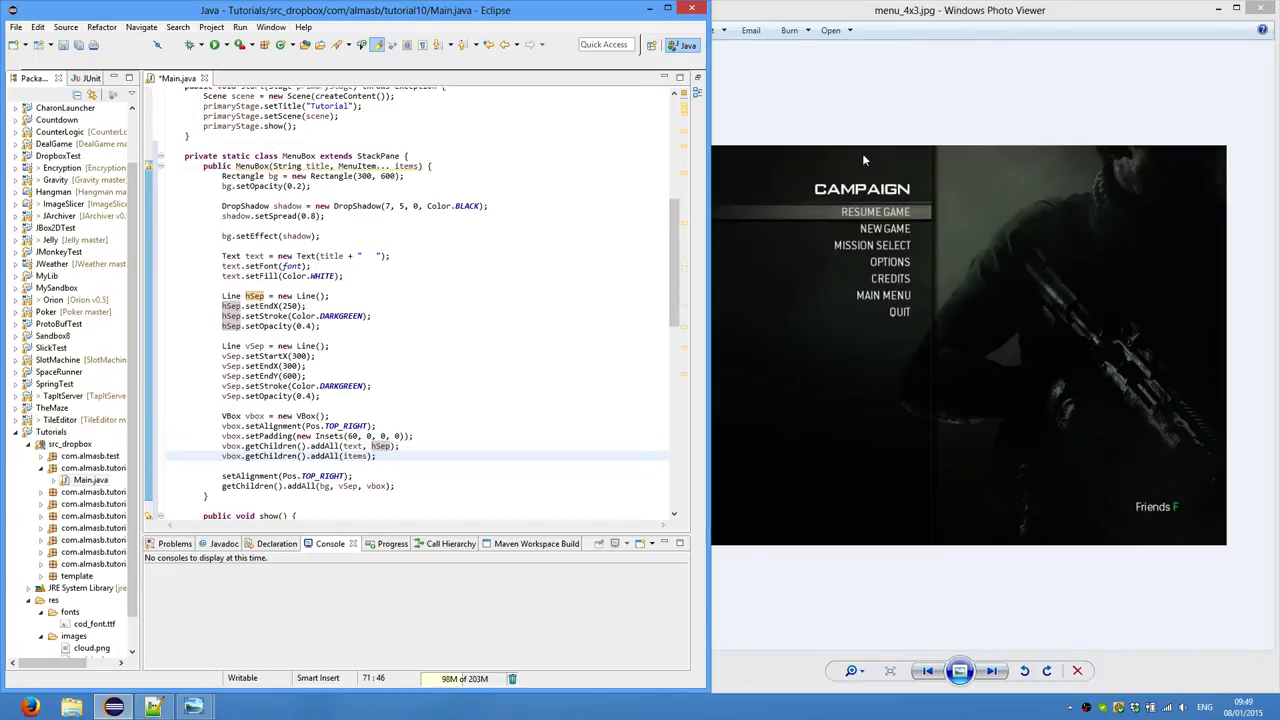
mouse_move(890, 220)
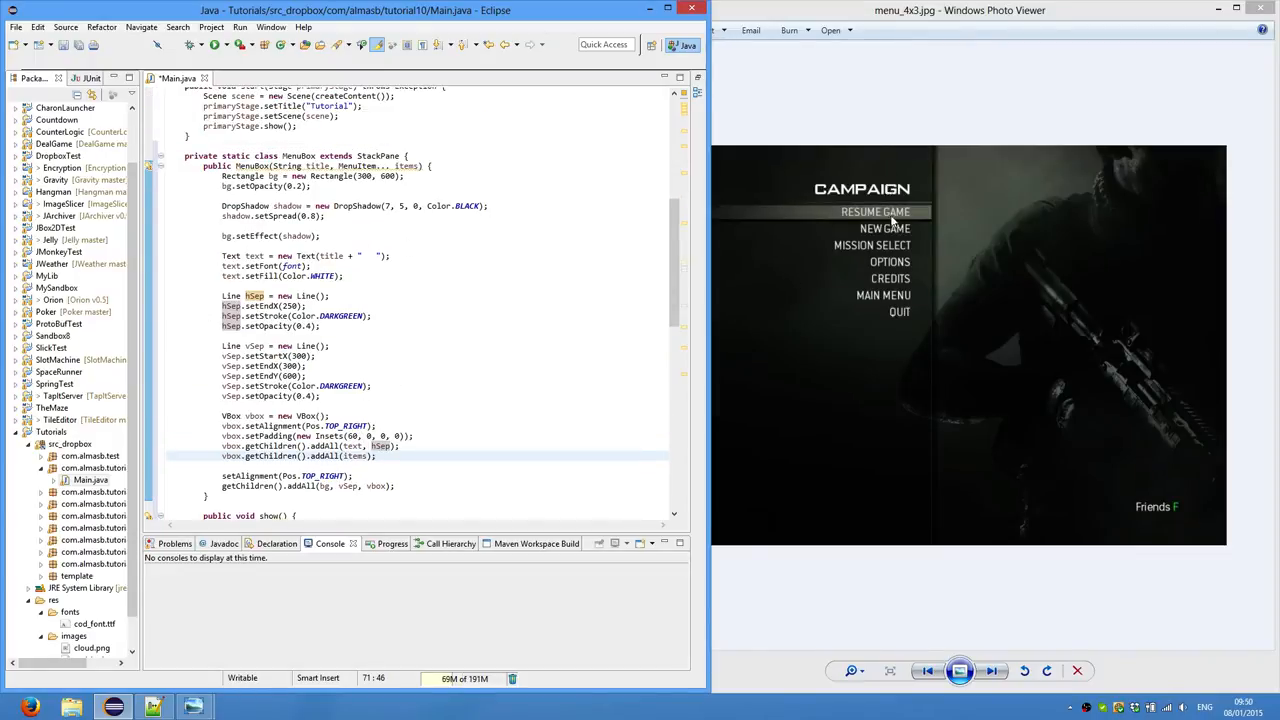
Scroll through the MenuBox code to review the top-right VBox layout
scroll("down", 3)
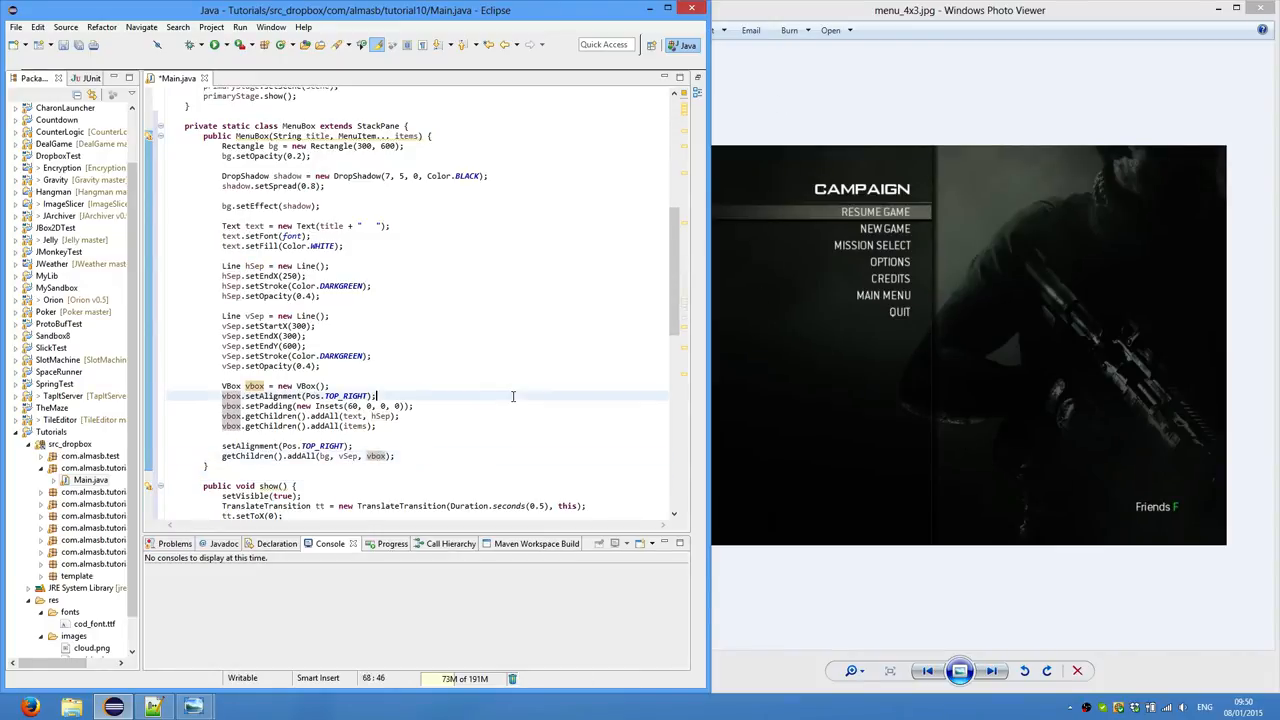
Scroll to createContent to load res/fonts/cod_font.ttf into the static font field
scroll("down", 3)
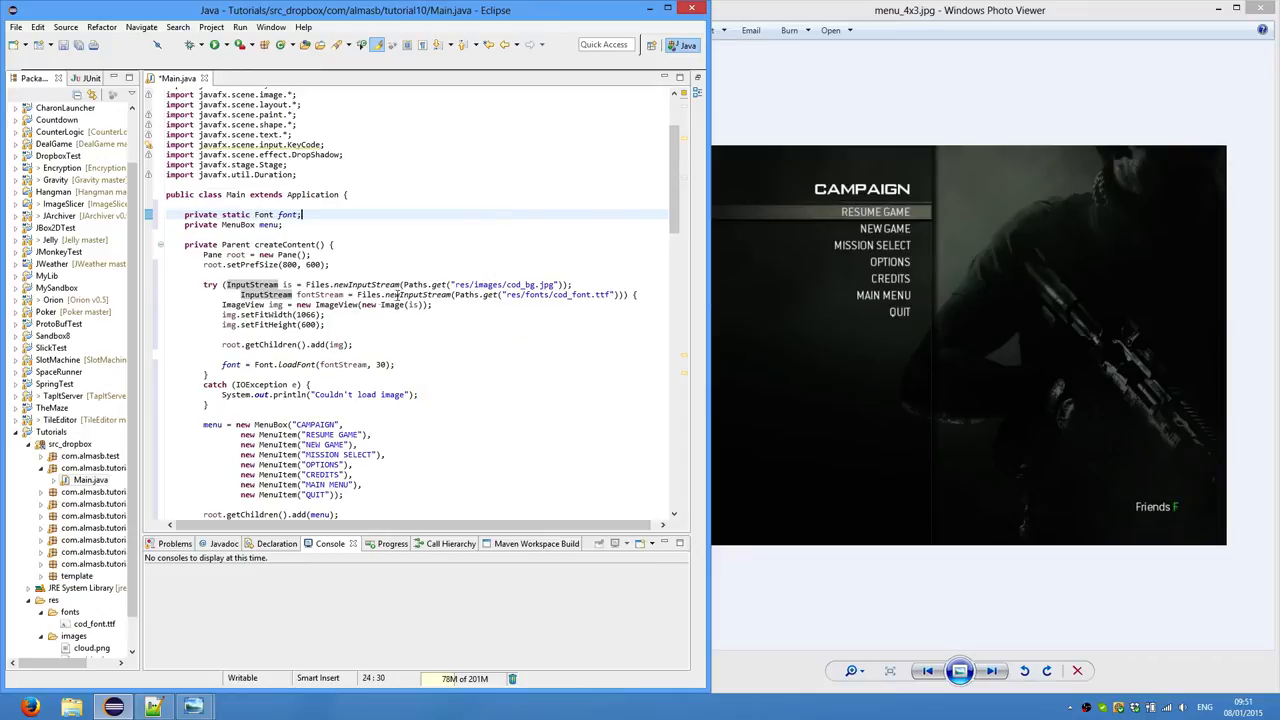
mouse_move(434, 272)
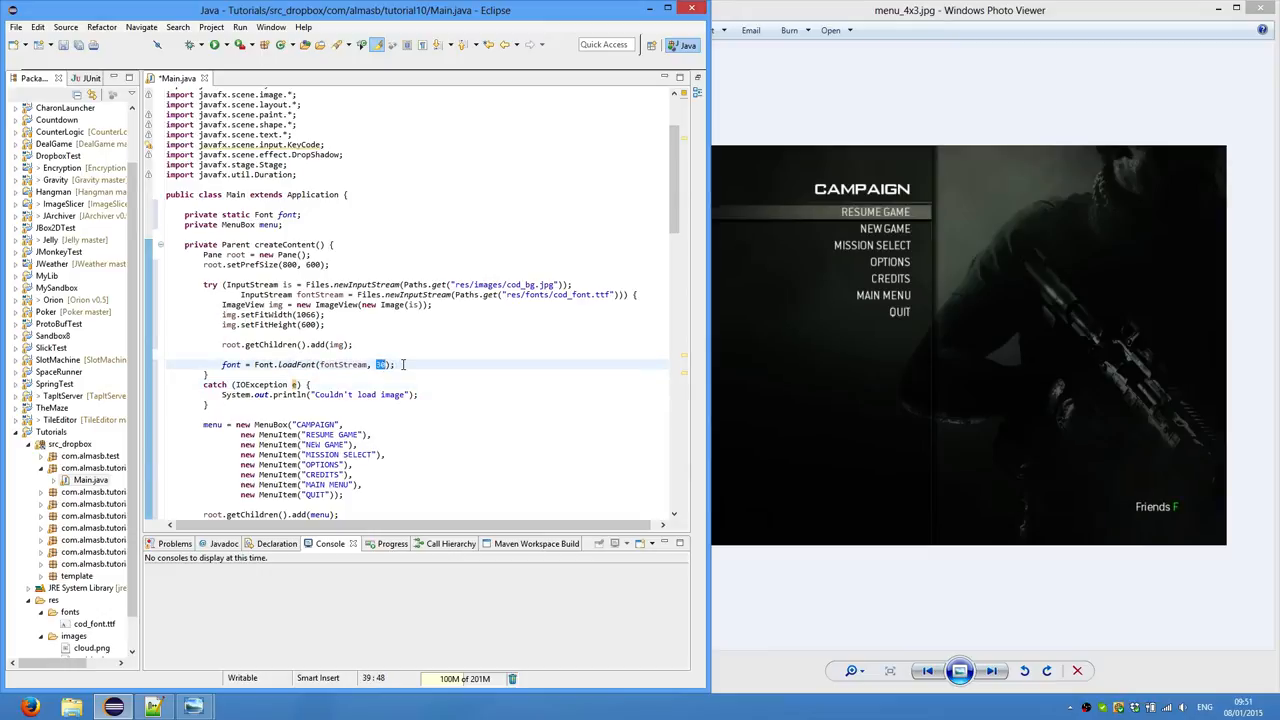
Set loadFont size to 30 and change the error to "Couldn't load image or font"
type("30")
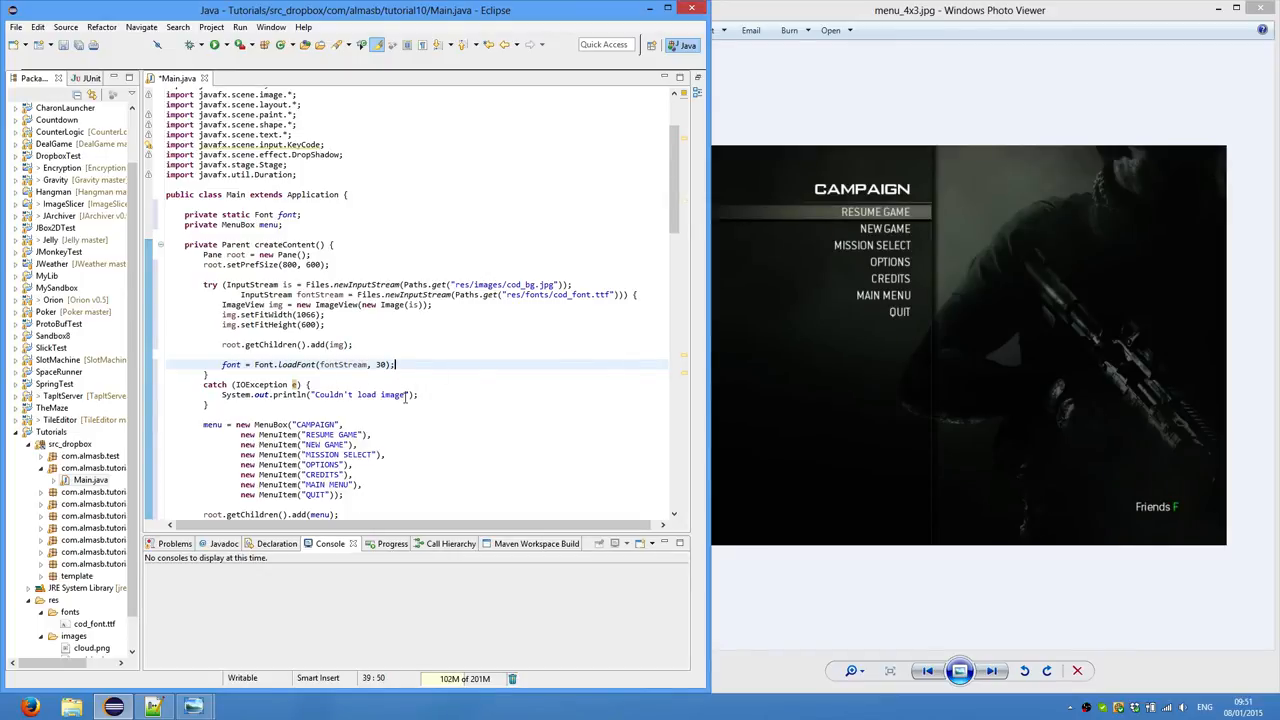
type("or font")
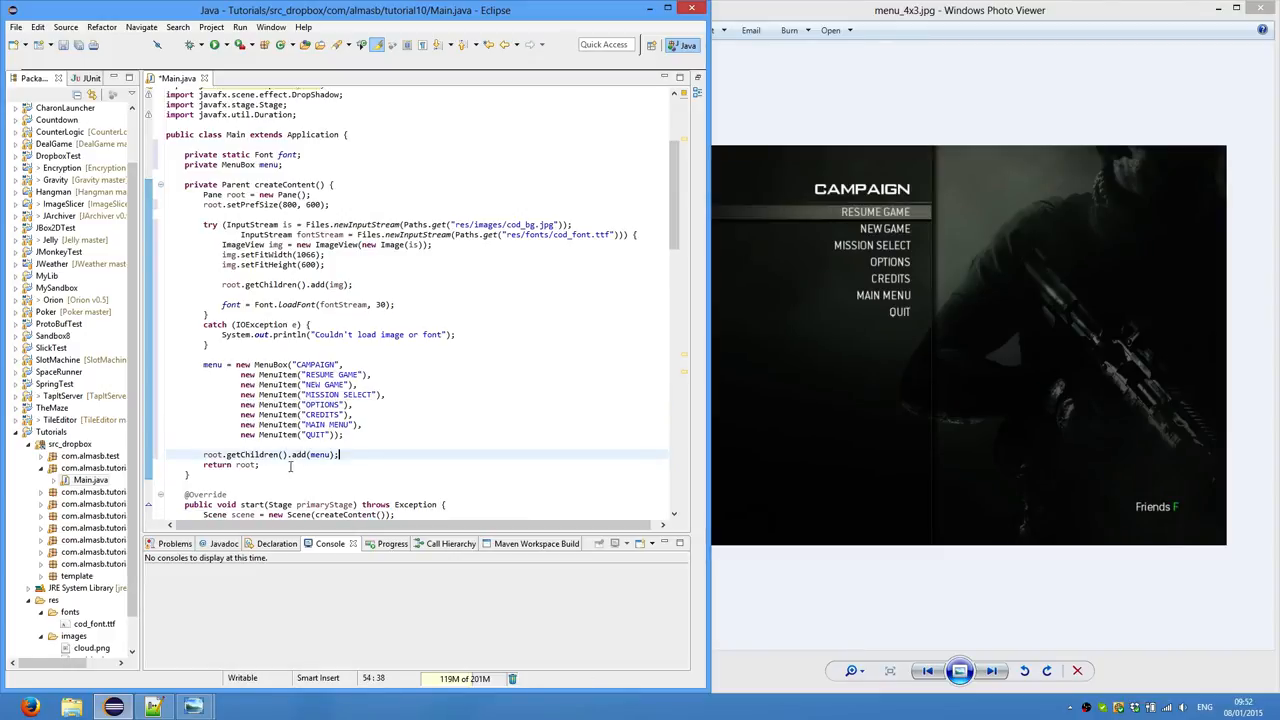
double_click(320, 455)
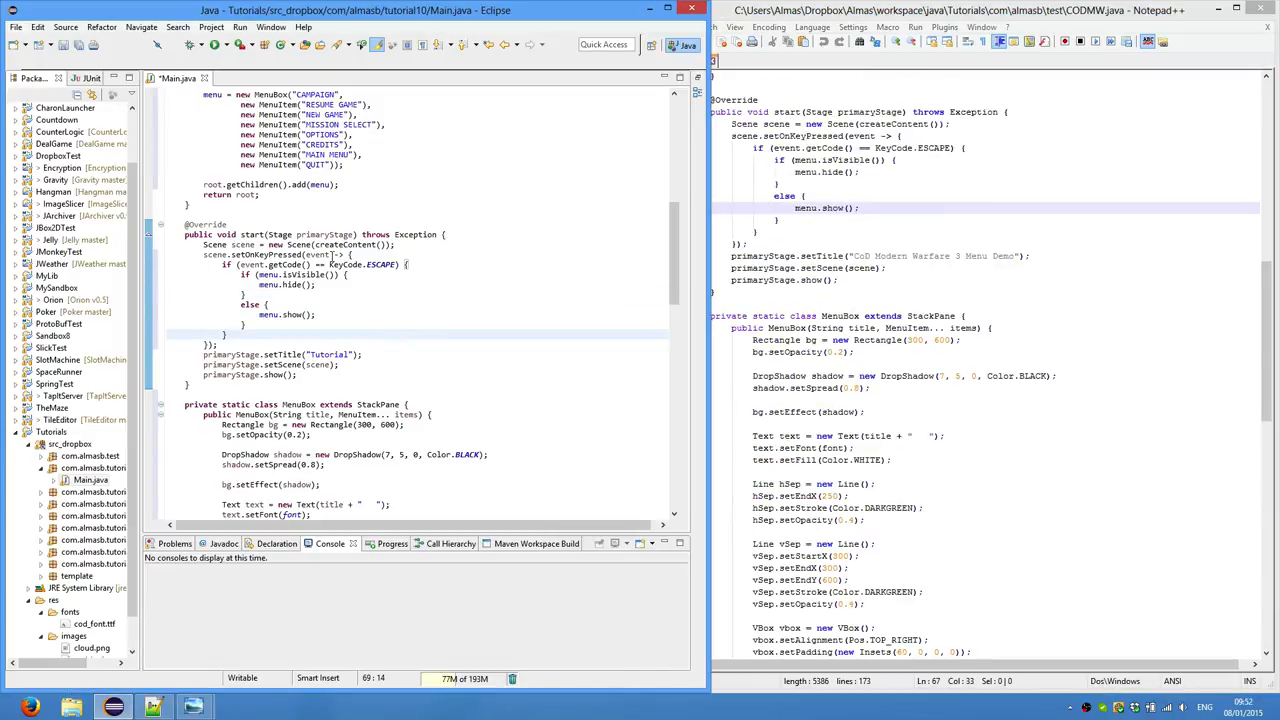
mouse_move(355, 289)
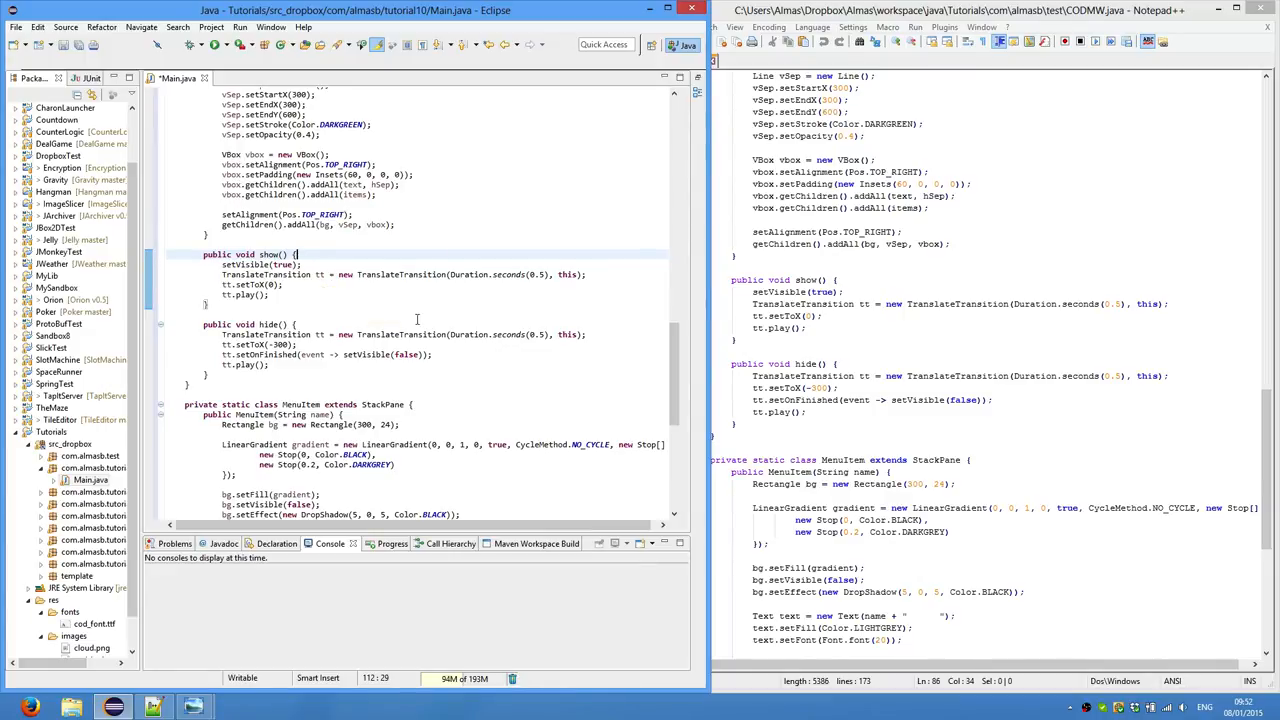
mouse_move(545, 277)
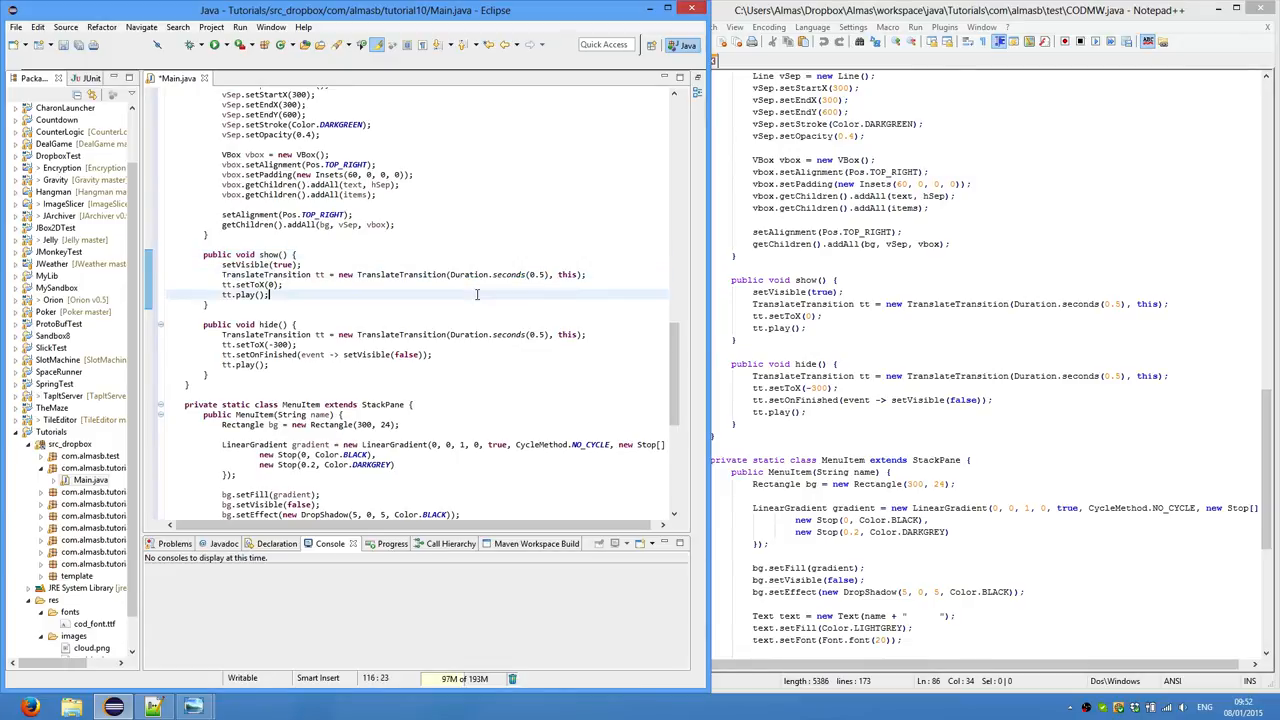
mouse_move(420, 209)
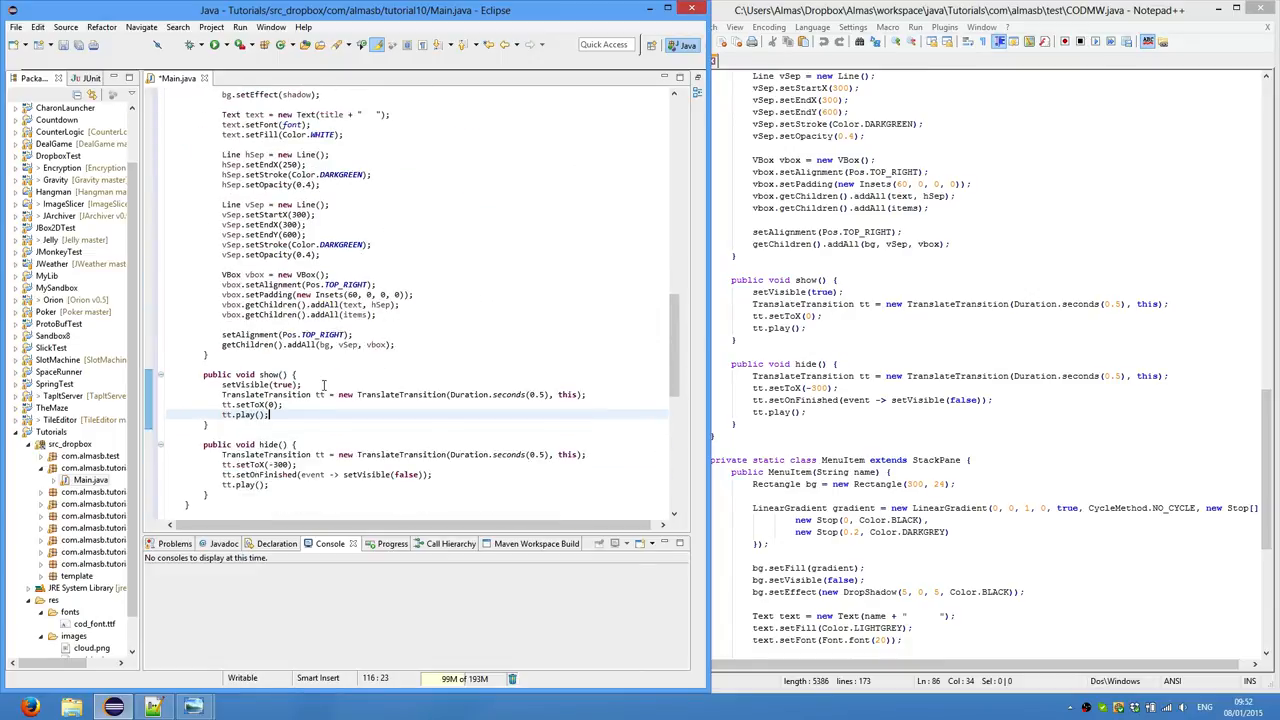
Scroll through MenuBox to check the show/hide TranslateTransition code for Escape toggling
scroll("down", 3)
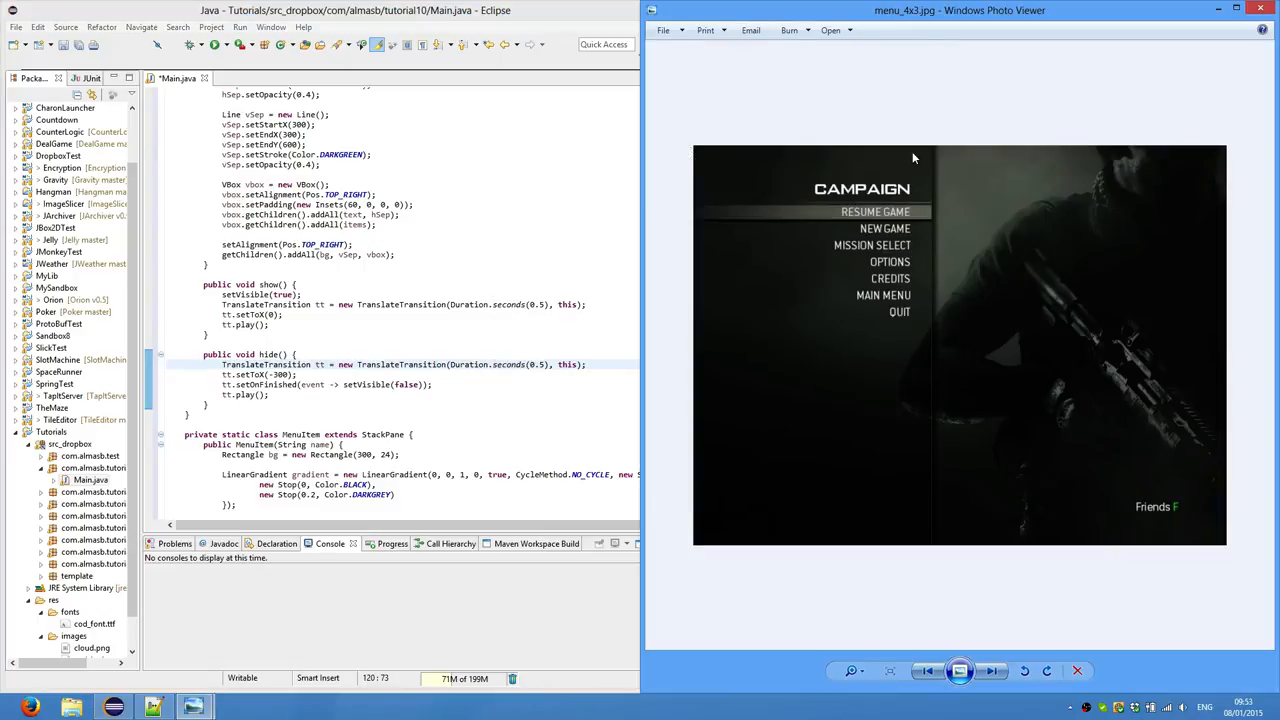
mouse_move(824, 561)
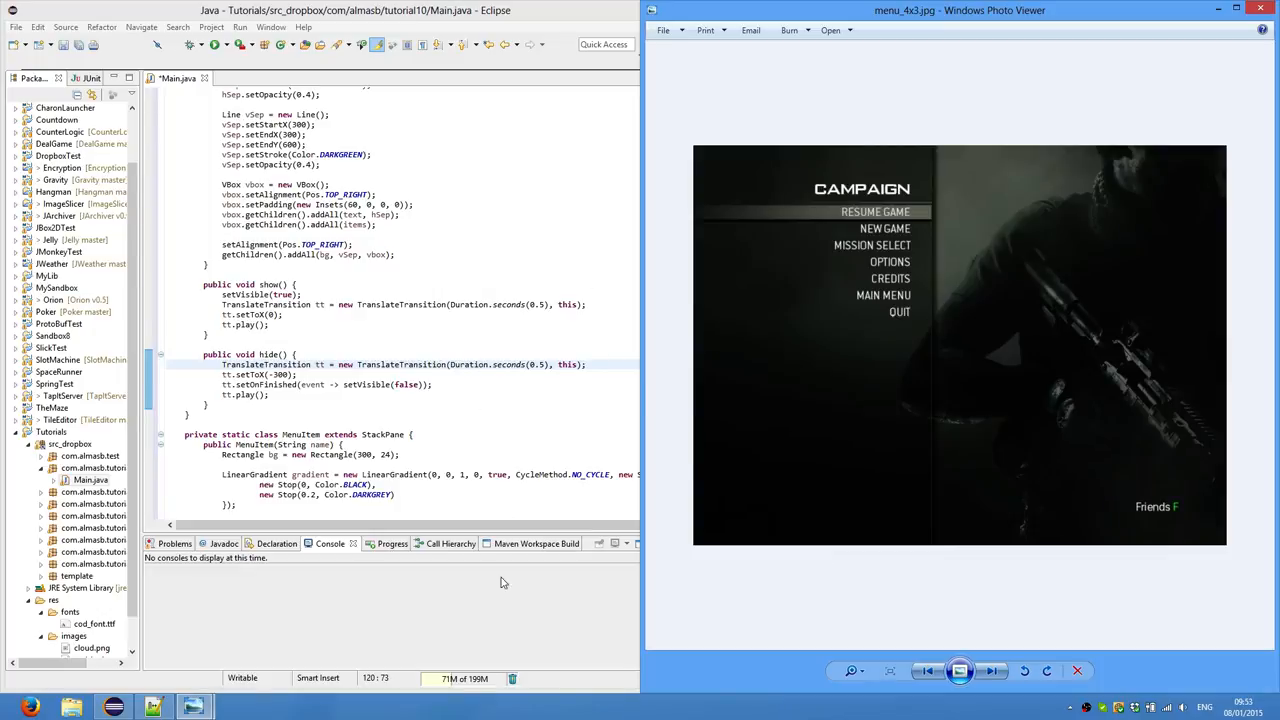
mouse_move(695, 542)
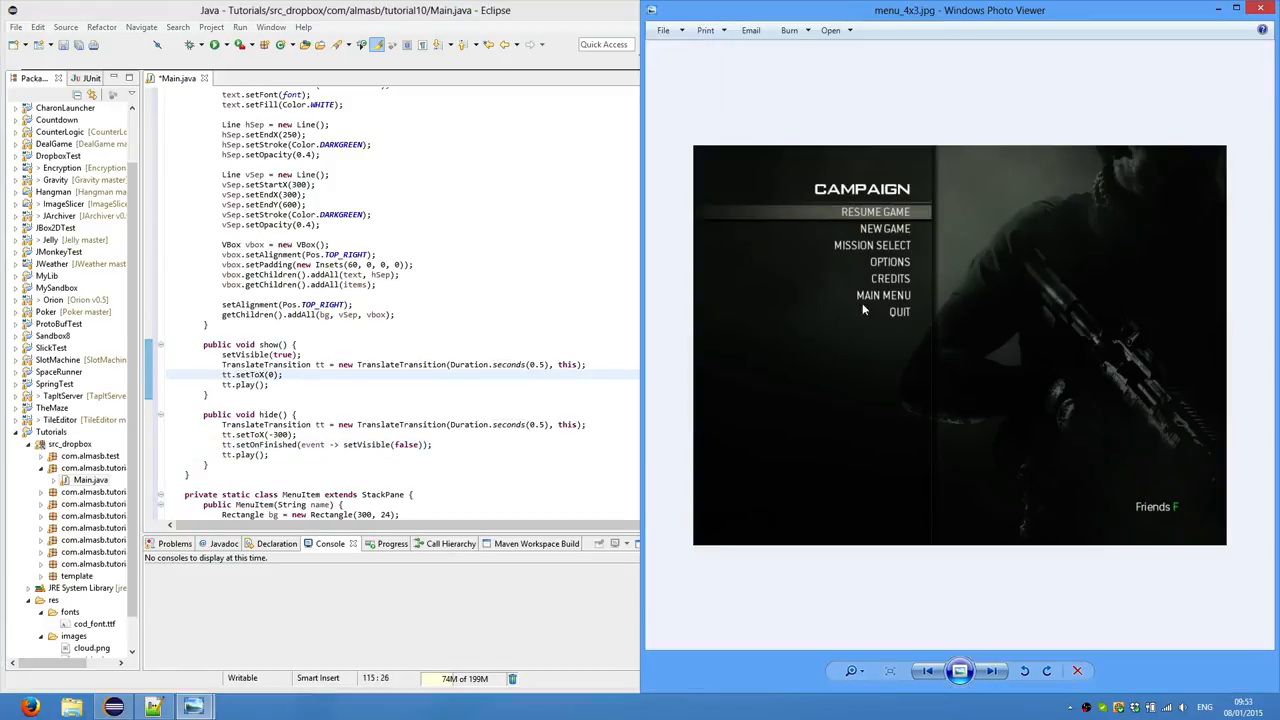
mouse_move(691, 279)
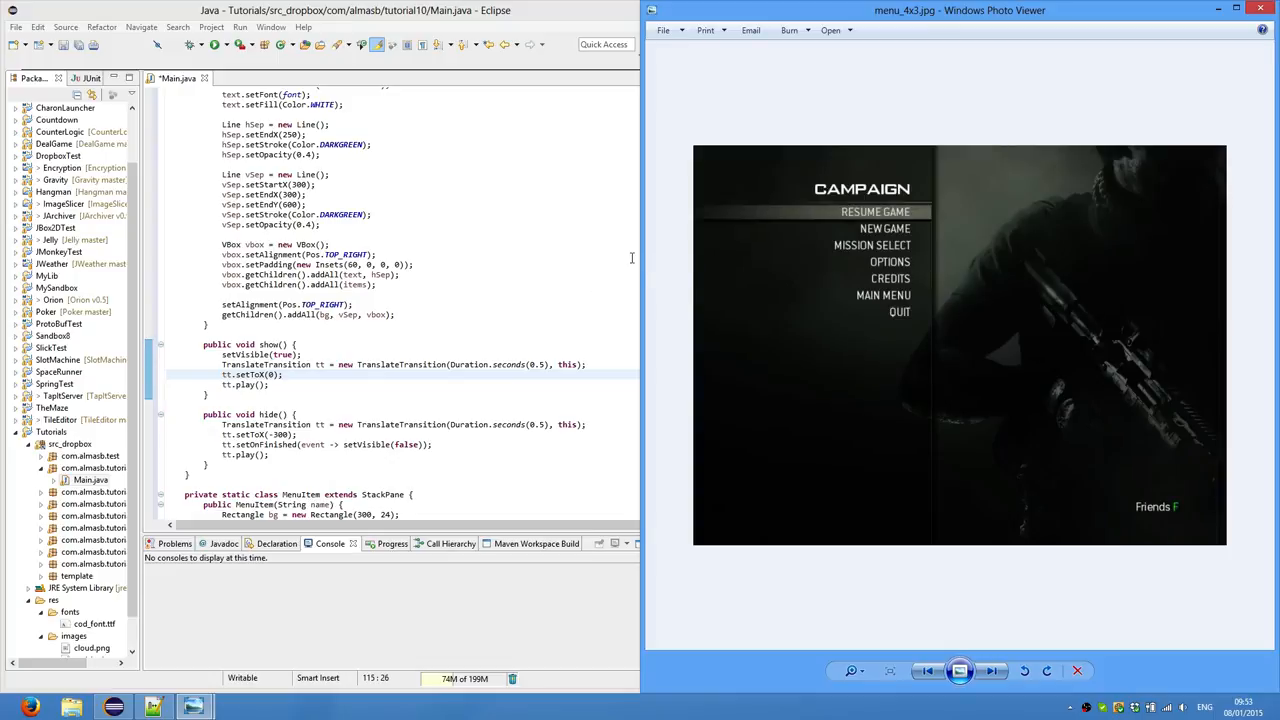
mouse_move(351, 431)
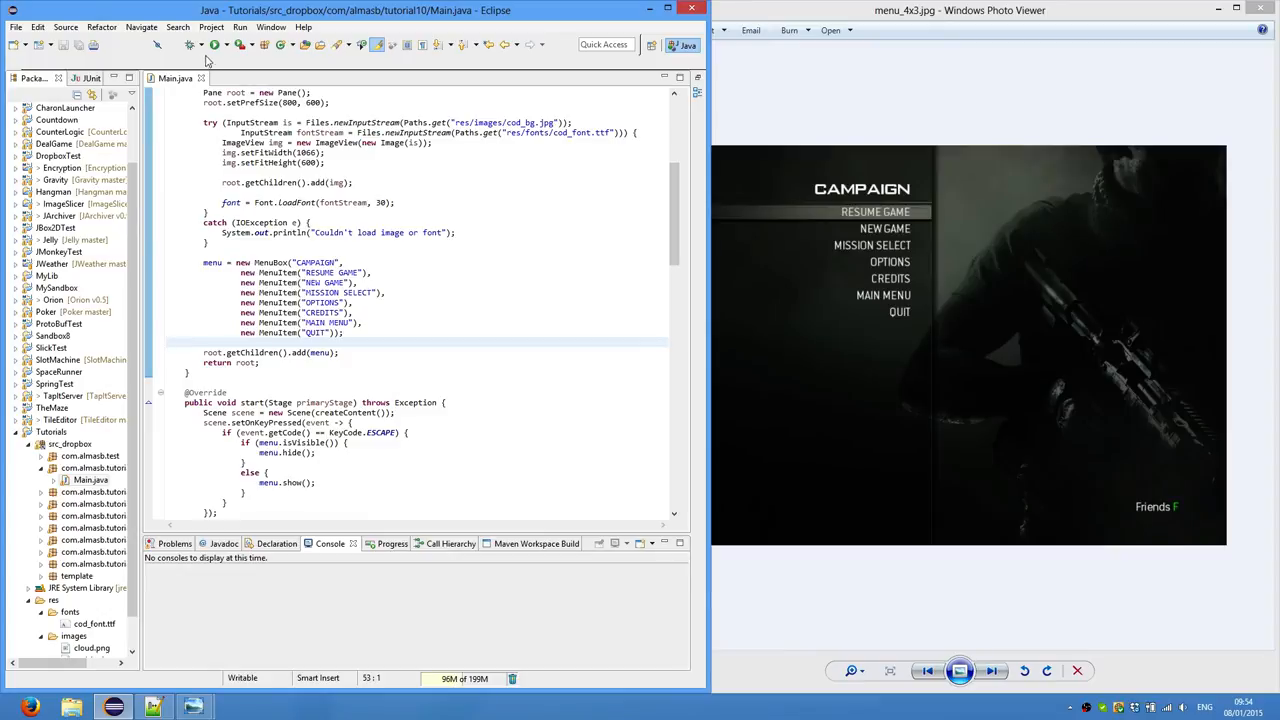
Launch the JavaFX menu application from the Eclipse toolbar
left_click(214, 44)
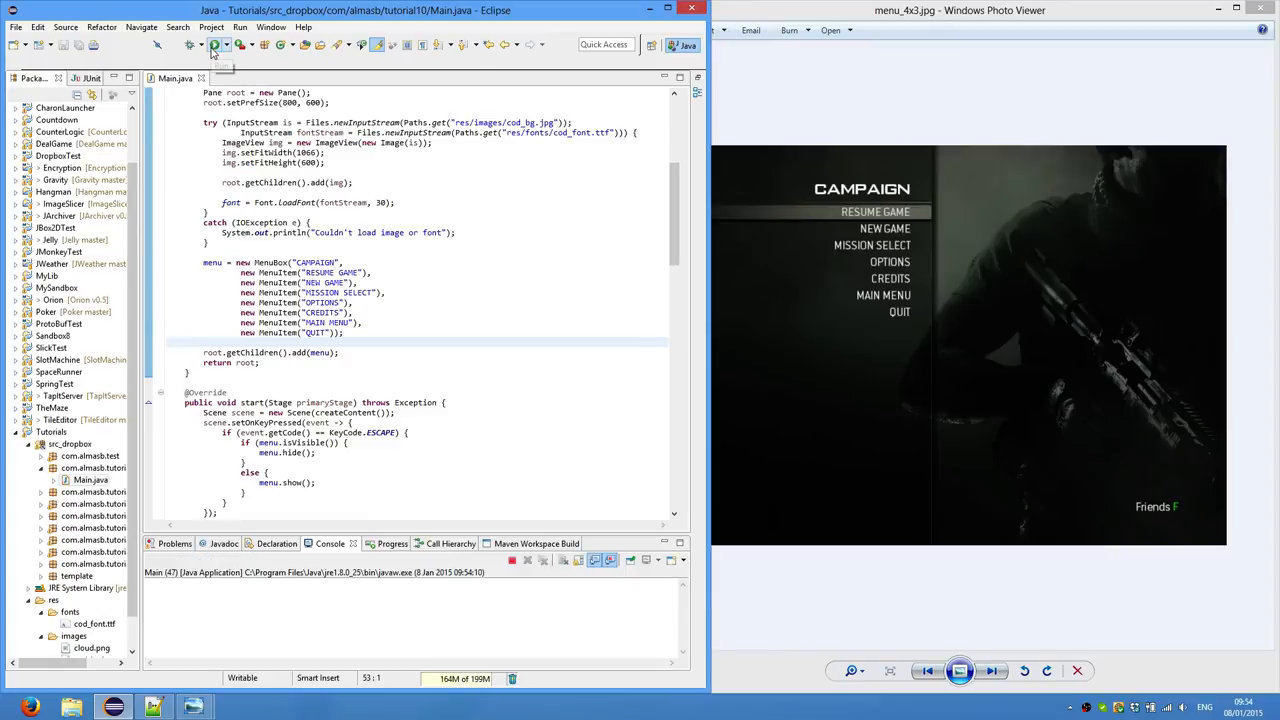
Move the running Tutorial menu window over the code editor
left_click(214, 44)
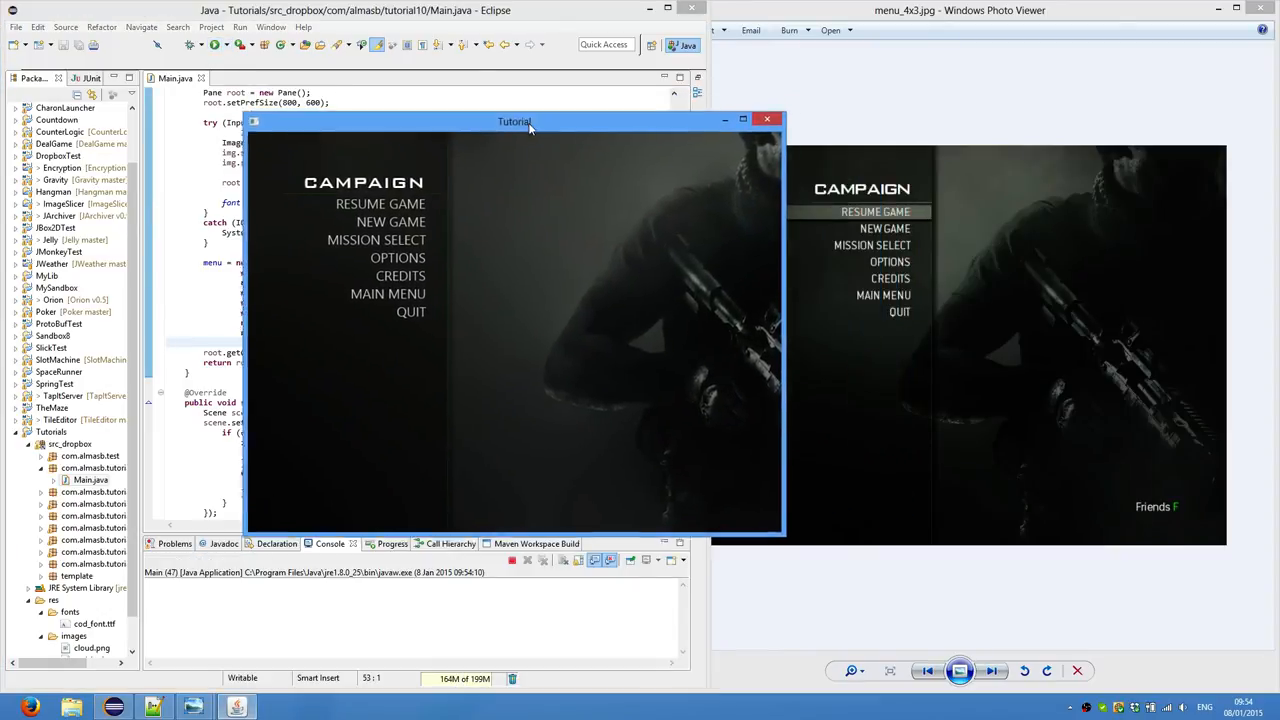
left_click_drag(515, 121, 432, 135)
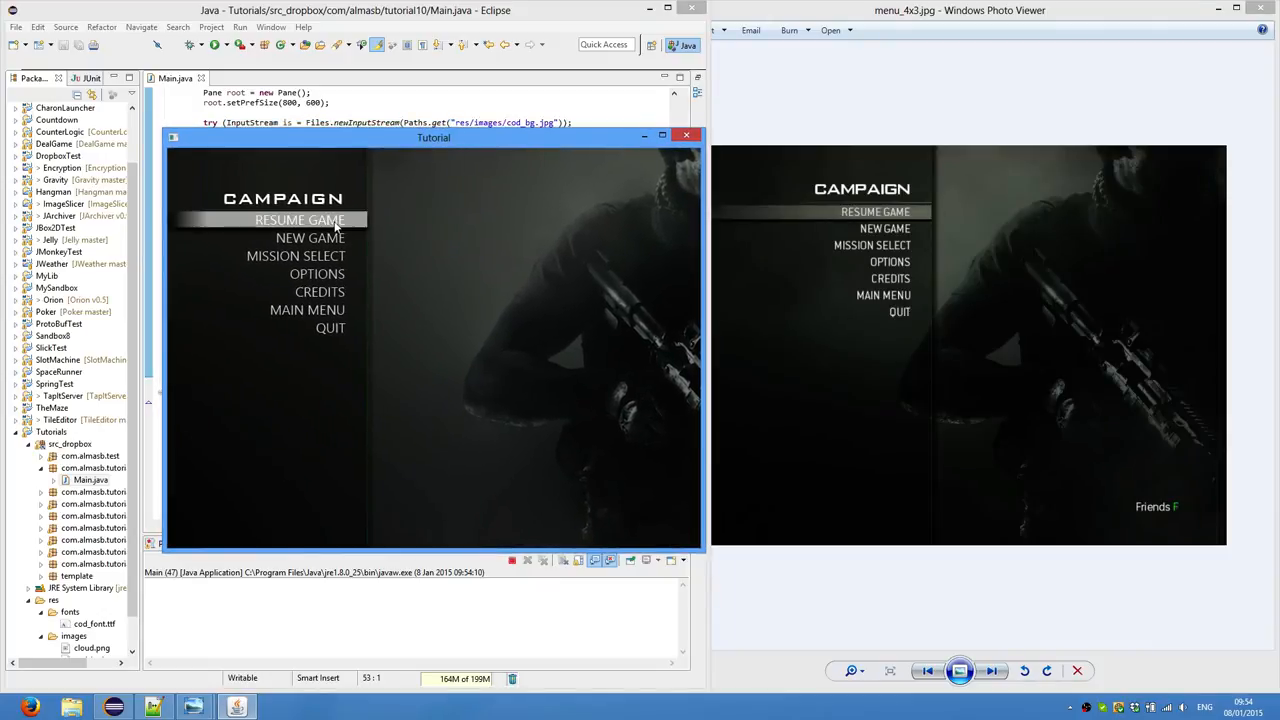
mouse_move(338, 240)
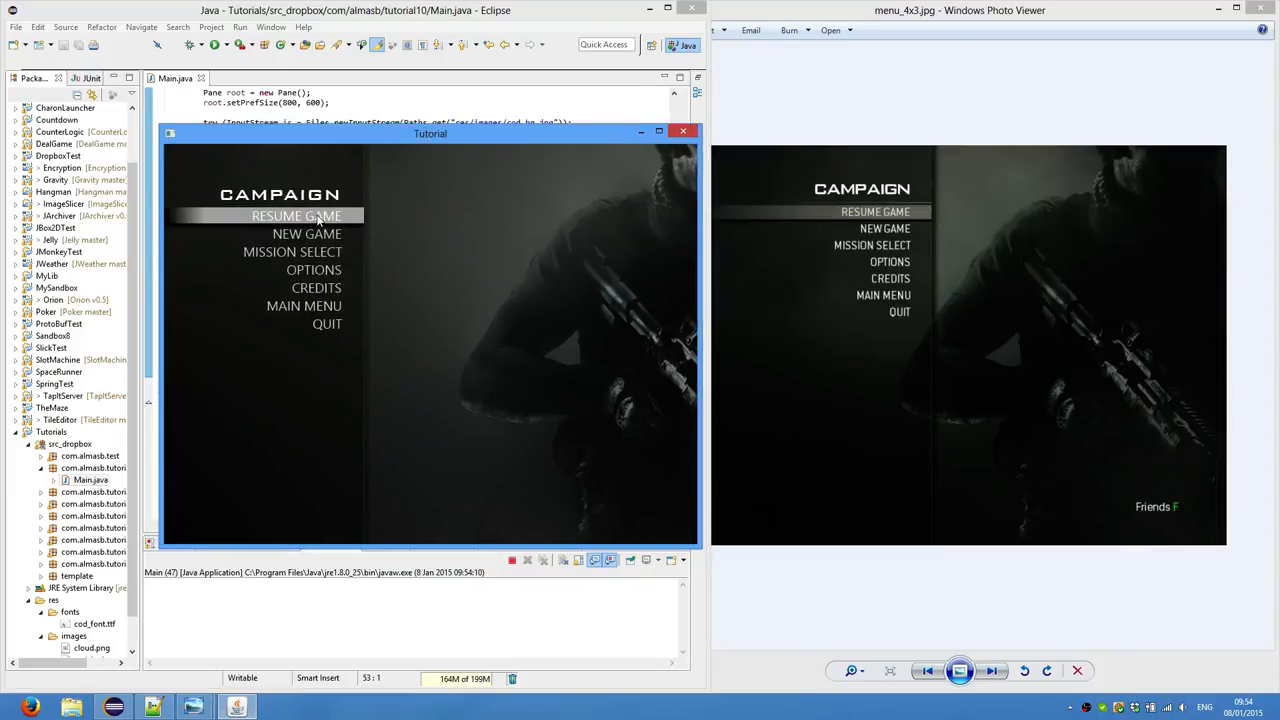
mouse_move(327, 323)
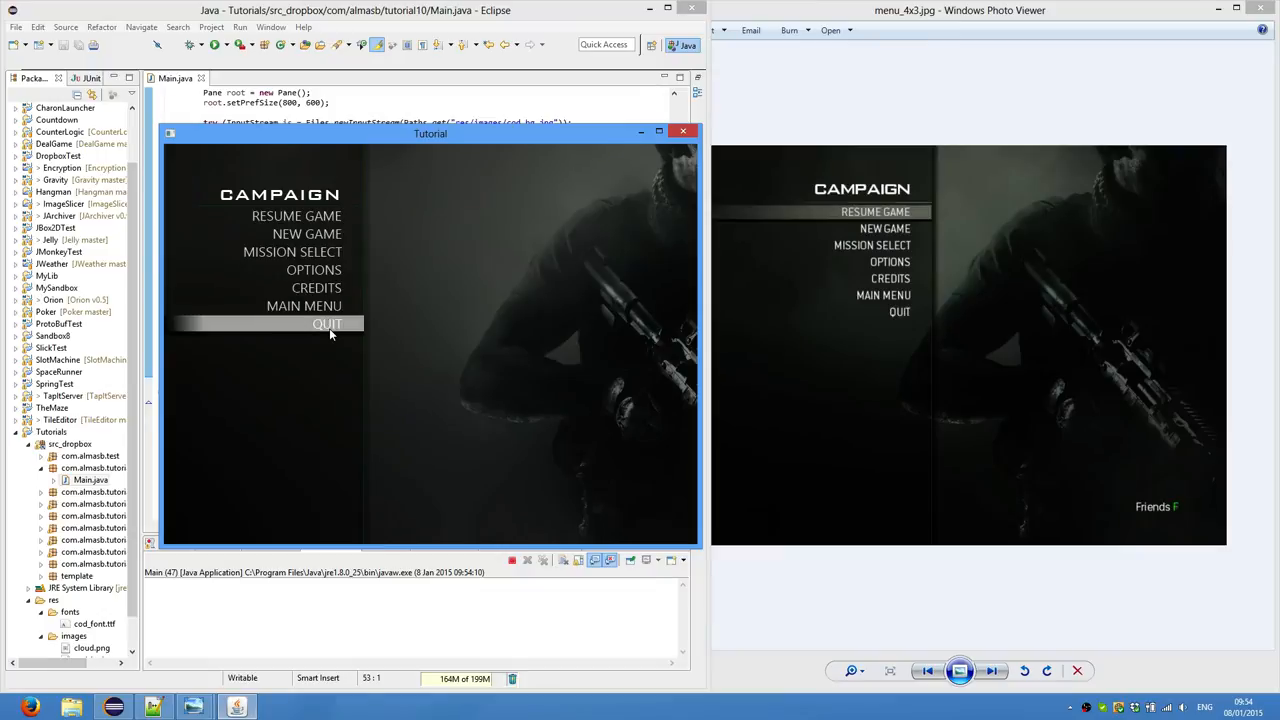
mouse_move(307, 233)
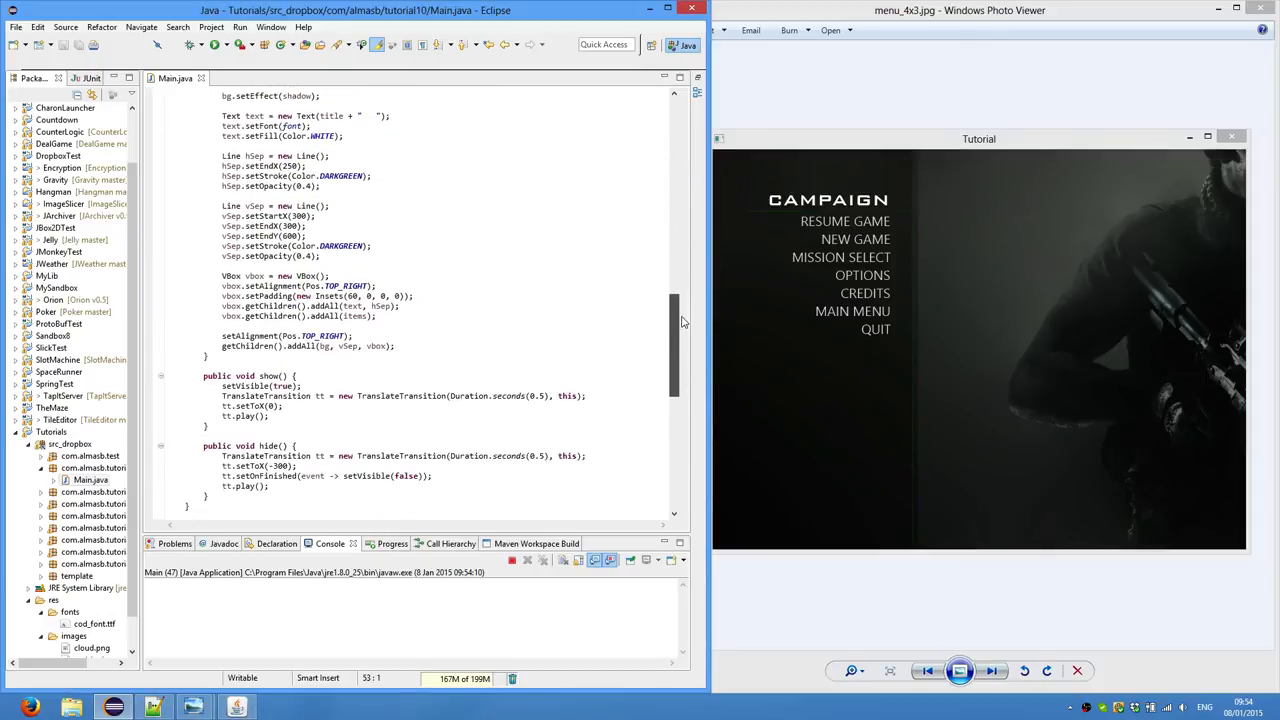
scroll("down", 3)
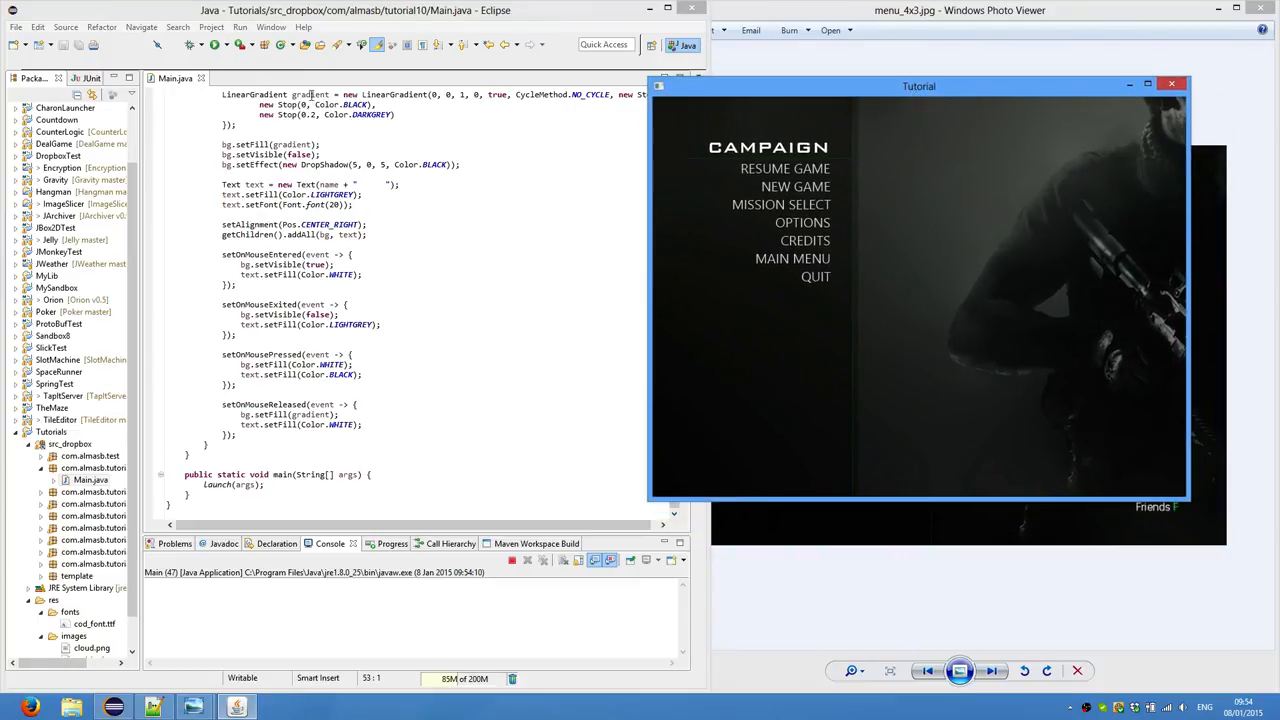
mouse_move(785, 168)
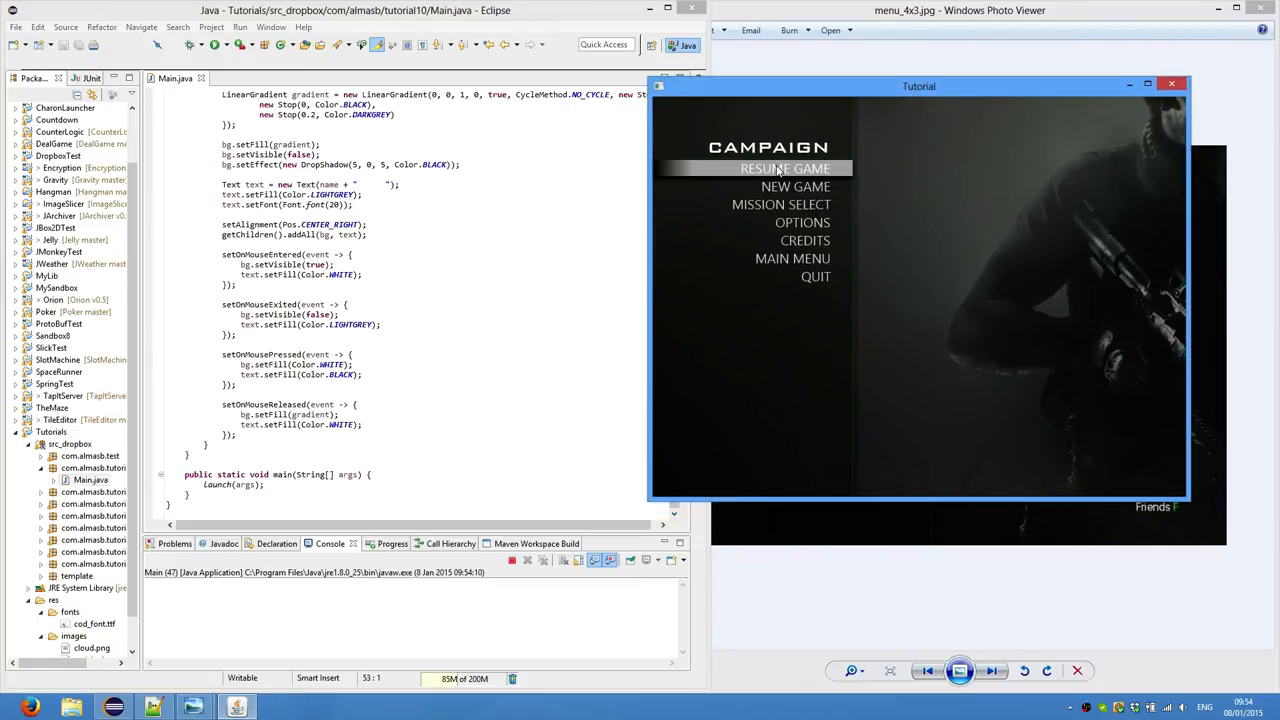
mouse_move(658, 173)
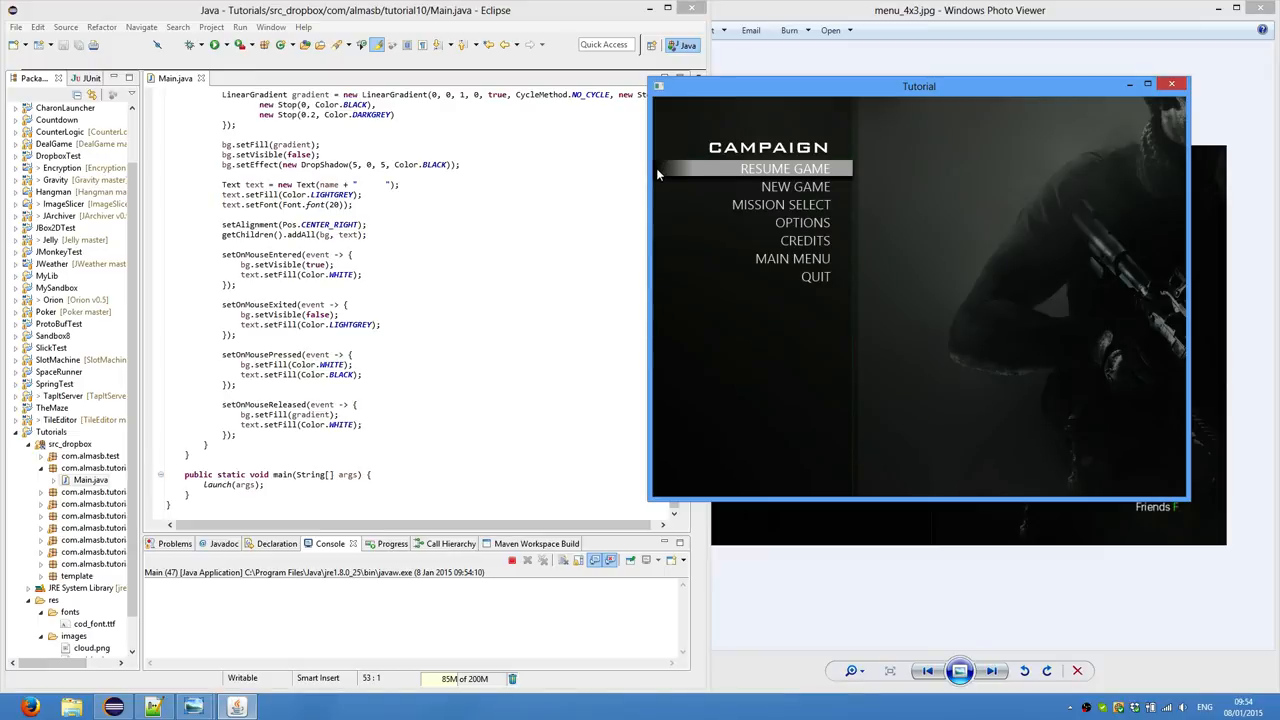
mouse_move(708, 177)
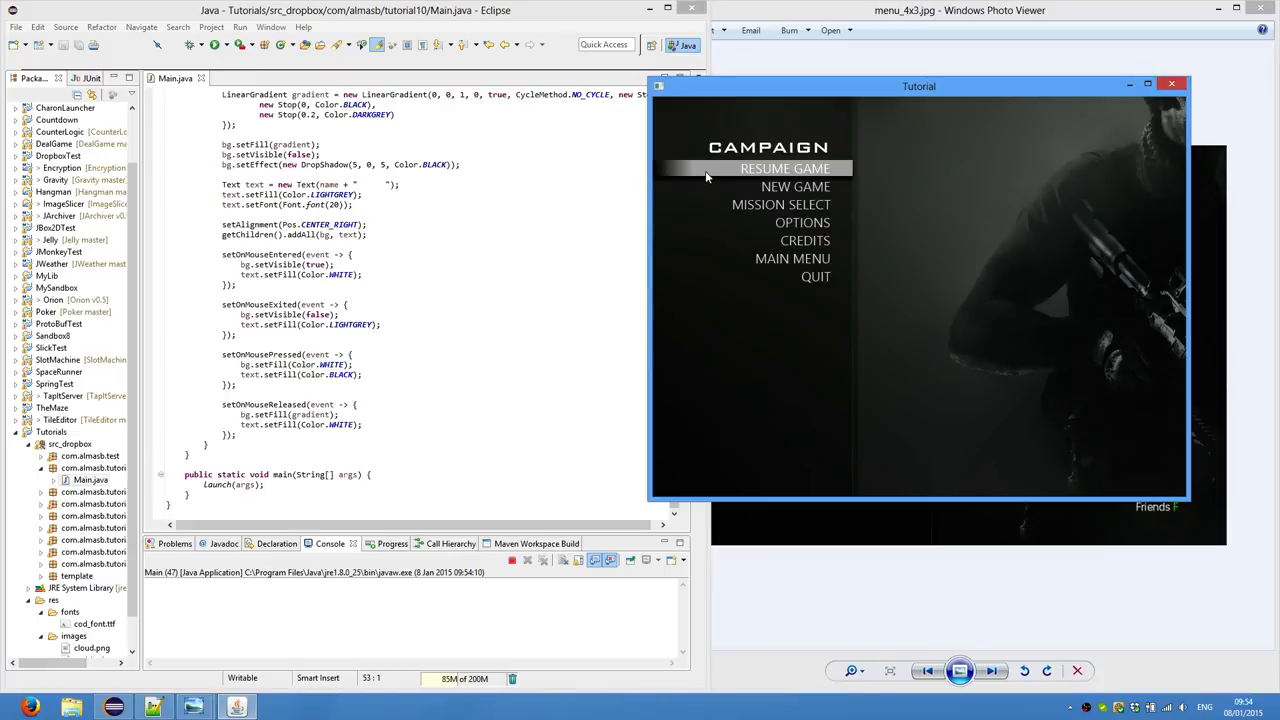
mouse_move(733, 222)
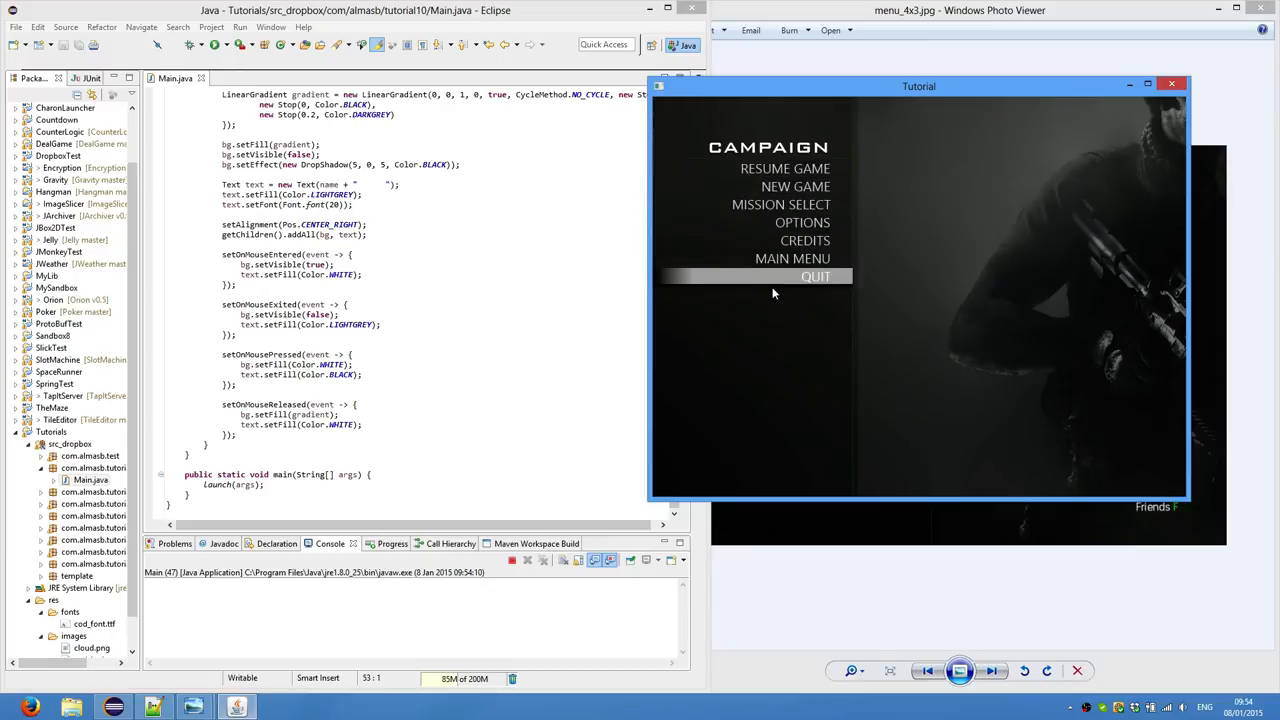
mouse_move(803, 319)
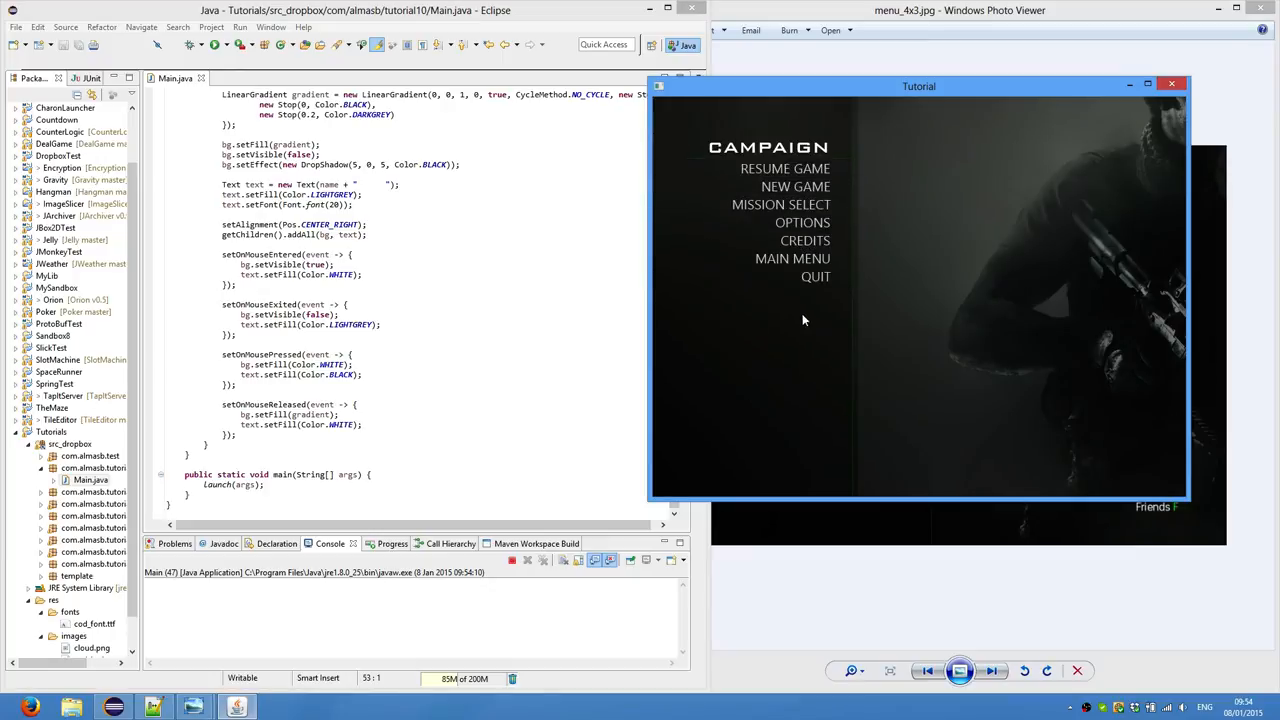
mouse_move(792, 258)
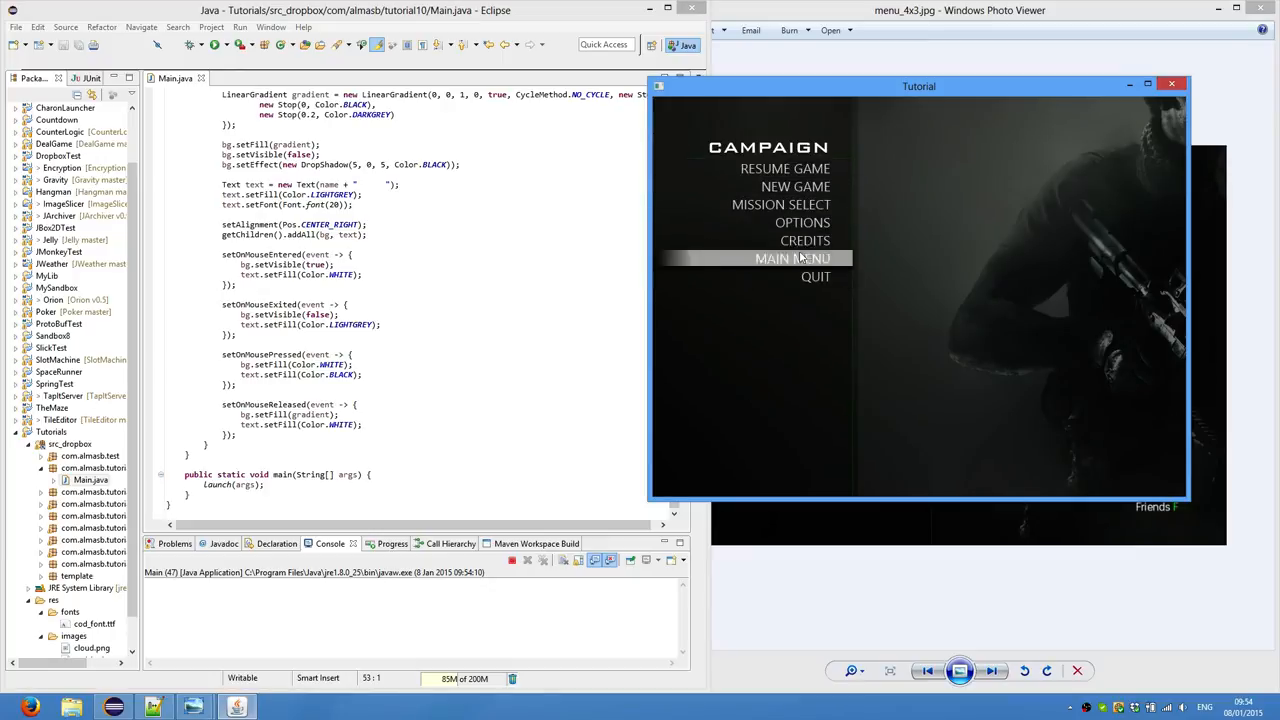
mouse_move(785, 168)
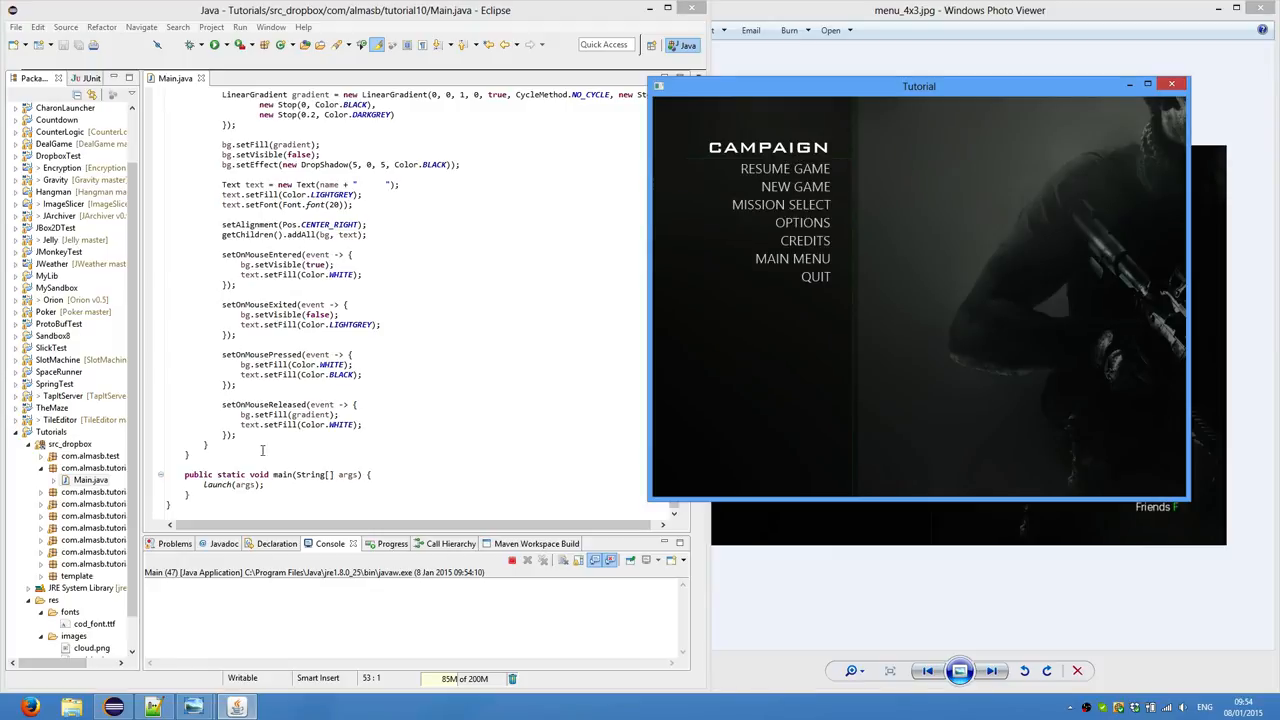
mouse_move(795, 186)
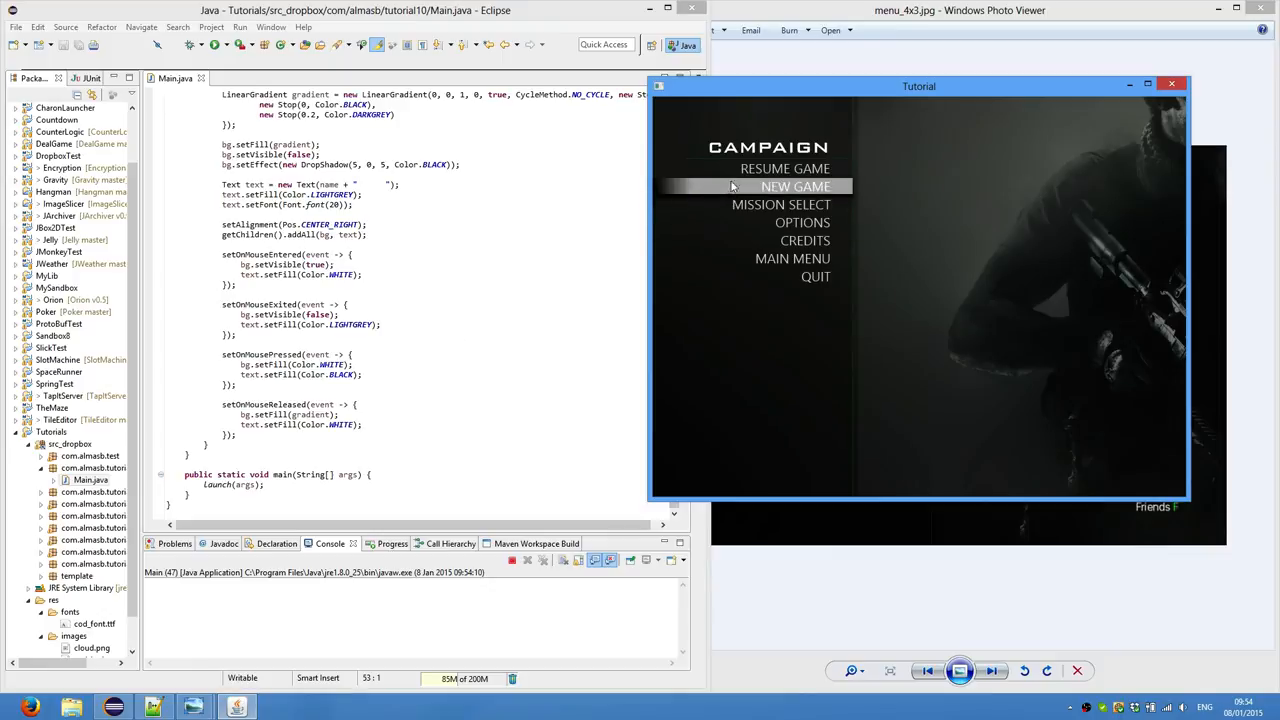
mouse_move(784, 168)
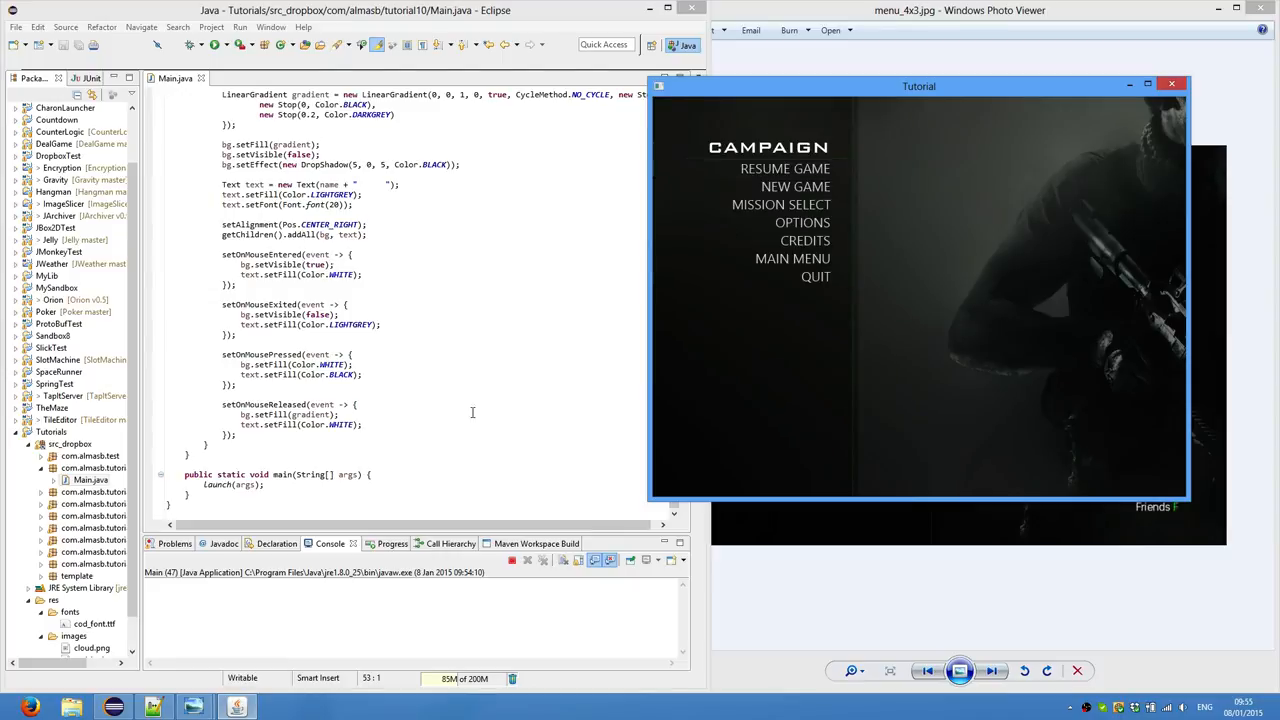
mouse_move(780, 204)
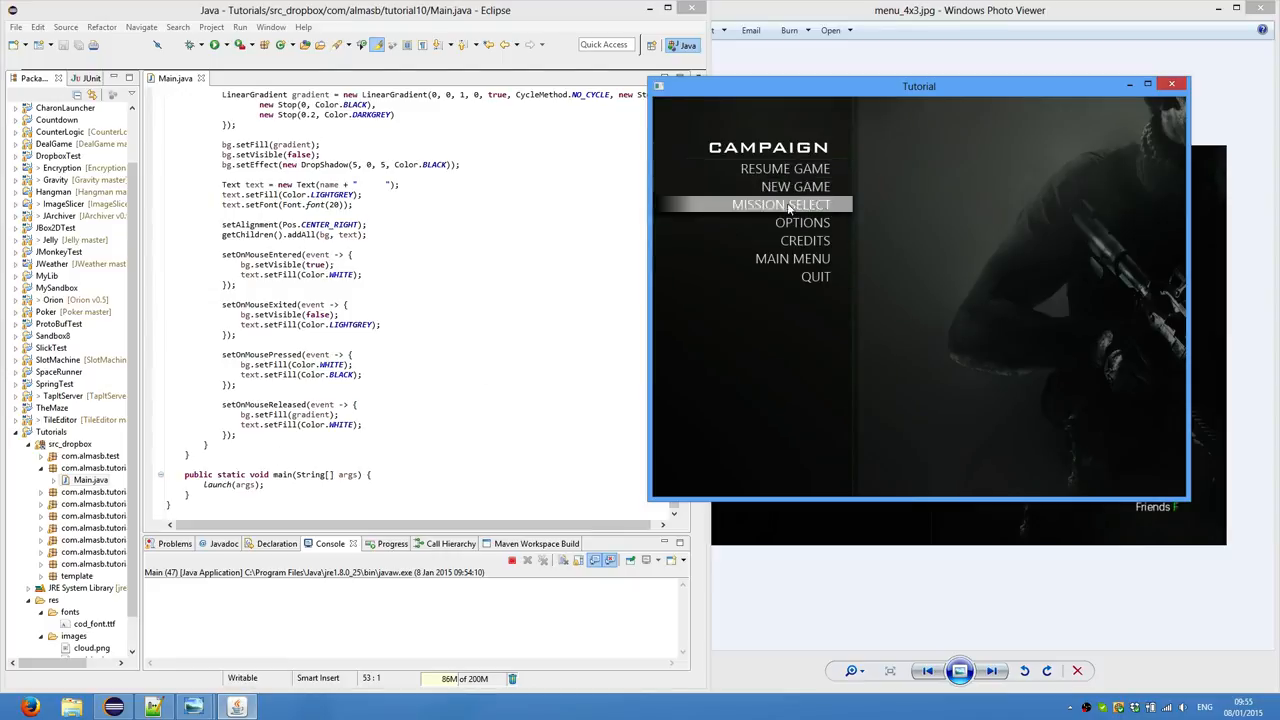
mouse_move(815, 276)
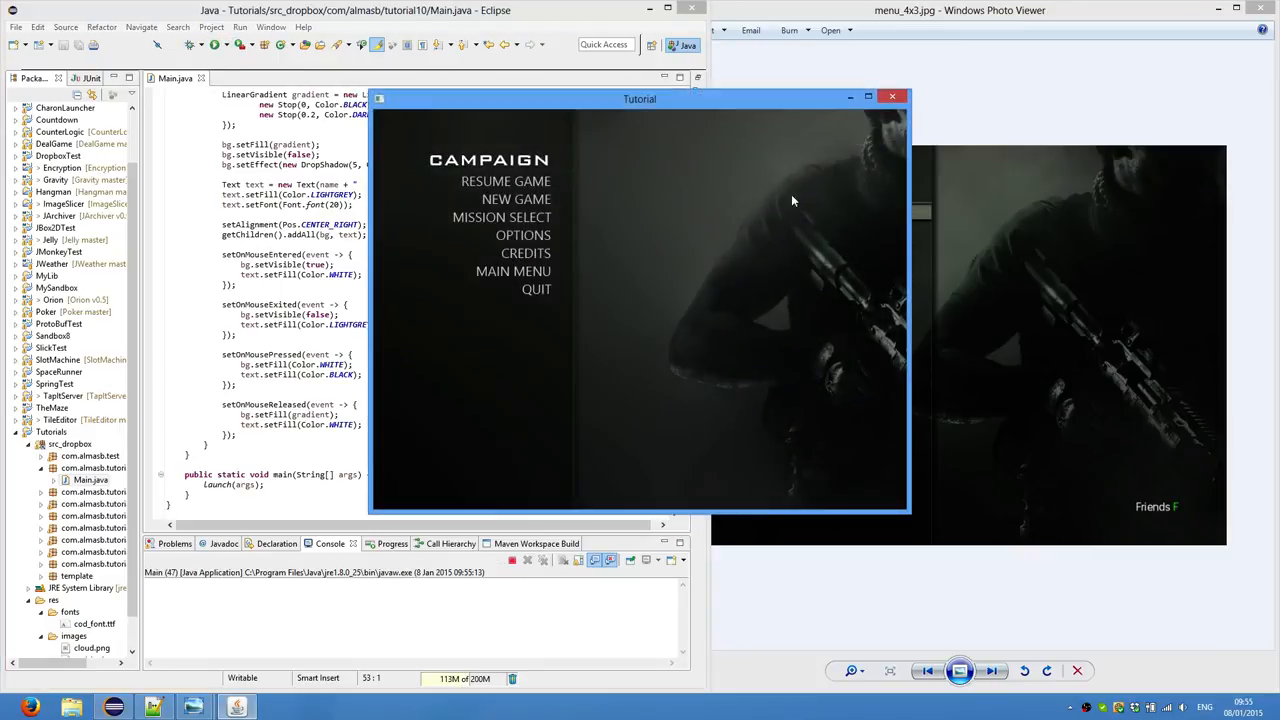
Drag the running Tutorial menu window right over the reference screenshot
left_click_drag(640, 98, 952, 135)
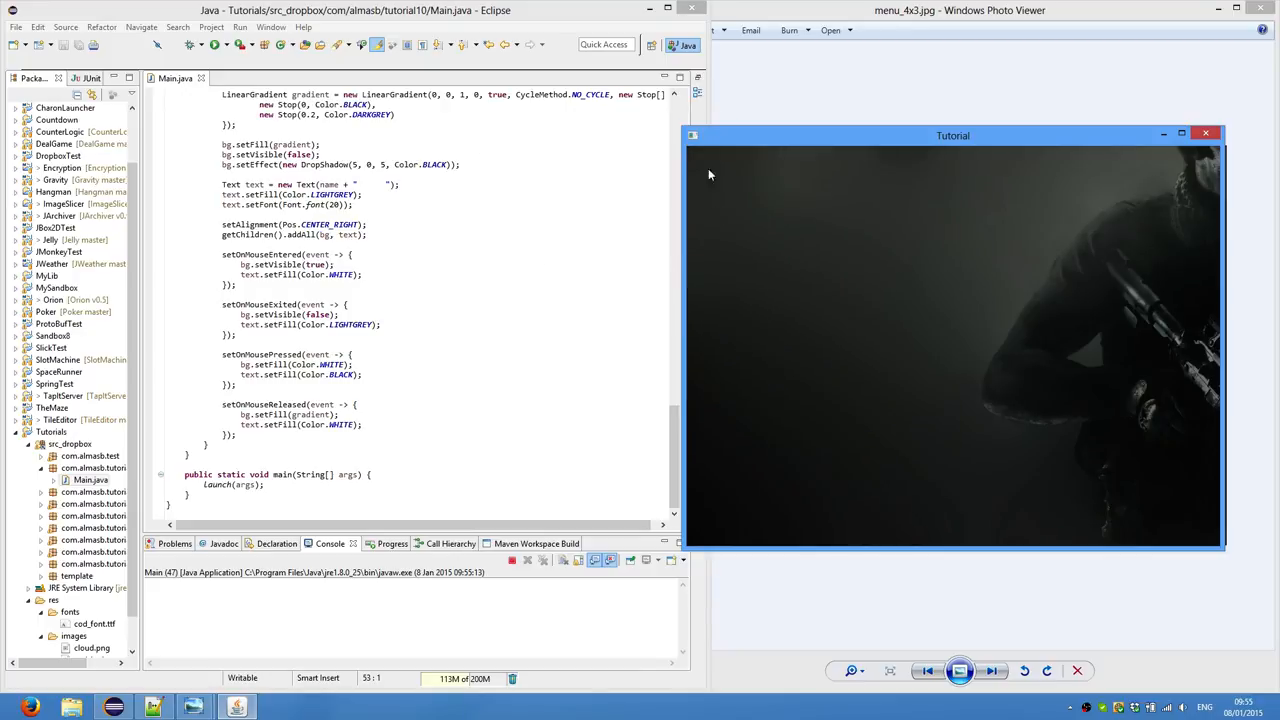
mouse_move(870, 360)
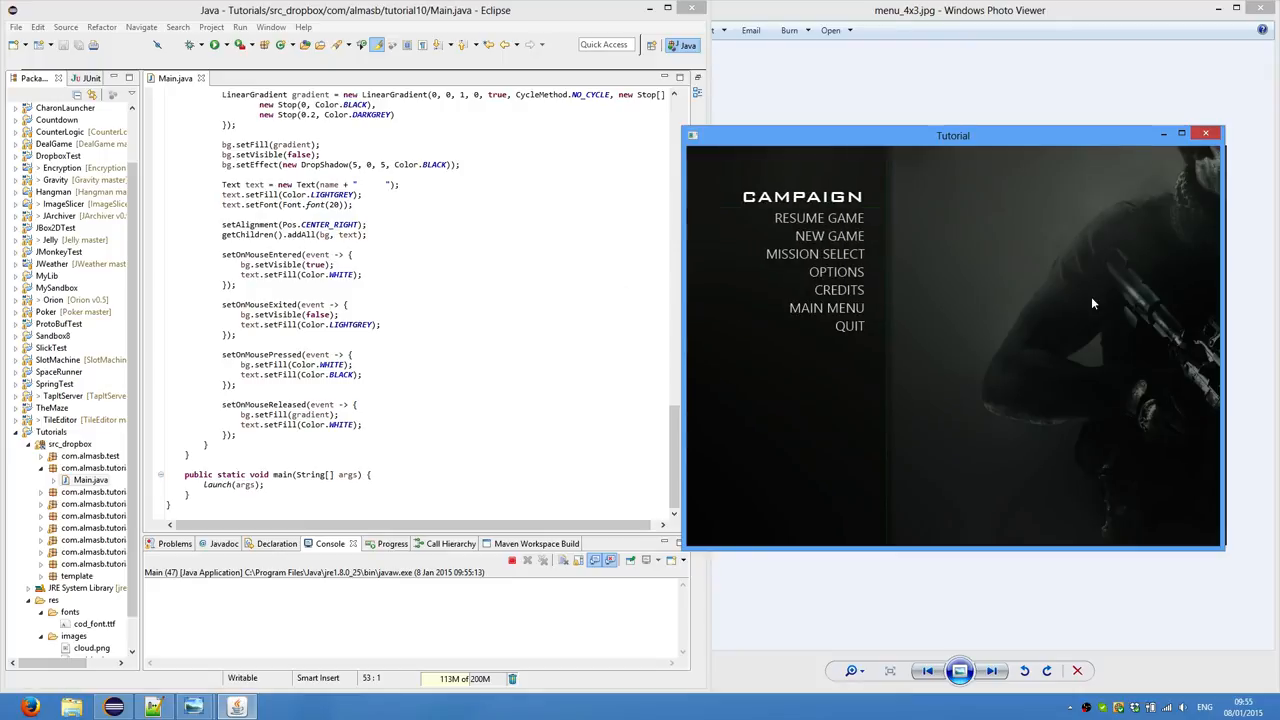
mouse_move(1118, 268)
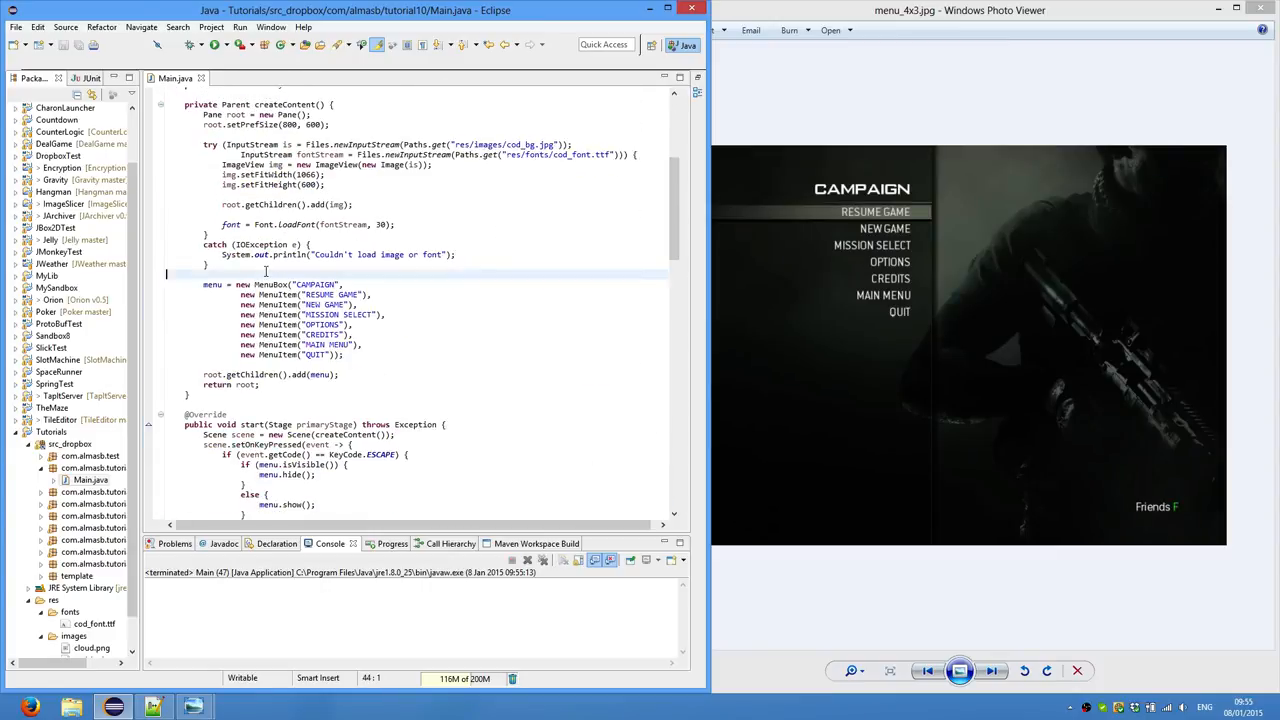
Declare a MenuItem variable itemQuit for the QUIT menu entry
type("MenuItem item")
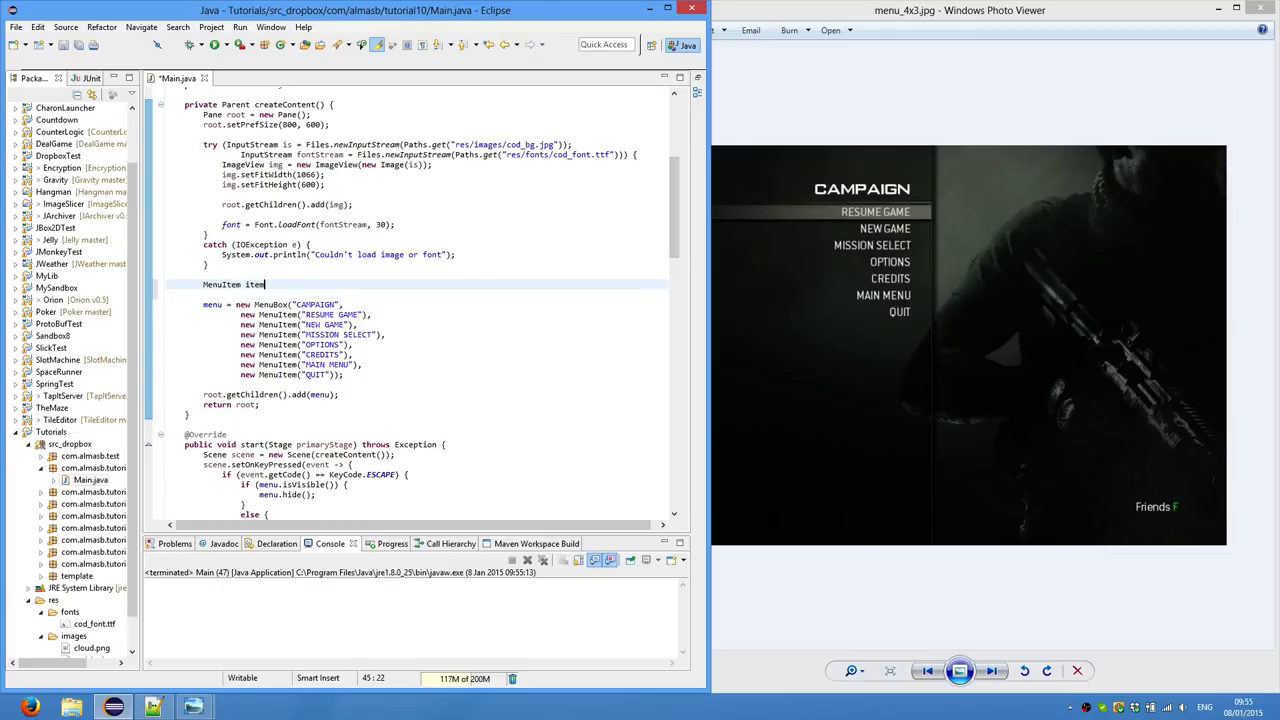
type("Quit = new Menu(")
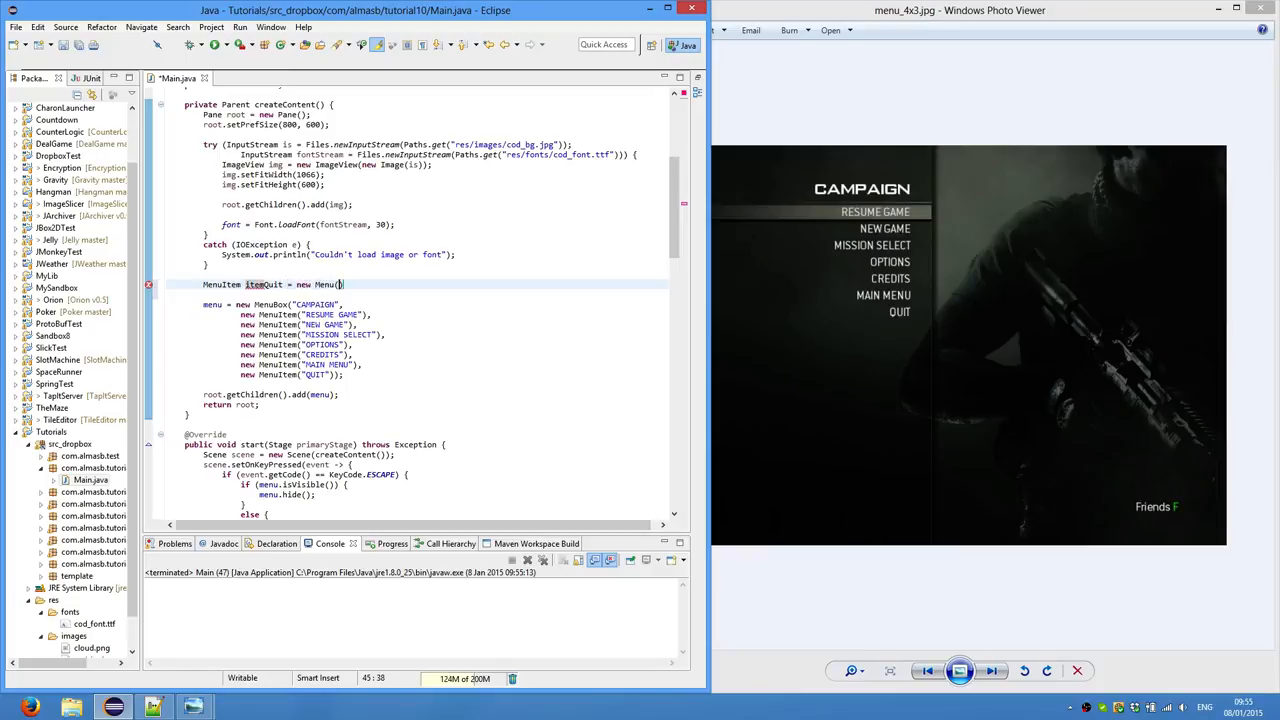
type("Item")
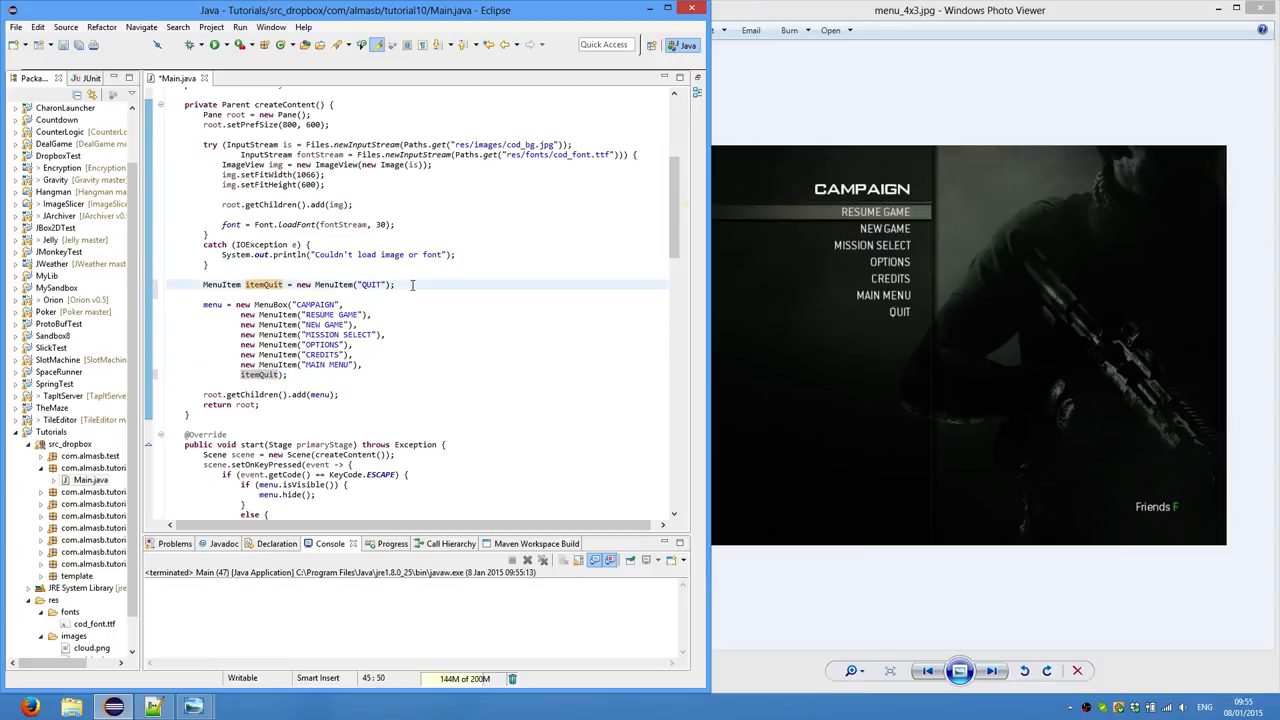
Add a setOnMouseClicked handler on itemQuit that calls System.exit(0)
type("itemQuit.")
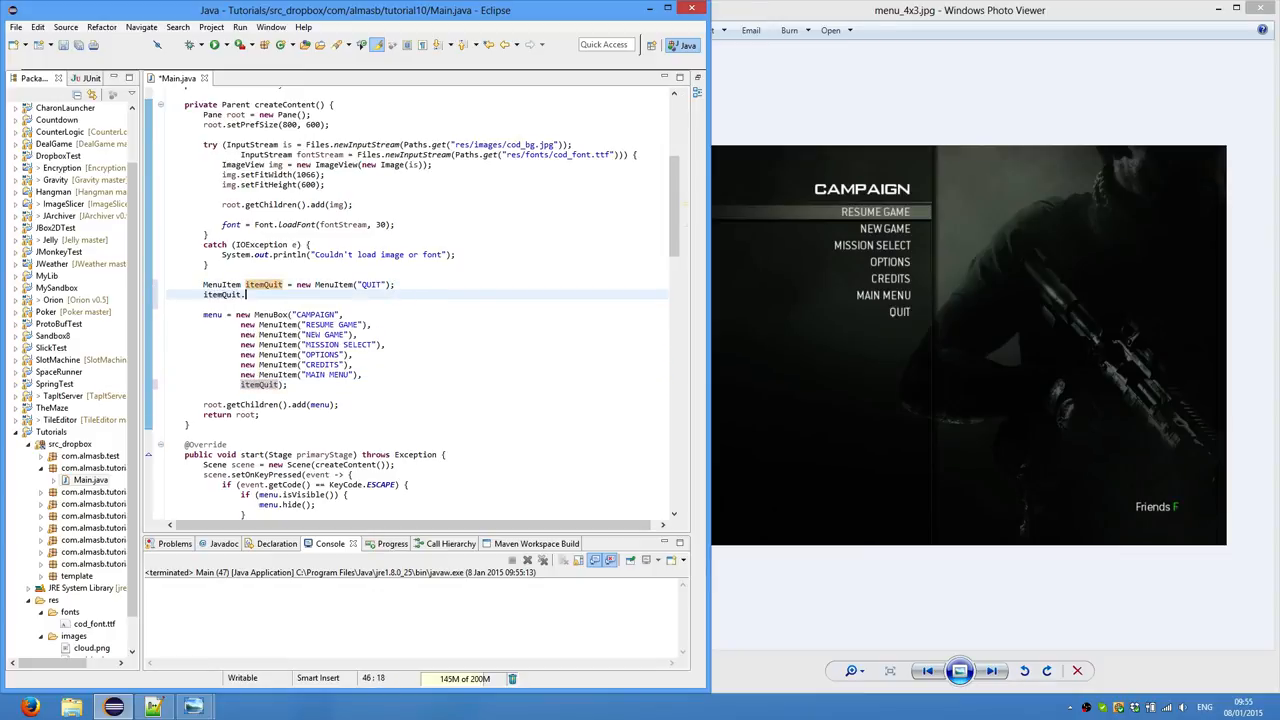
type(".setOnMouseClicked(event -> System.exit(0));")
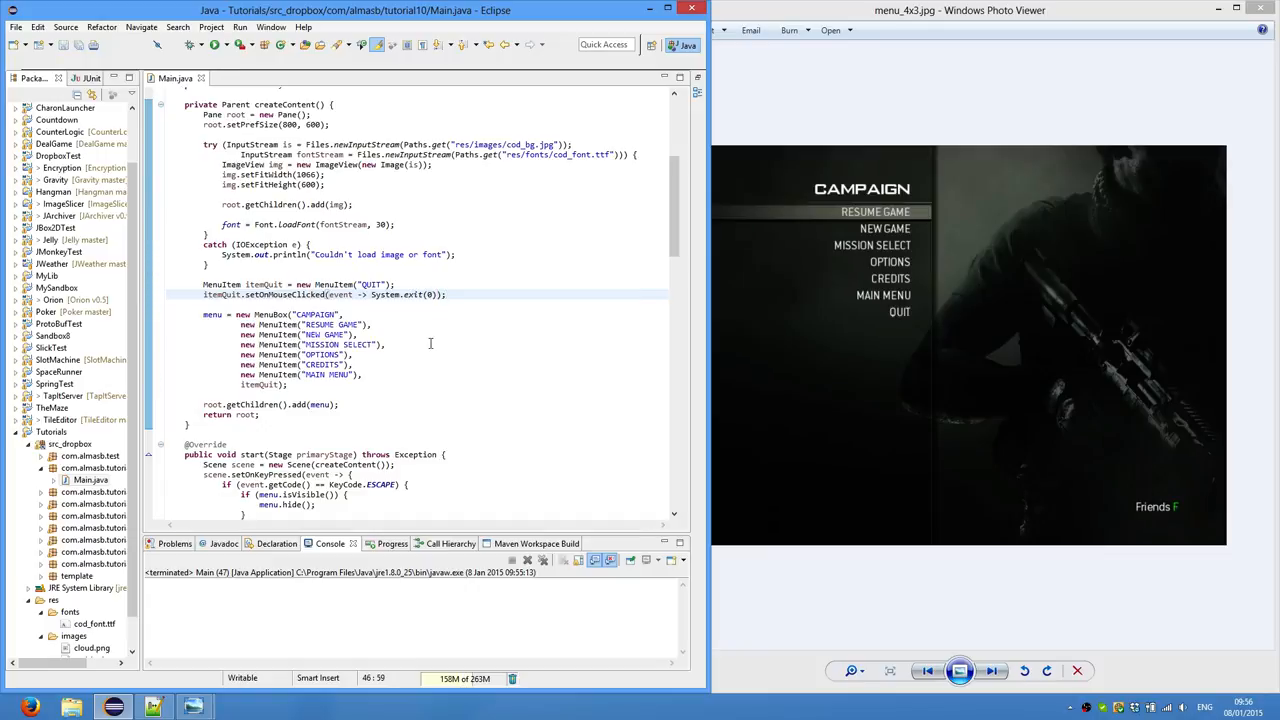
double_click(265, 294)
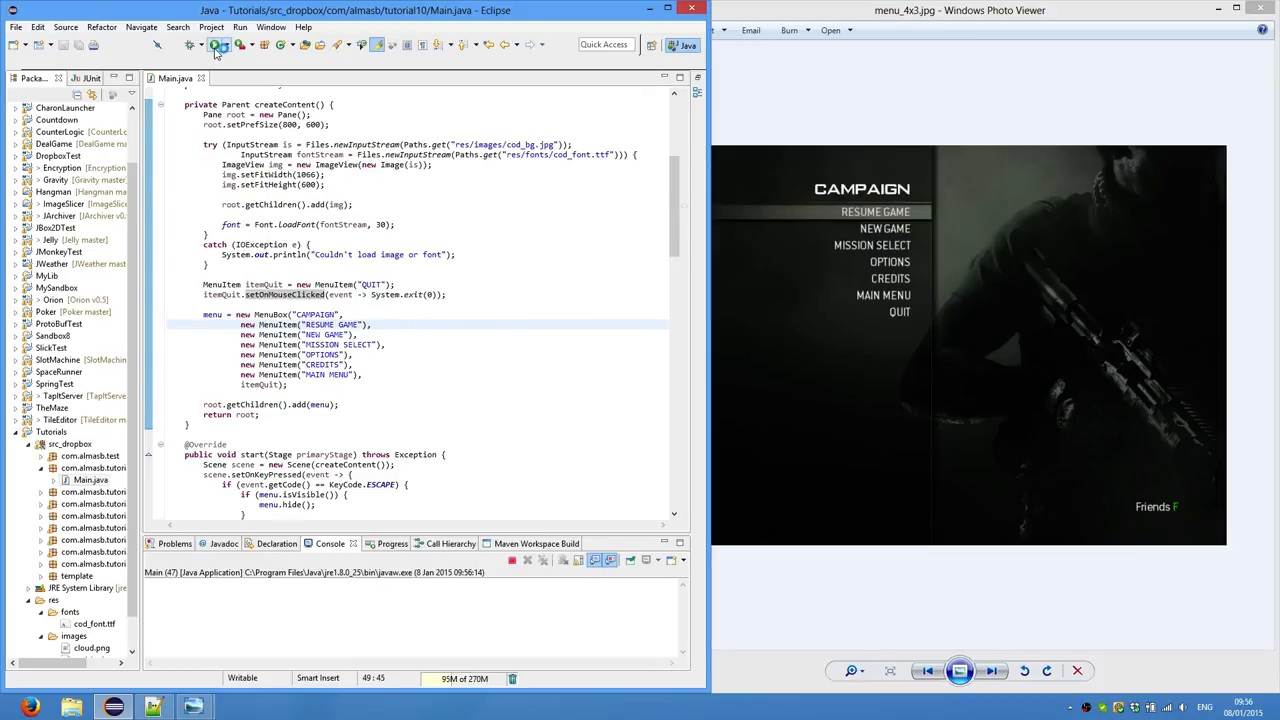
left_click(215, 44)
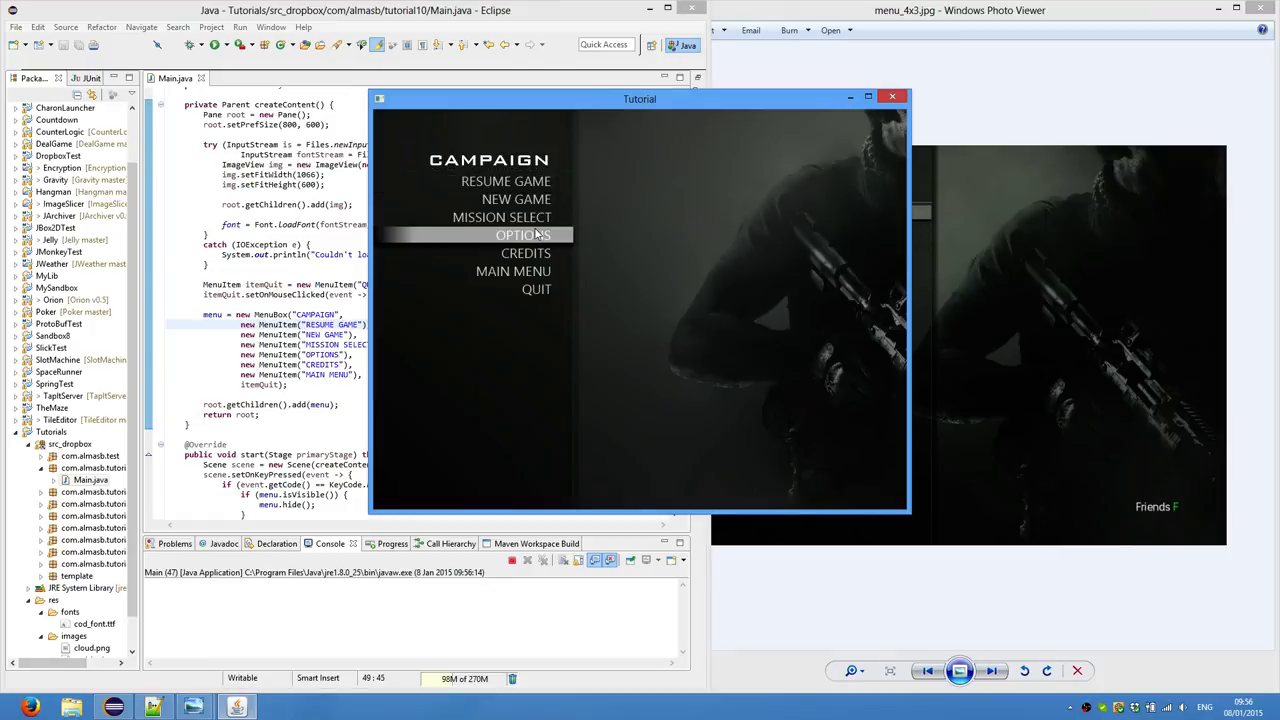
mouse_move(537, 289)
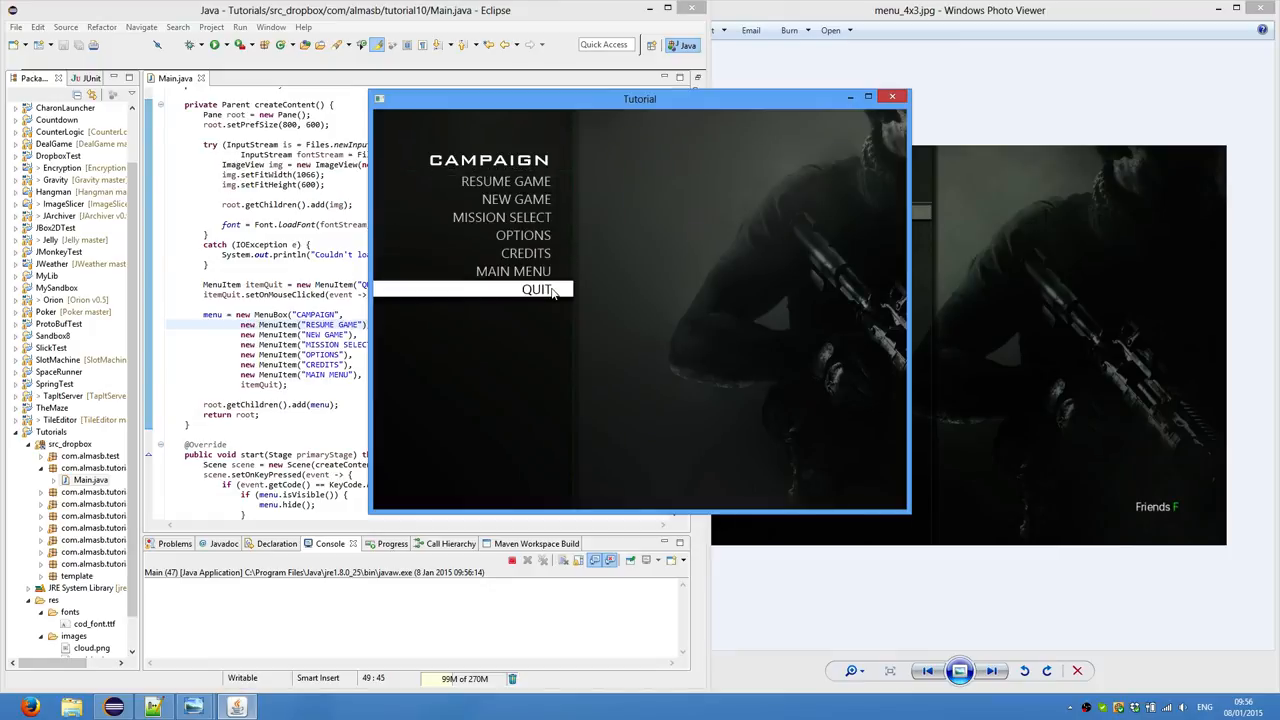
left_click(538, 289)
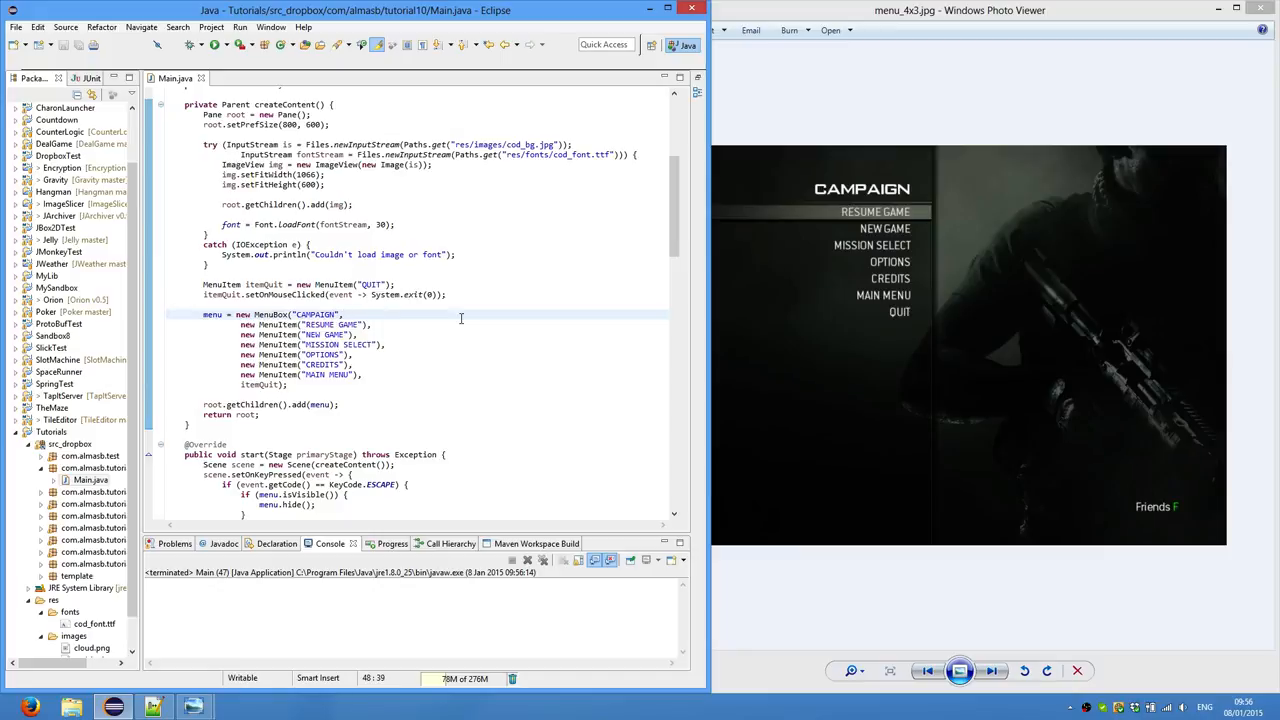
left_click(344, 314)
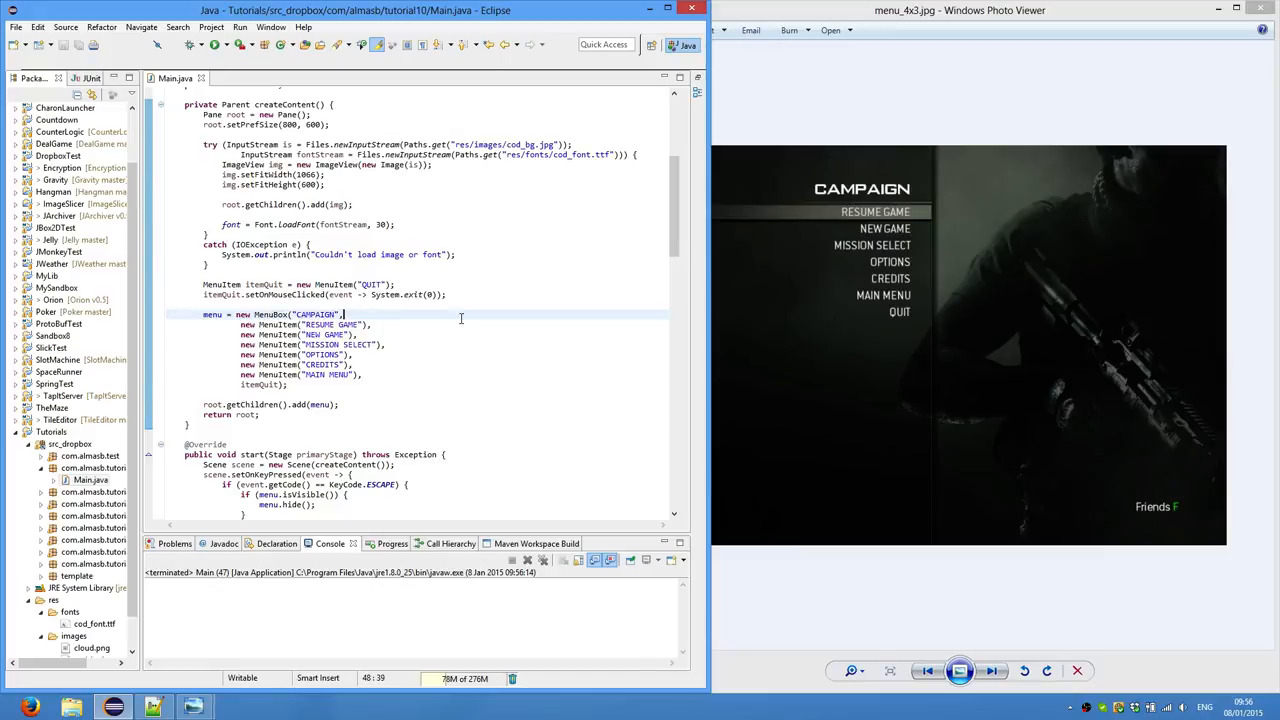